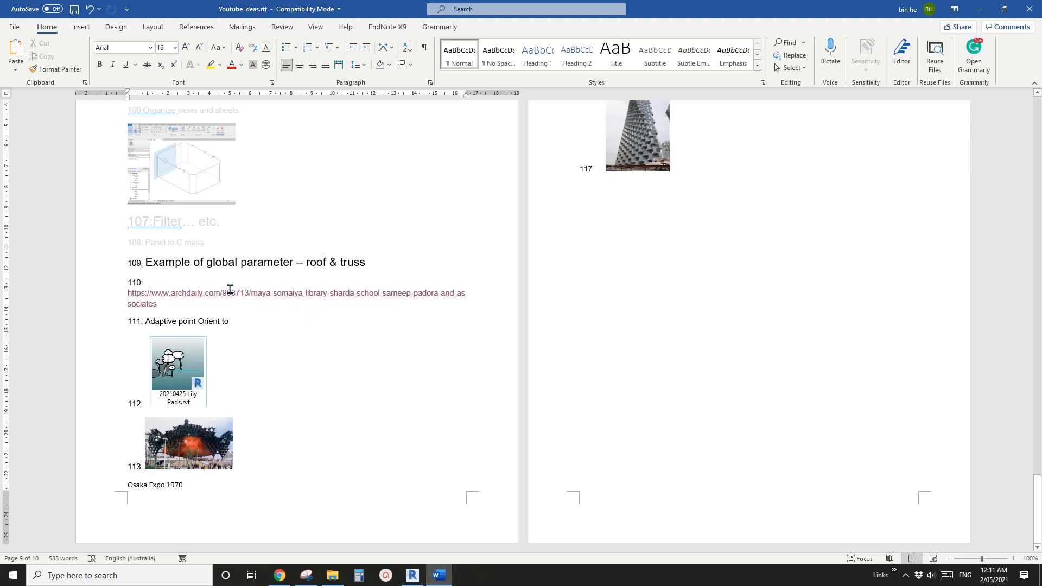
mouse_move(215, 270)
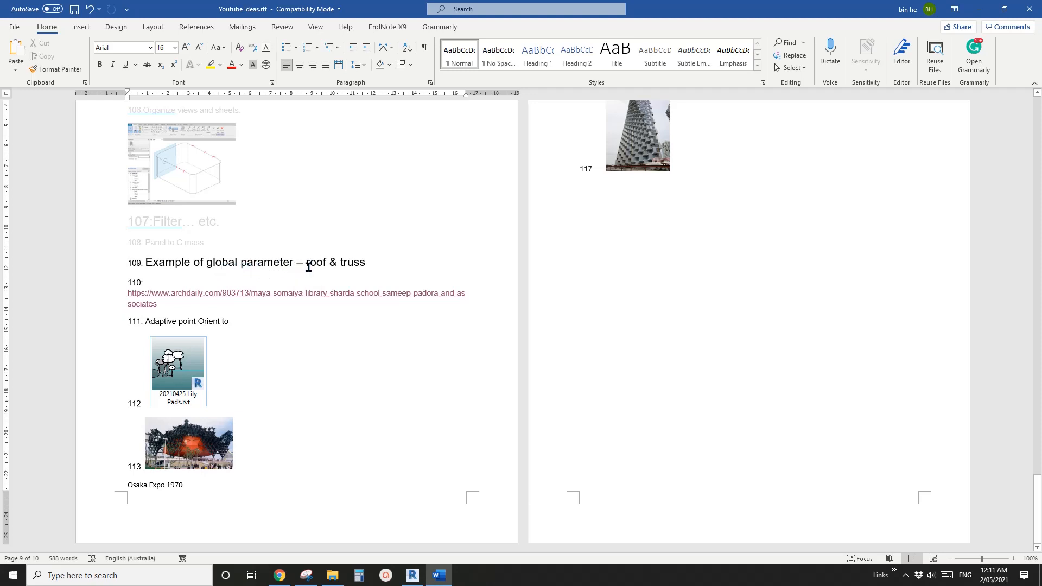
mouse_move(351, 265)
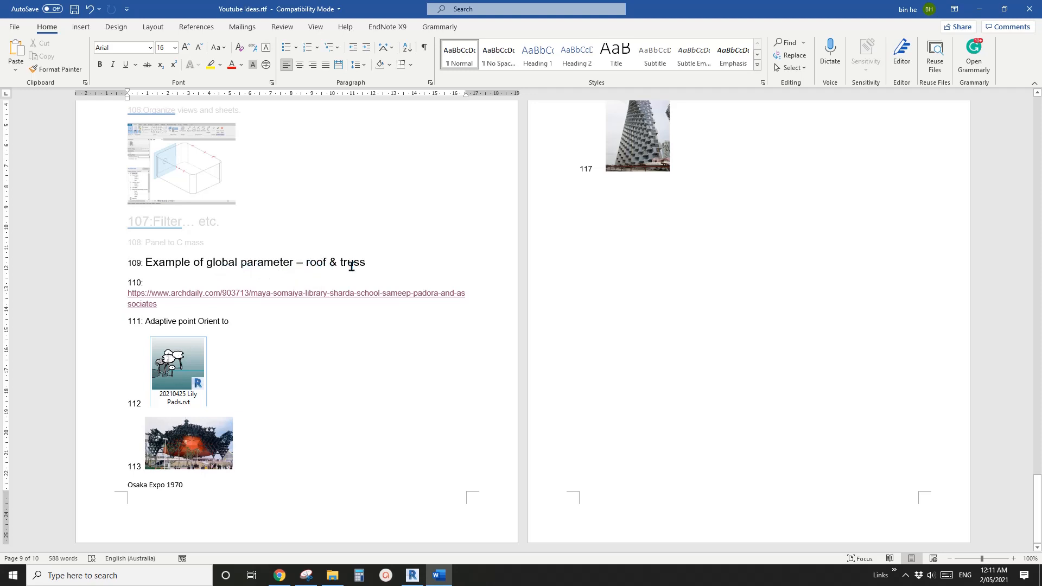
mouse_move(413, 507)
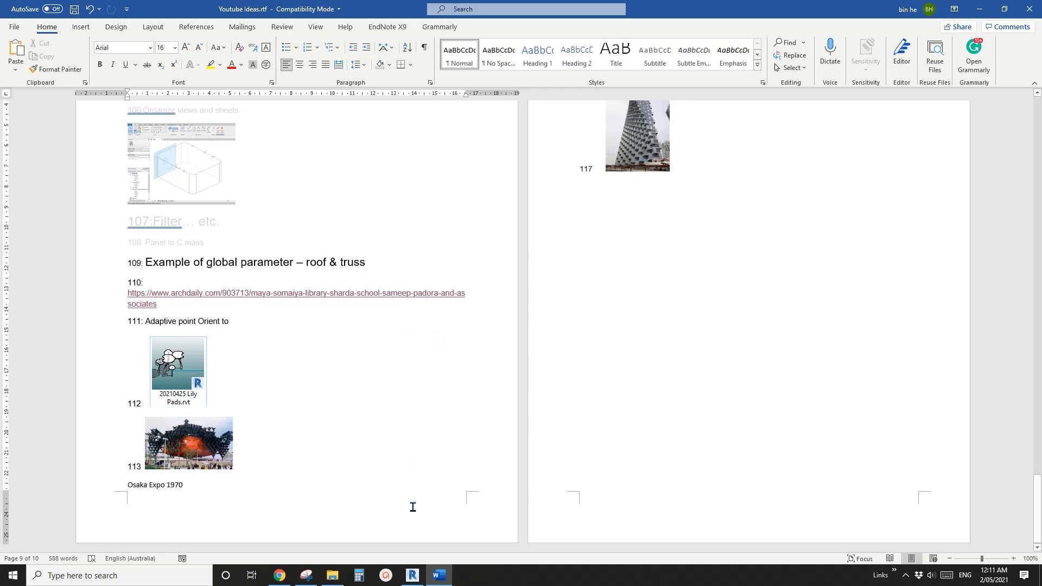
Step: Create an Architectural-template project with a rectangular roof footprint sloped on two opposite sides
click(413, 575)
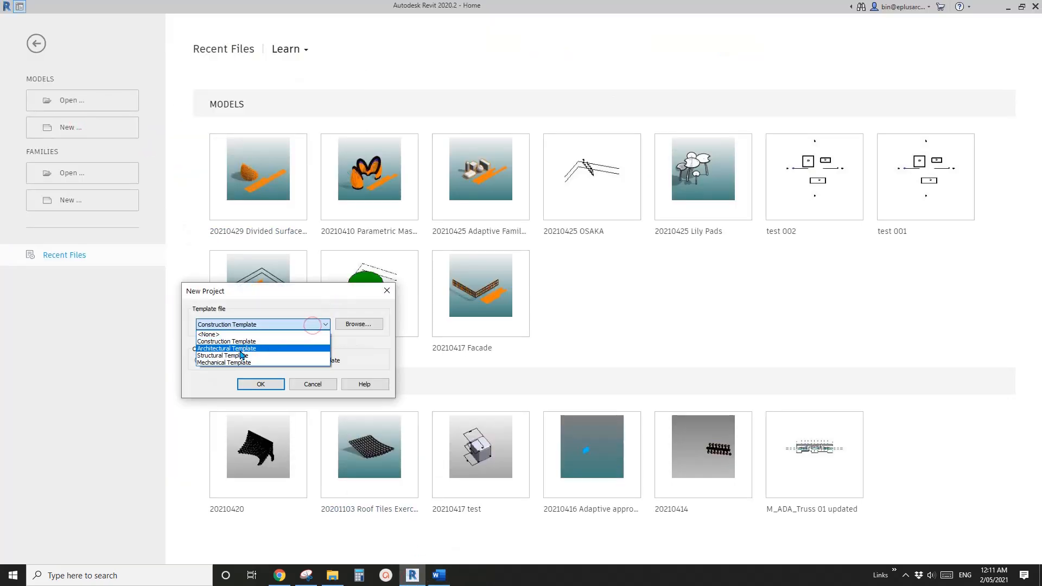
click(260, 385)
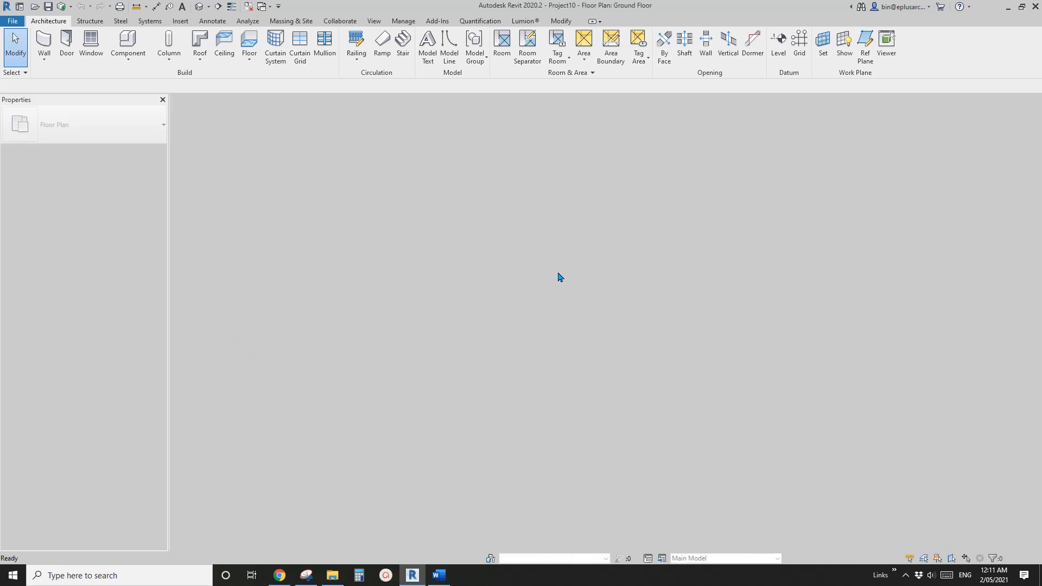
double_click(56, 358)
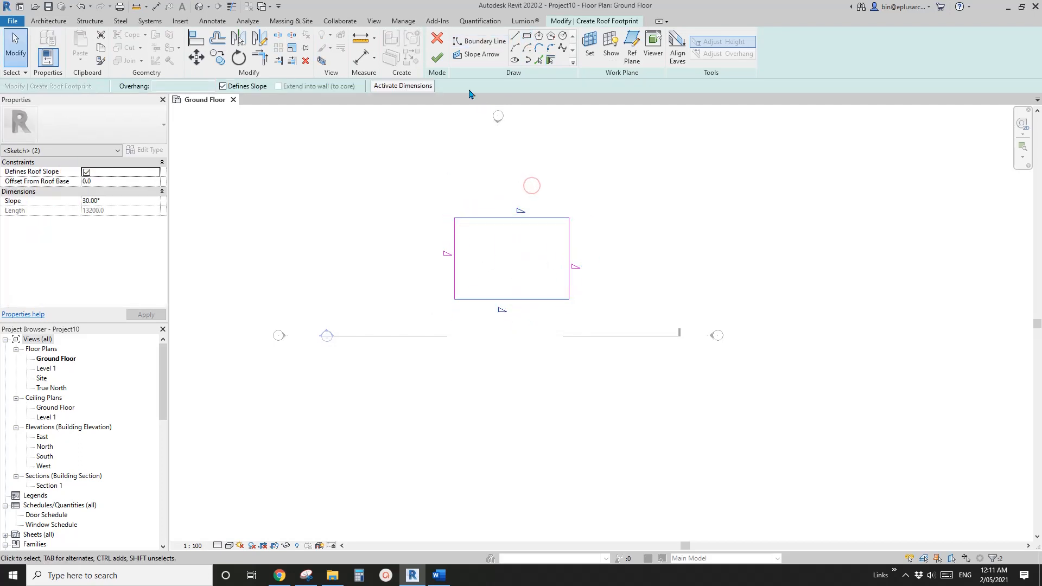
click(223, 86)
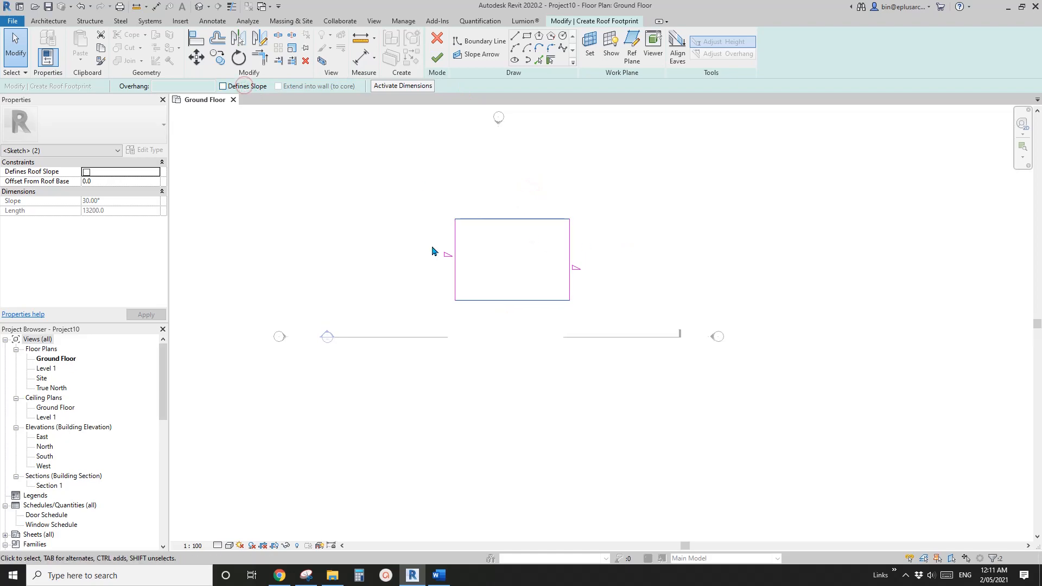
click(437, 38)
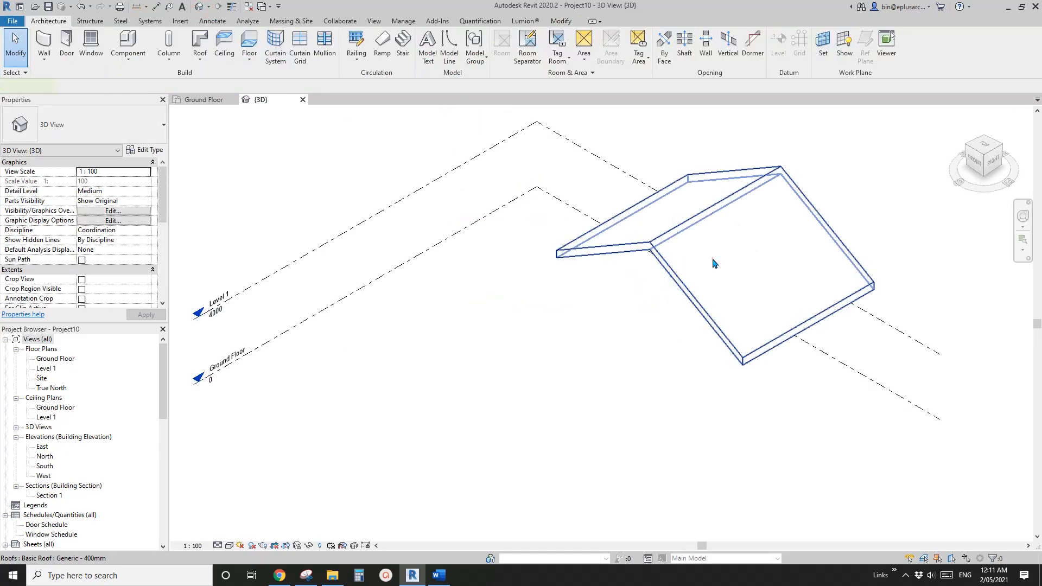
Step: Select the gable roof to read its 30° slope, then reopen the Ground Floor plan
click(712, 260)
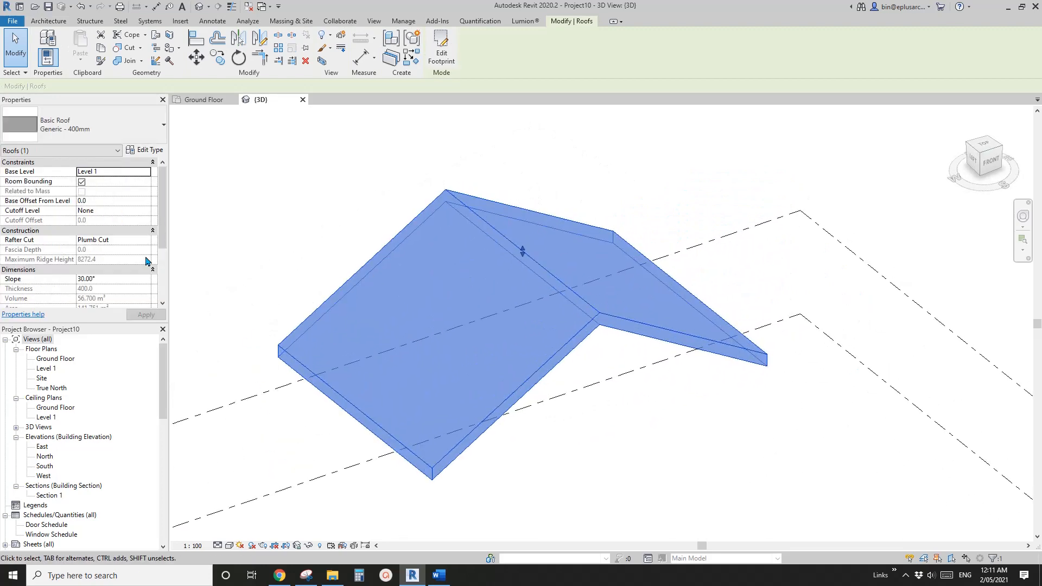
scroll(down, 3)
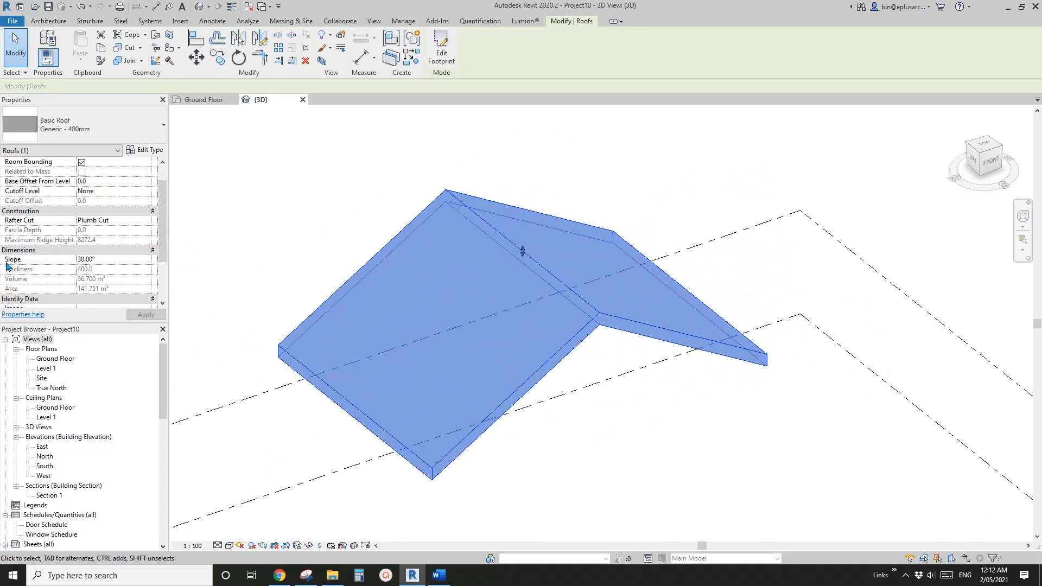
mouse_move(33, 259)
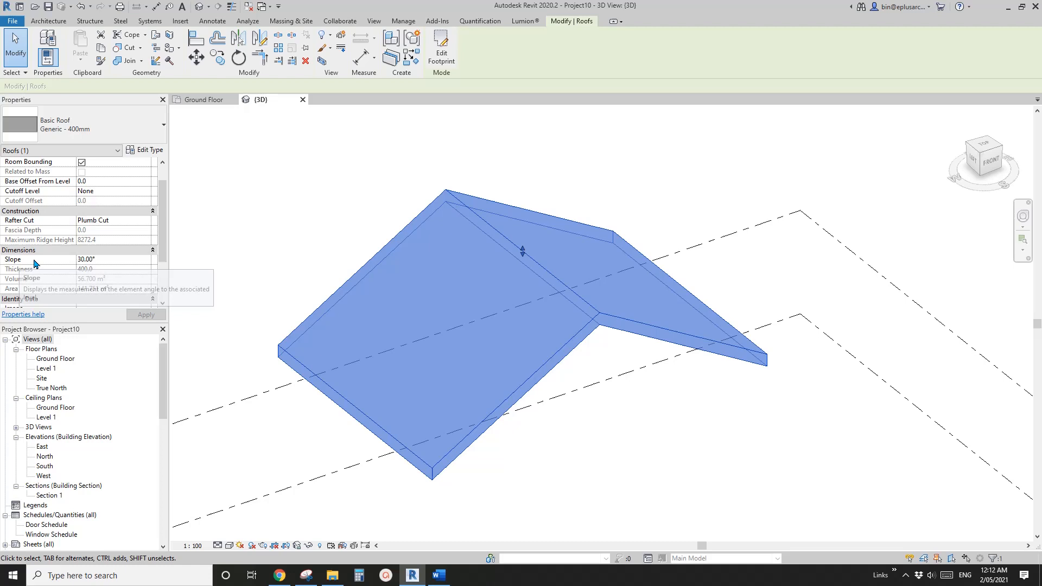
mouse_move(154, 265)
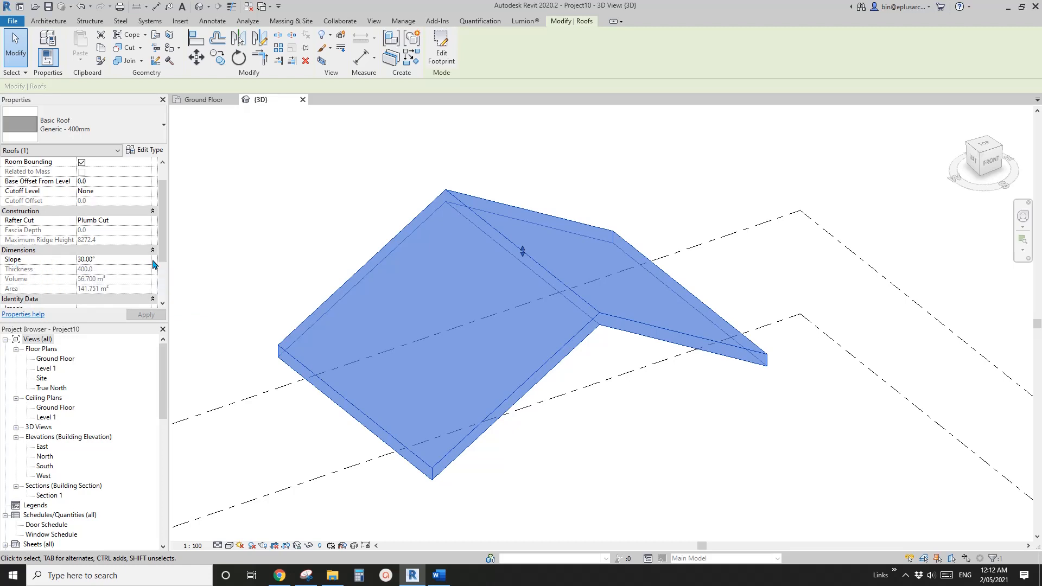
scroll(down, 3)
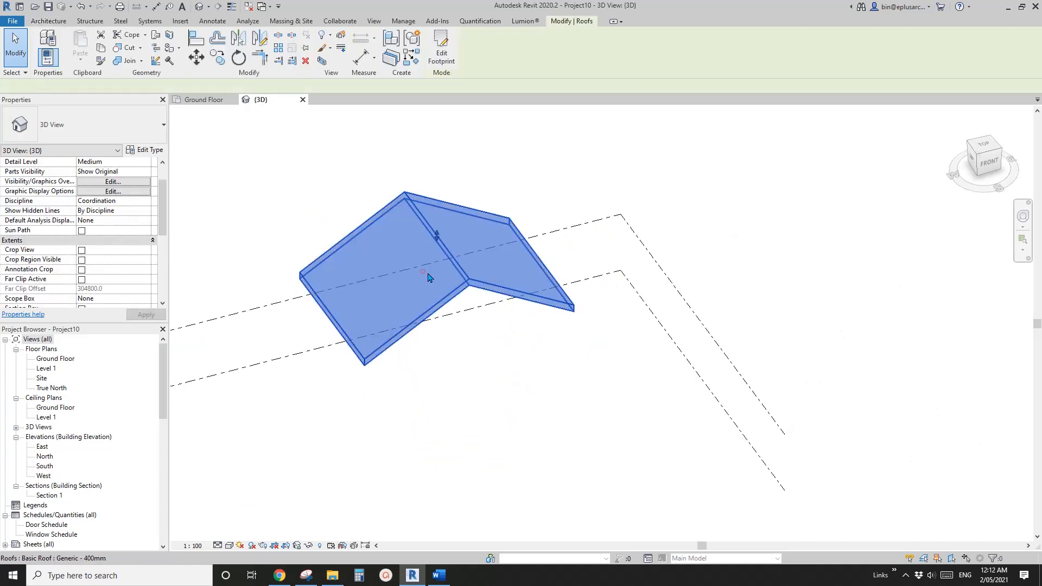
double_click(56, 358)
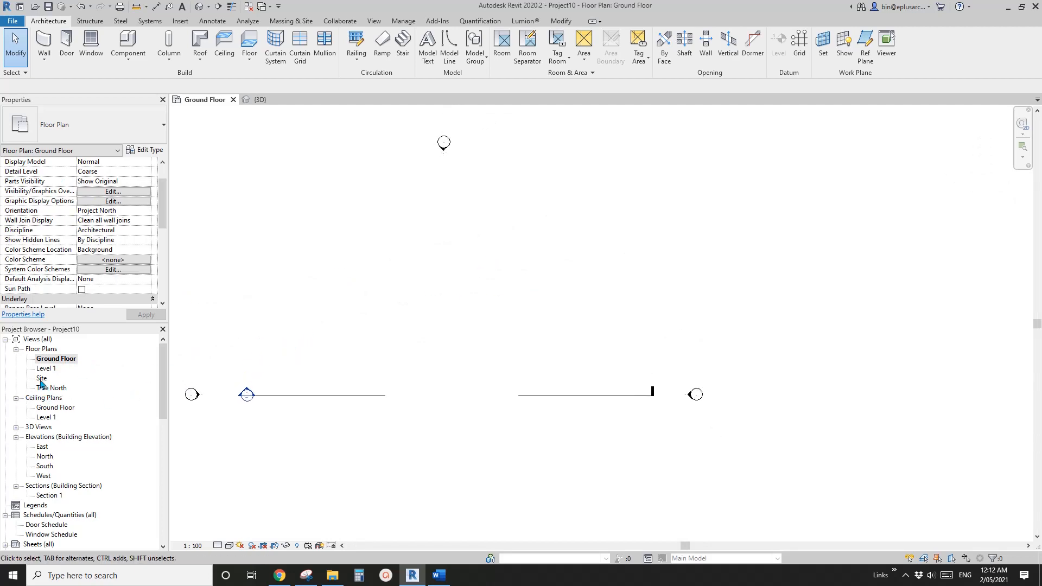
Step: In the Site plan, draw two vertical reference planes crossed by a horizontal one
double_click(42, 378)
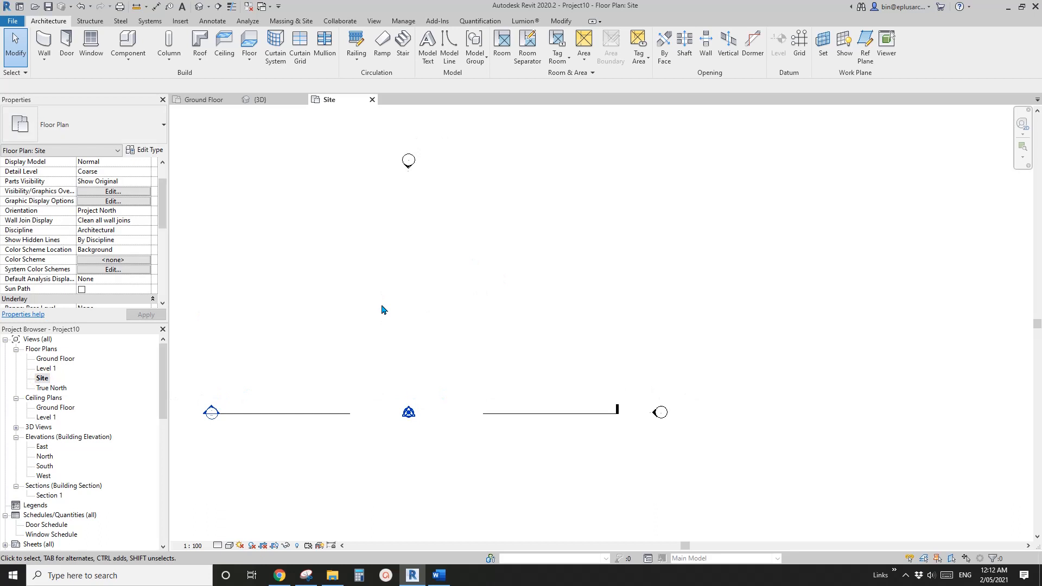
click(199, 47)
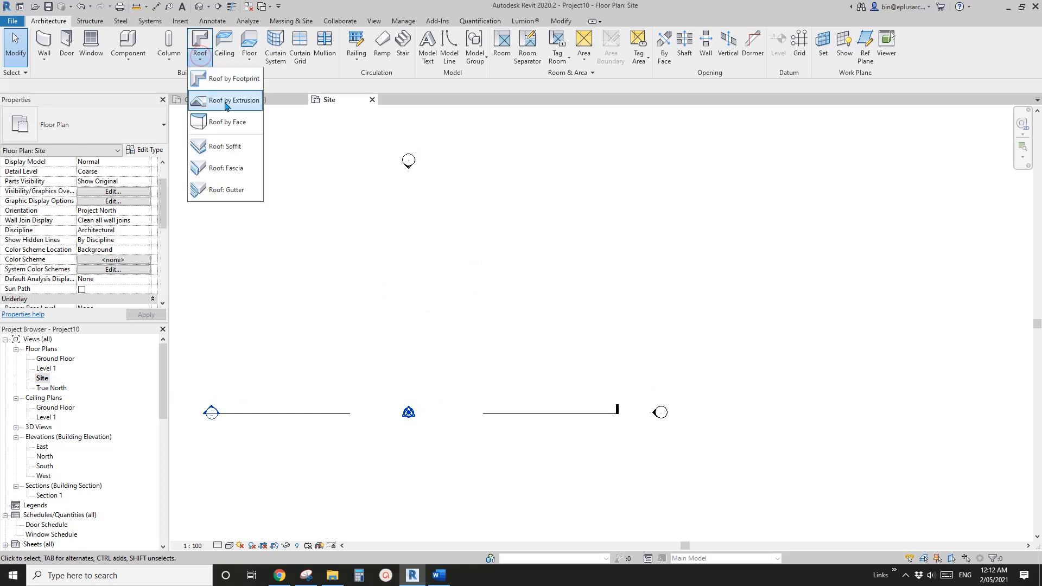
mouse_move(453, 242)
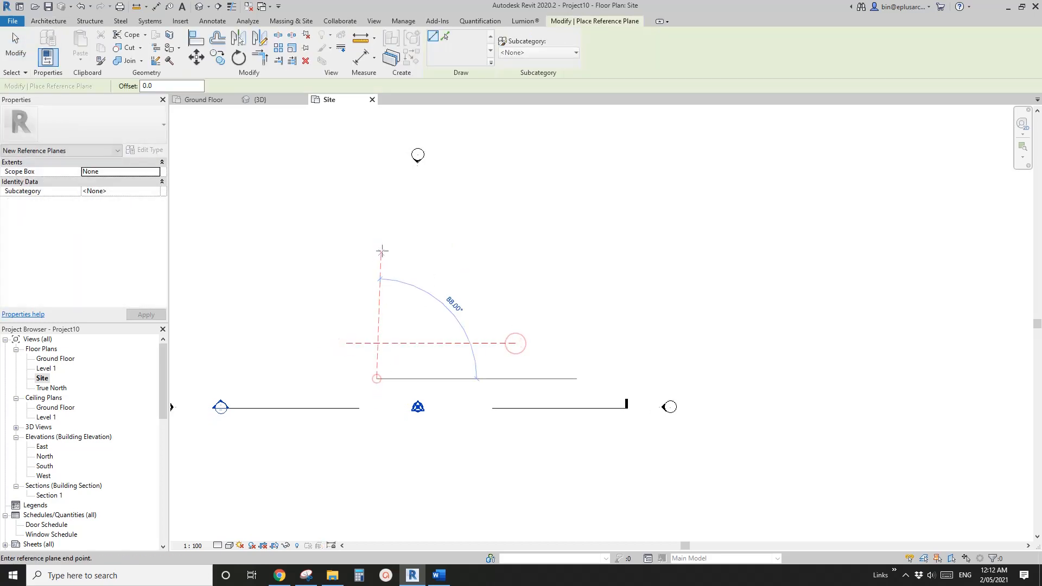
click(488, 378)
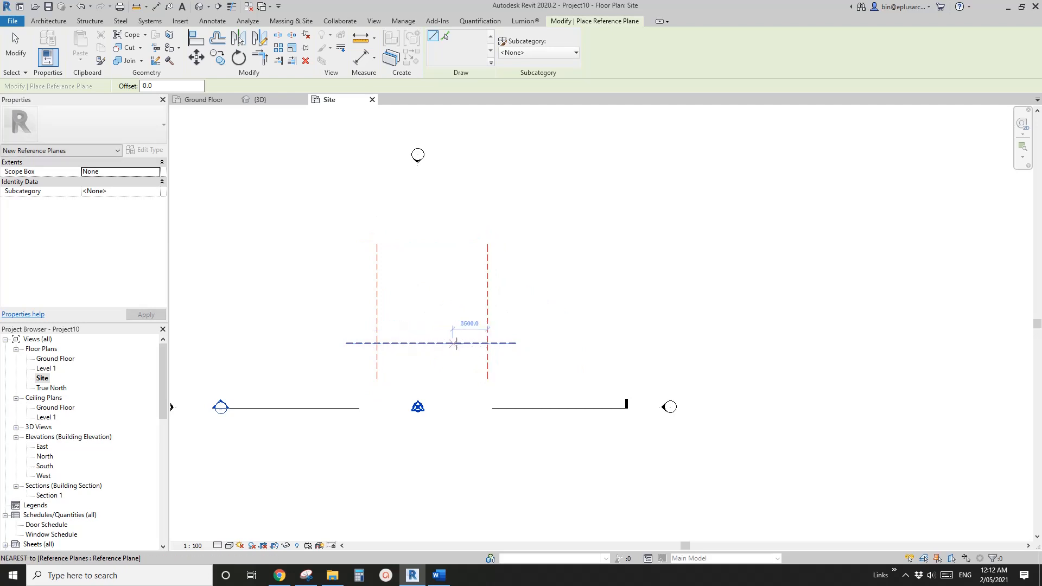
mouse_move(415, 343)
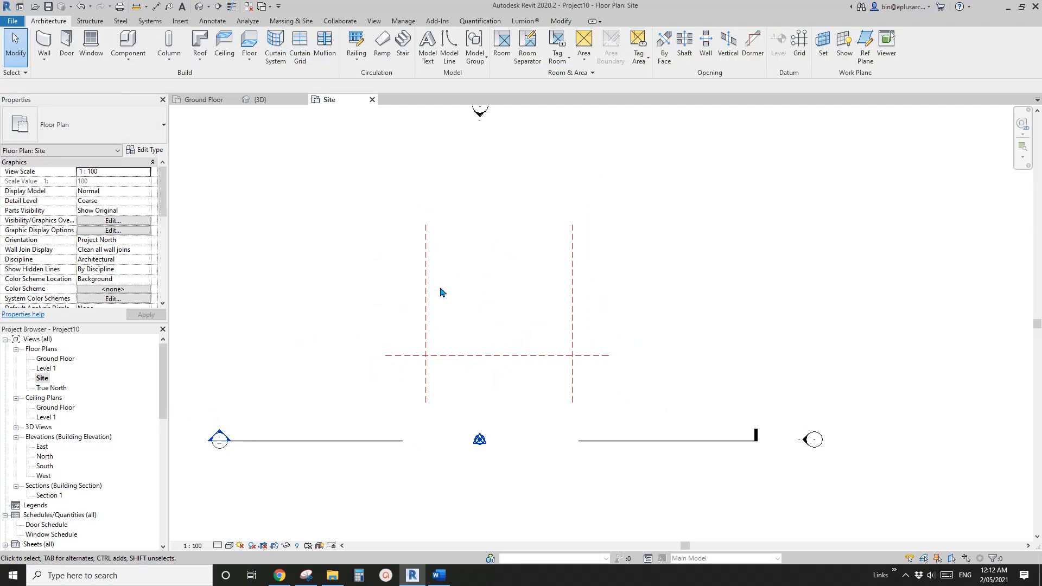
mouse_move(573, 287)
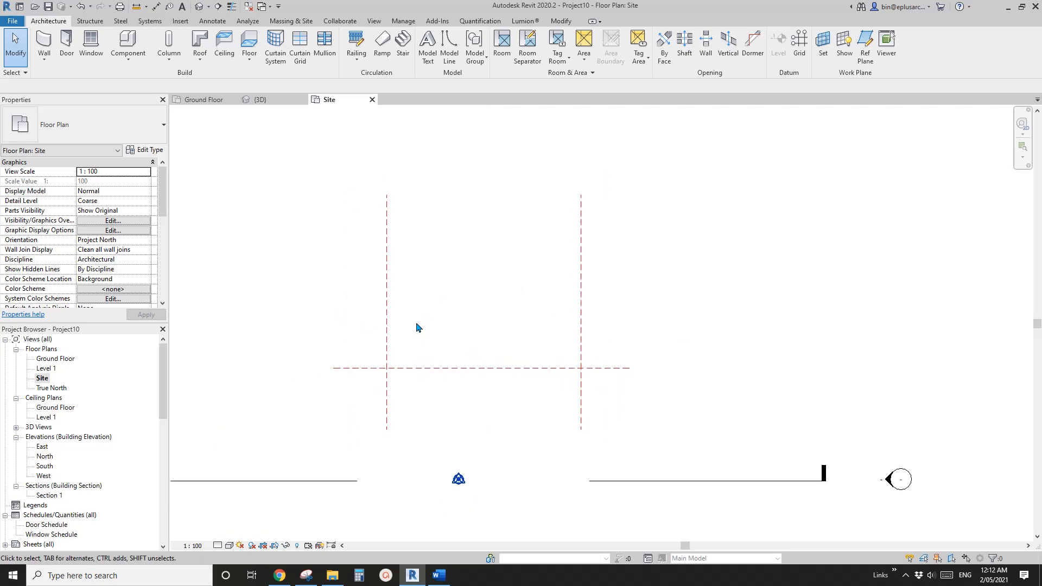
click(390, 368)
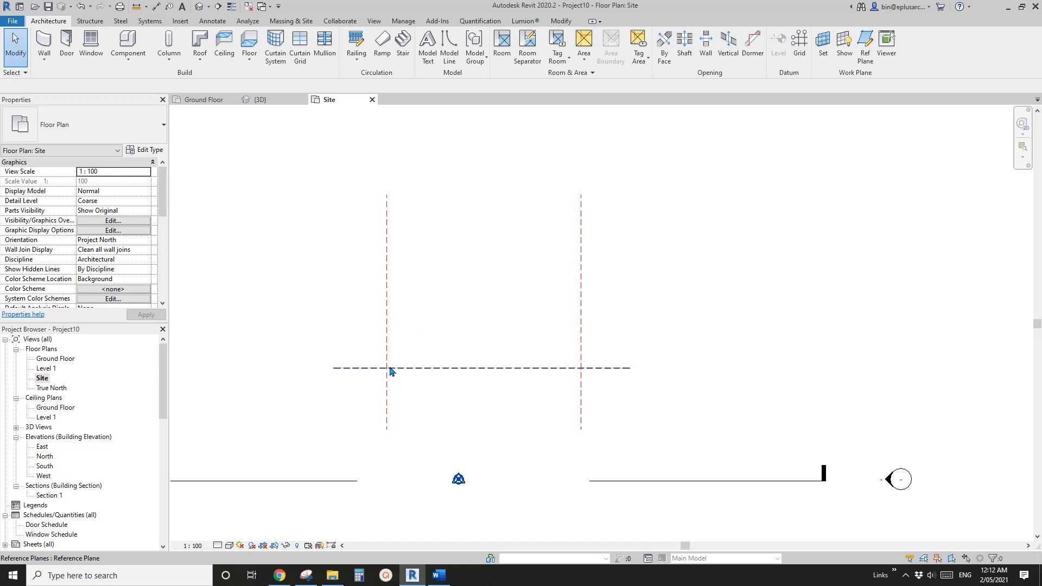
click(200, 44)
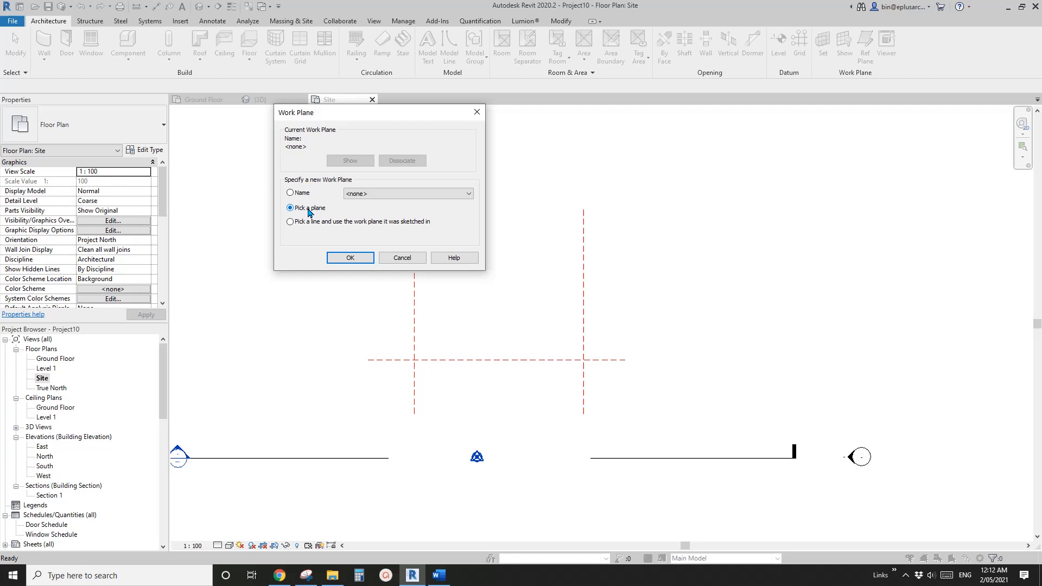
Step: Set the horizontal reference plane as work plane, sketching in South elevation at Level 1, offset 0
click(350, 258)
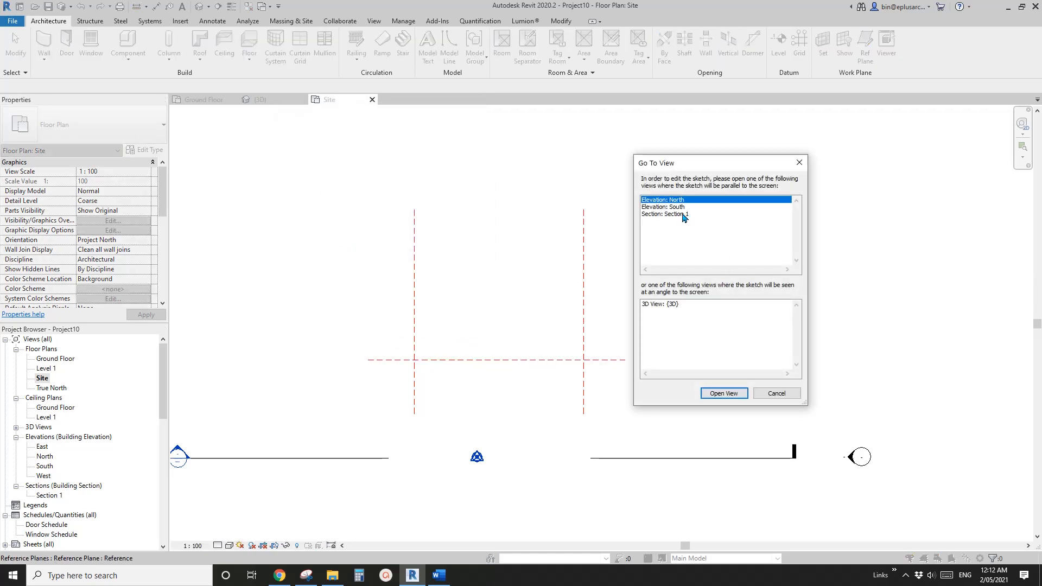
click(675, 207)
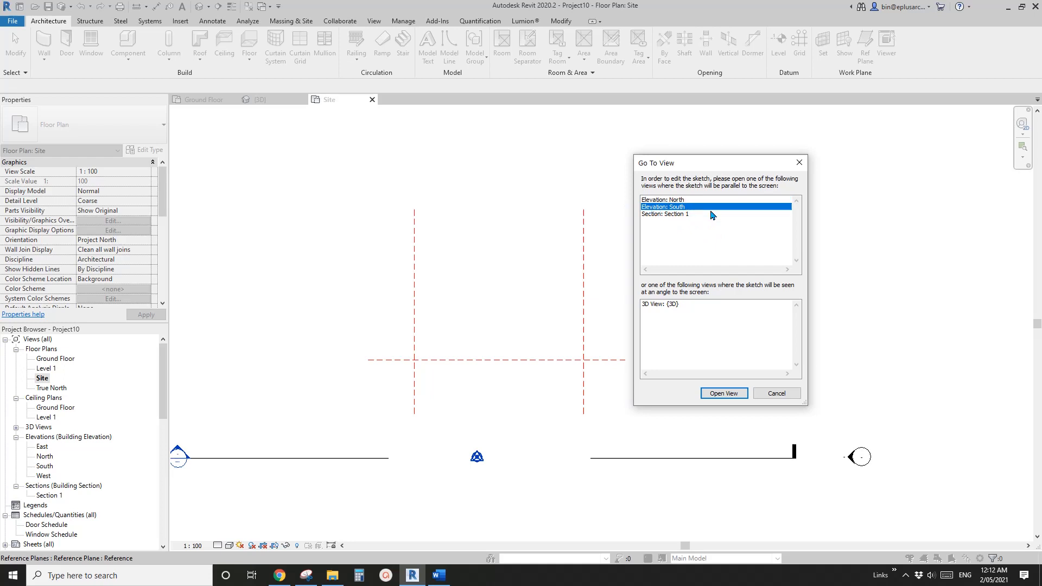
click(724, 393)
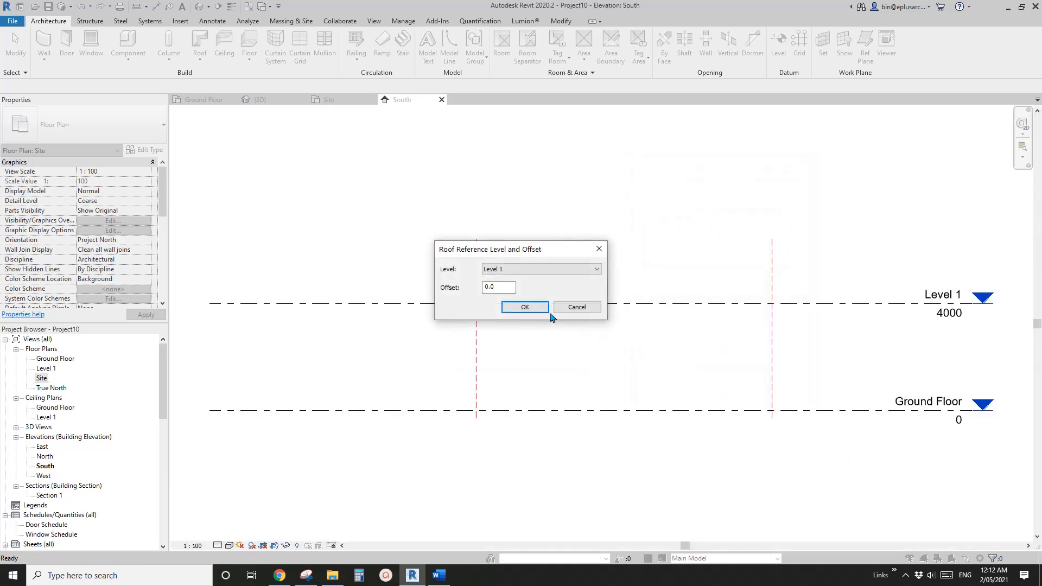
click(525, 307)
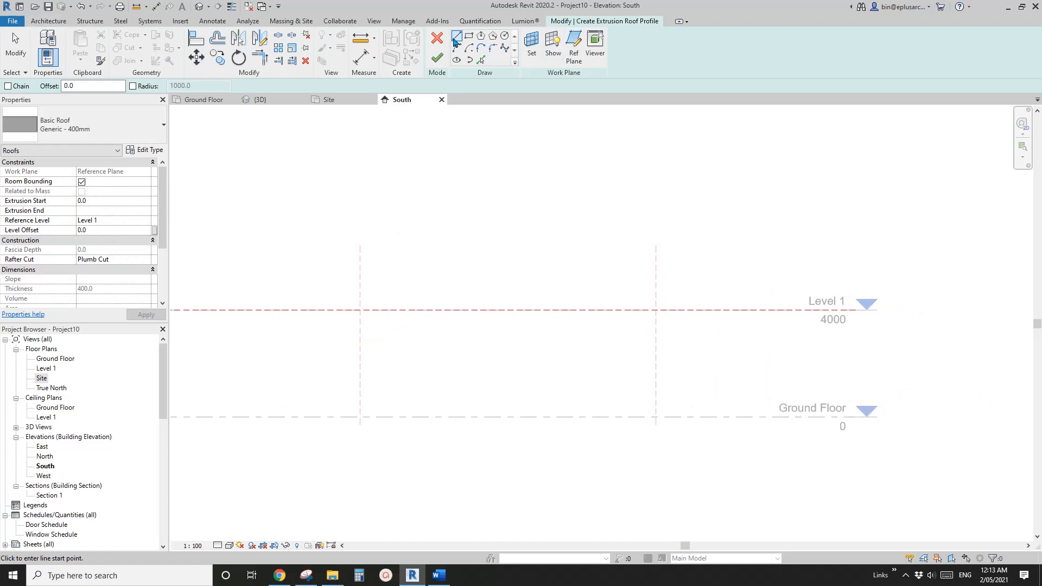
Step: Draw the two peaked profile lines and align their ends to the left and right reference planes
click(361, 311)
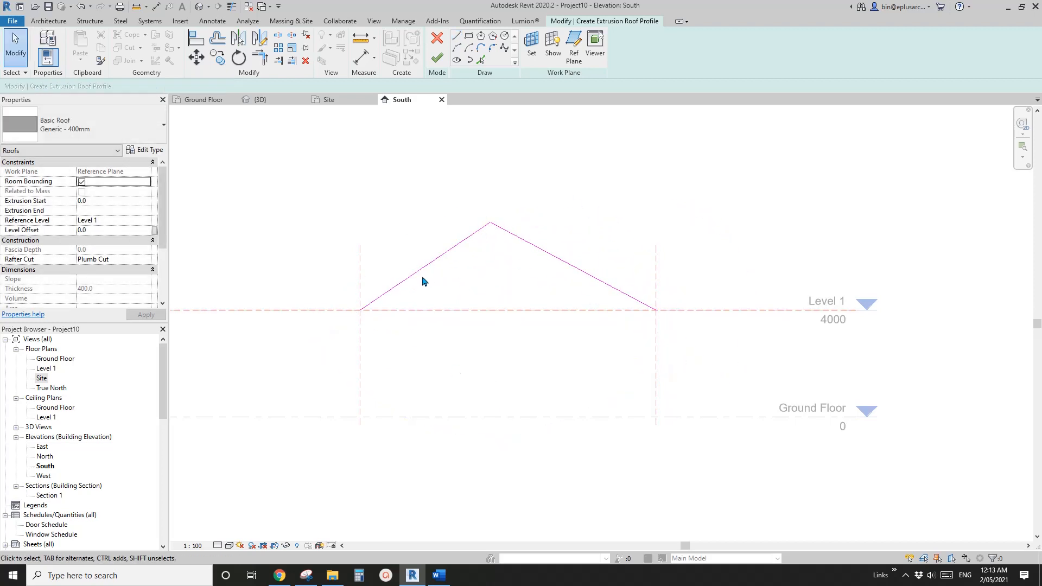
mouse_move(416, 311)
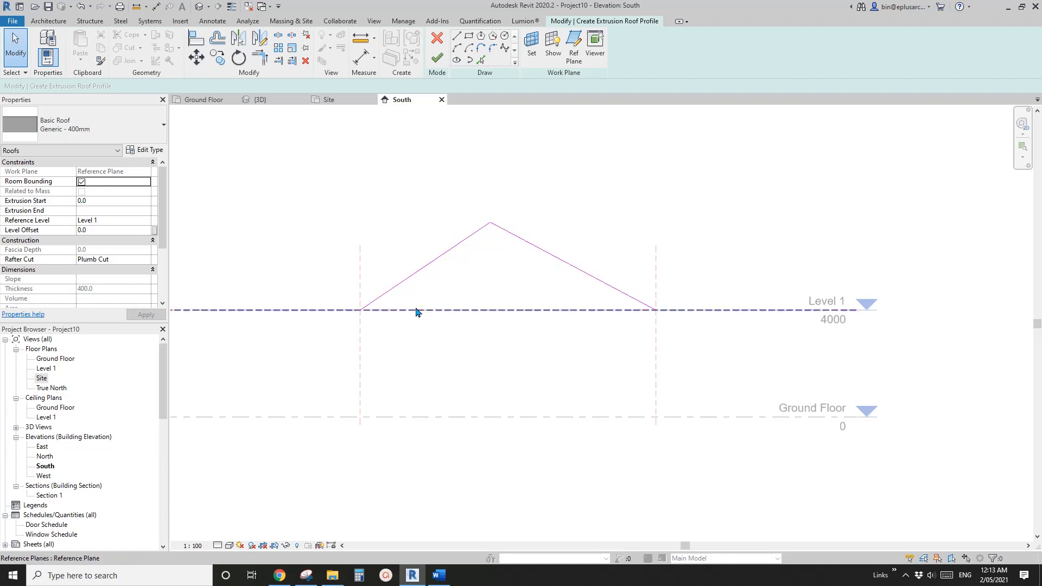
mouse_move(392, 307)
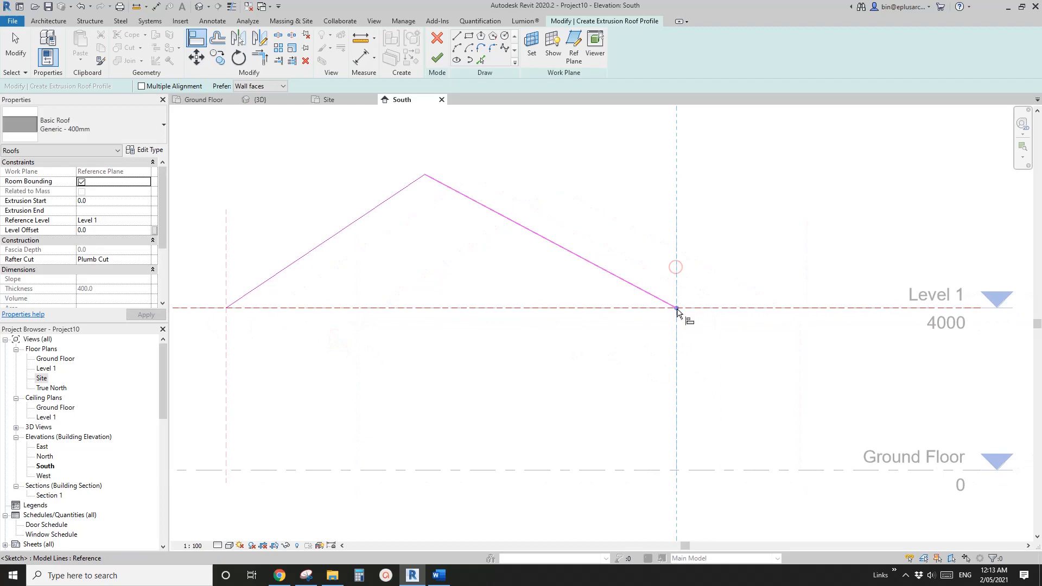
click(676, 307)
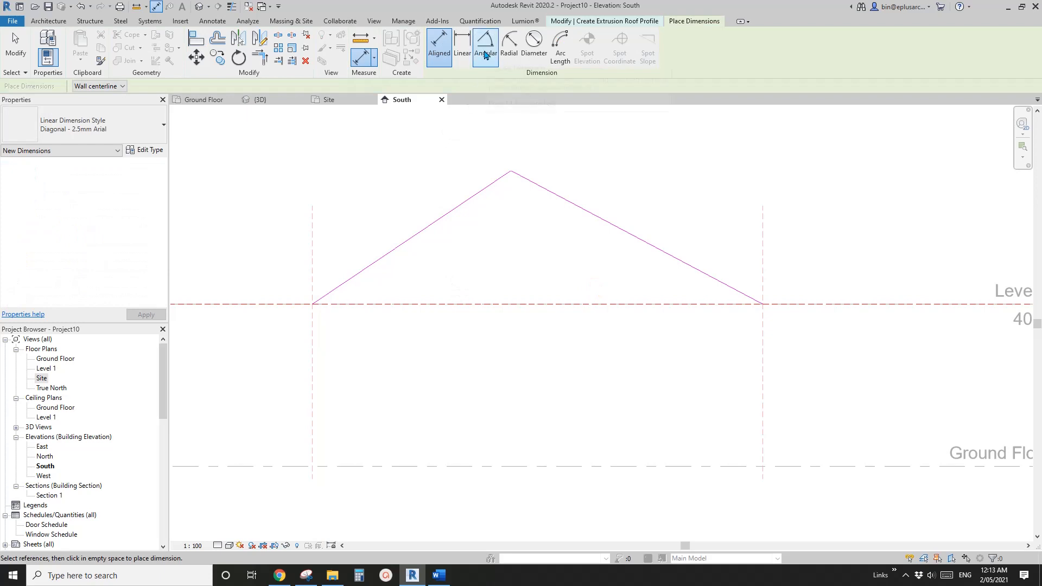
Step: Dimension the profile angles and label the 34° angle with new global parameter A1
click(485, 47)
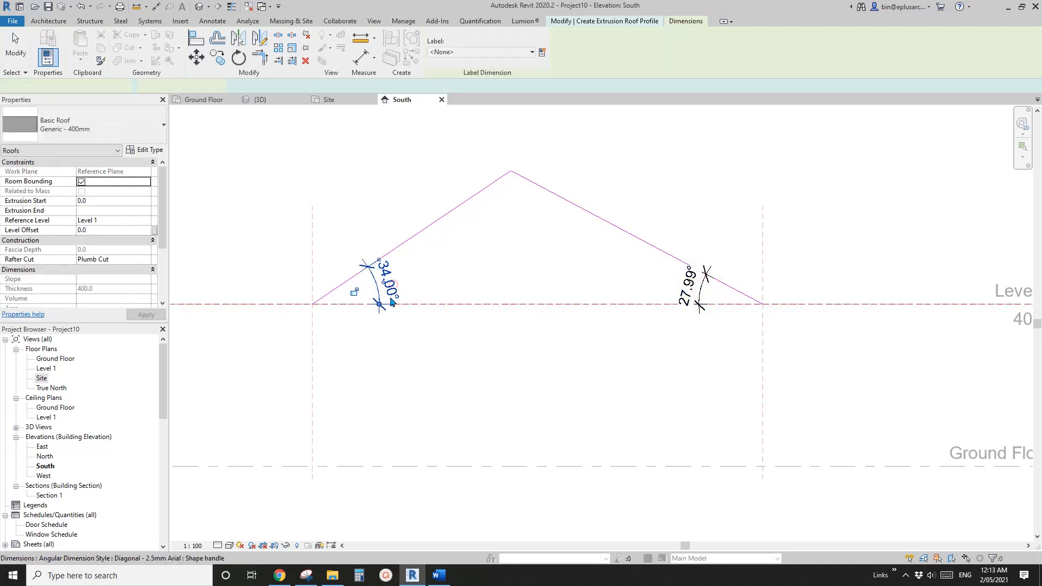
click(542, 53)
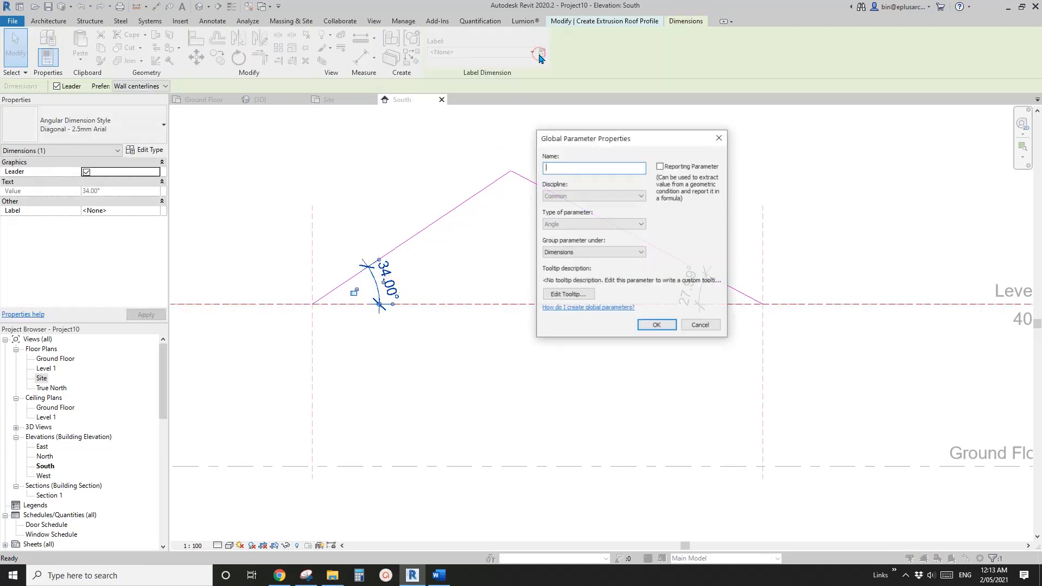
drag(585, 139, 528, 140)
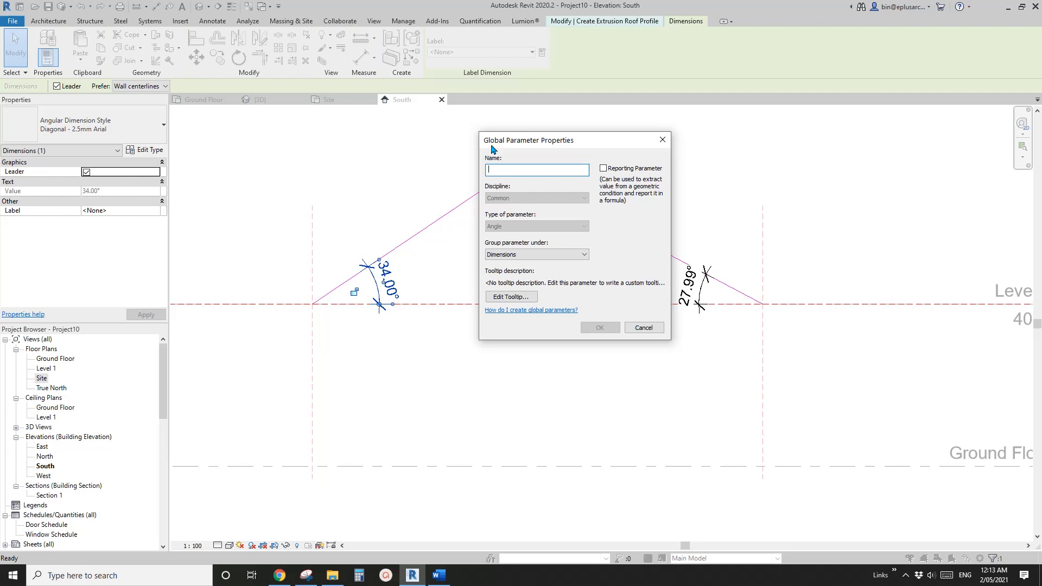
text(A)
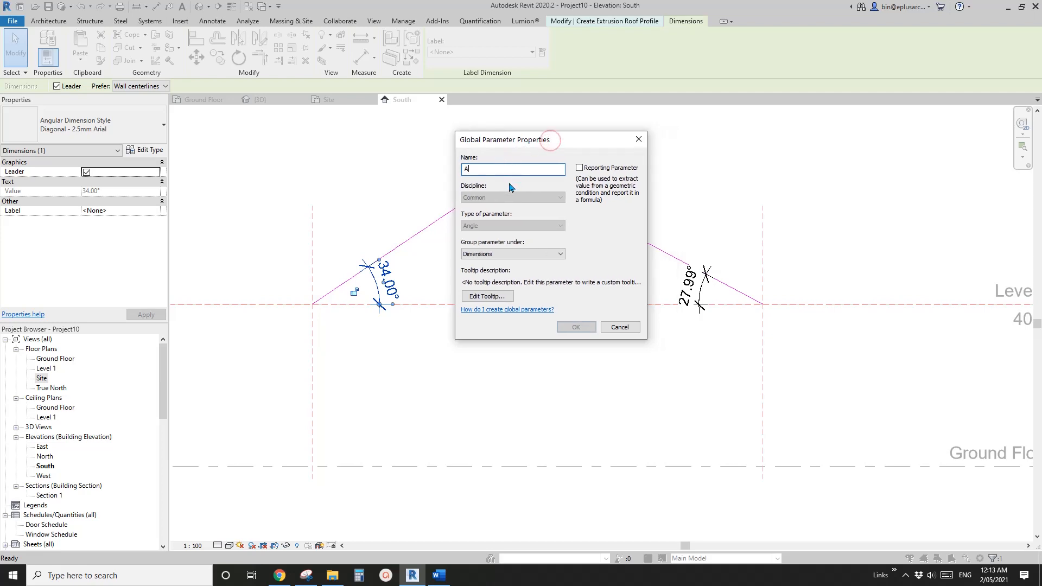
click(575, 326)
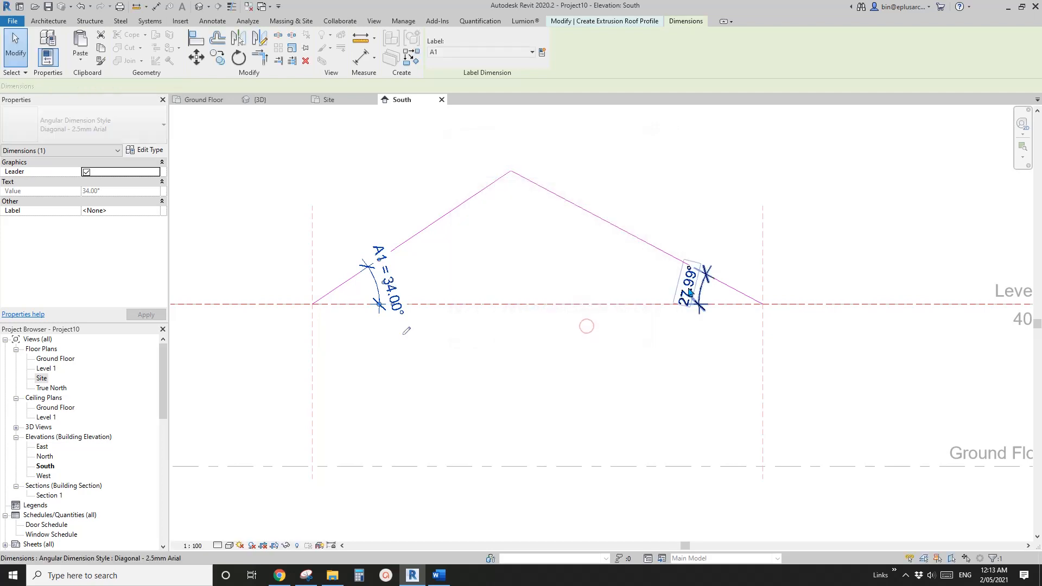
Step: Label the 27.99° angle with global parameter A2 and review the Global Parameters list
click(543, 53)
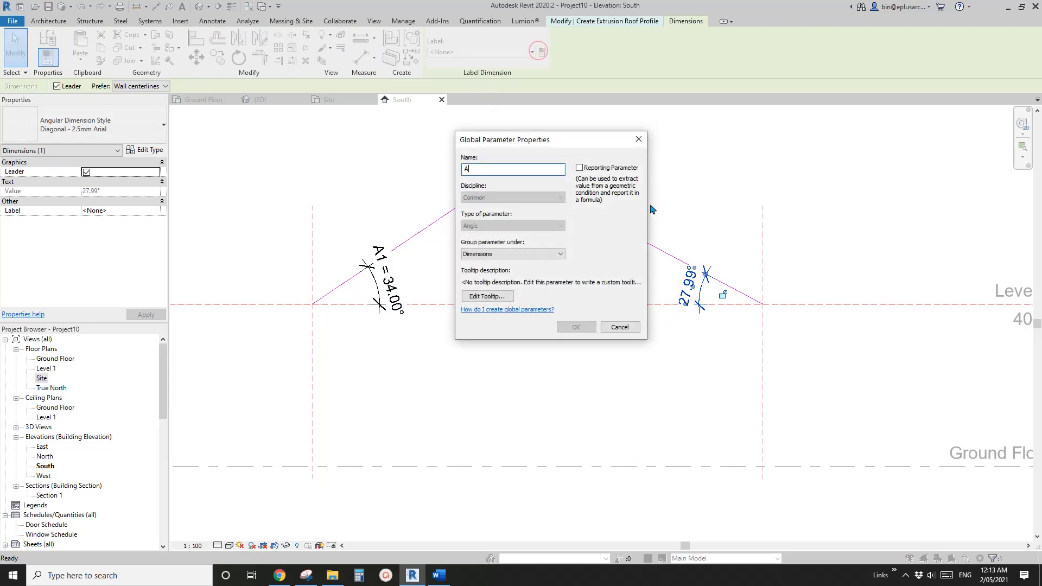
click(575, 326)
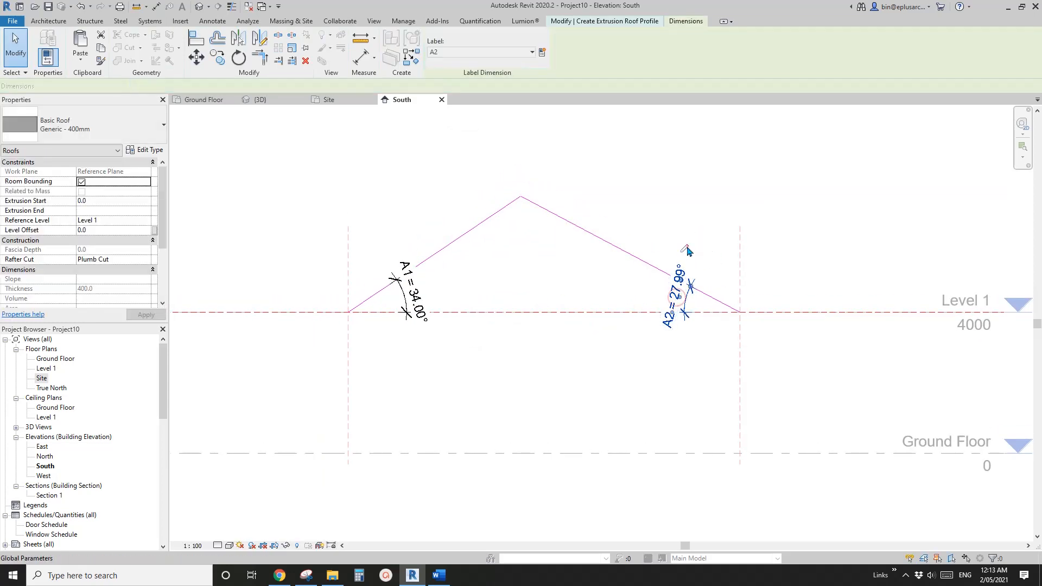
click(412, 286)
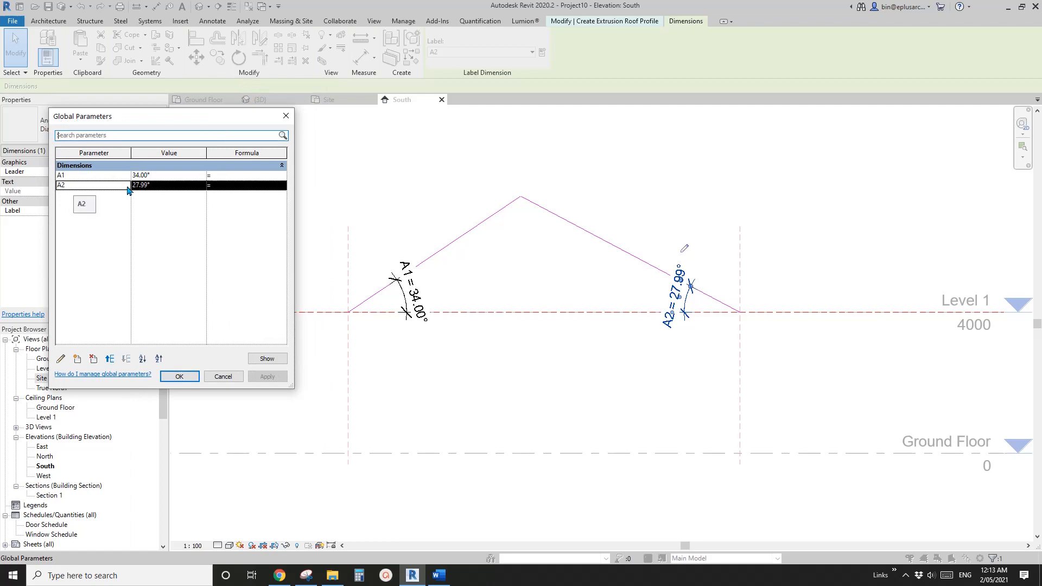
click(179, 377)
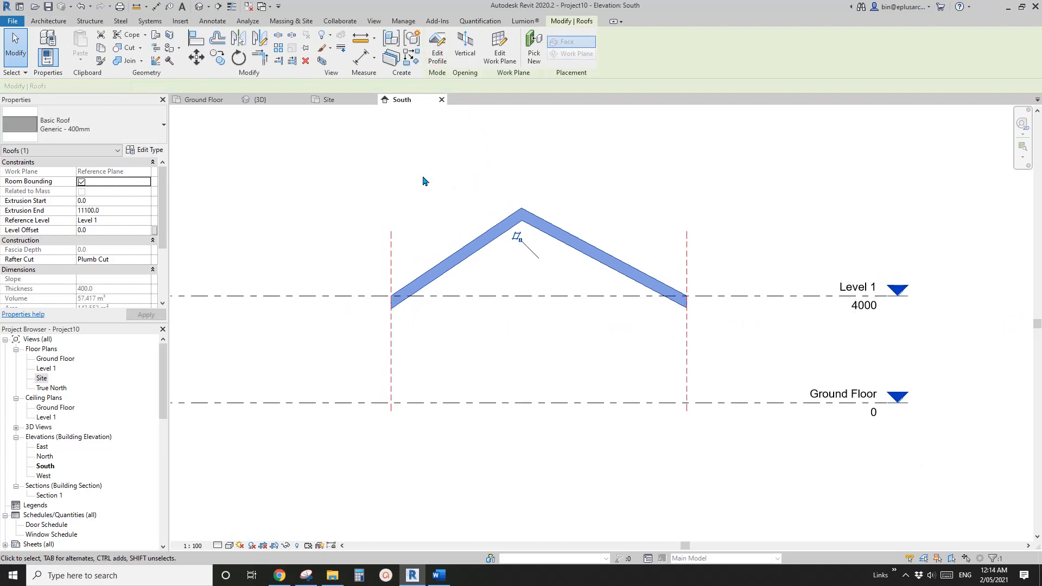
Step: In the 3D view, set global parameter A2 to 60° and A1 to 25°
click(260, 99)
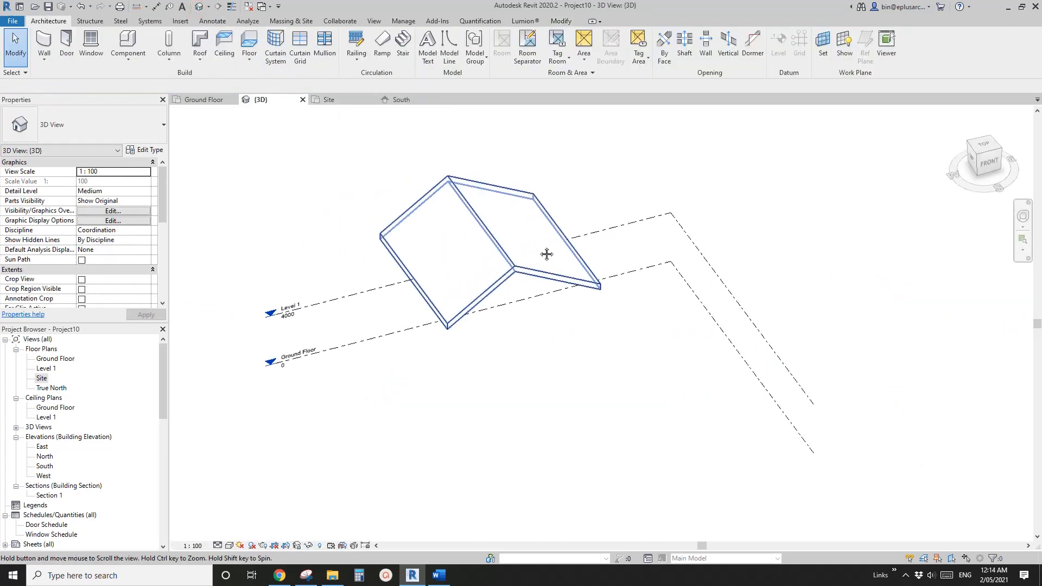
click(404, 21)
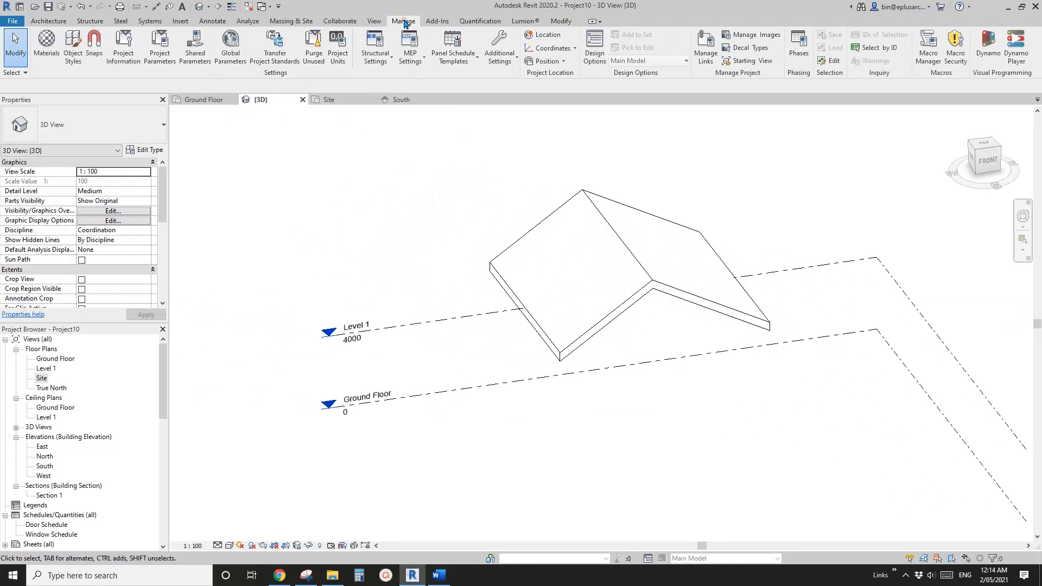
click(230, 47)
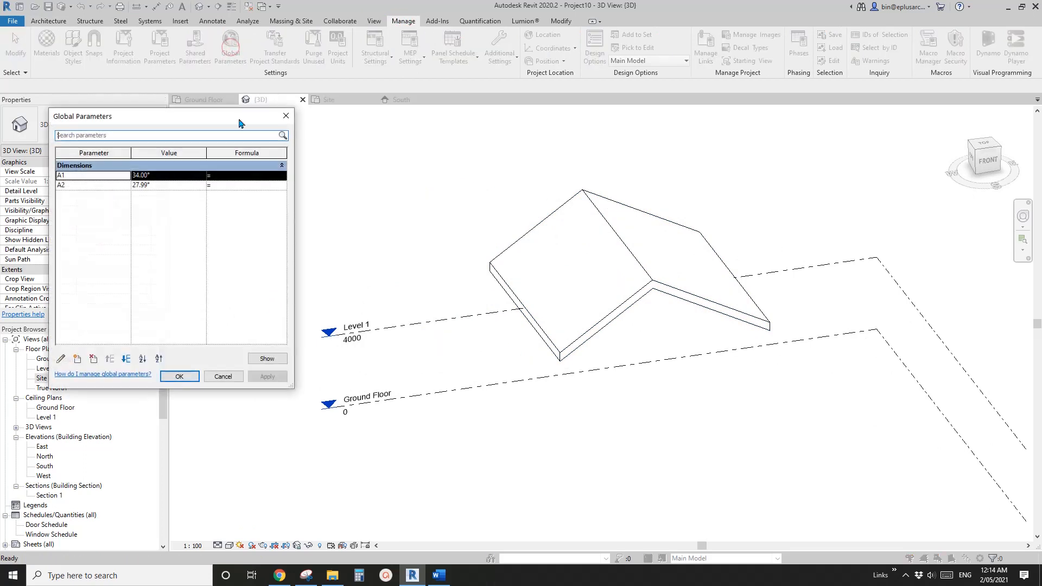
double_click(140, 175)
text(60)
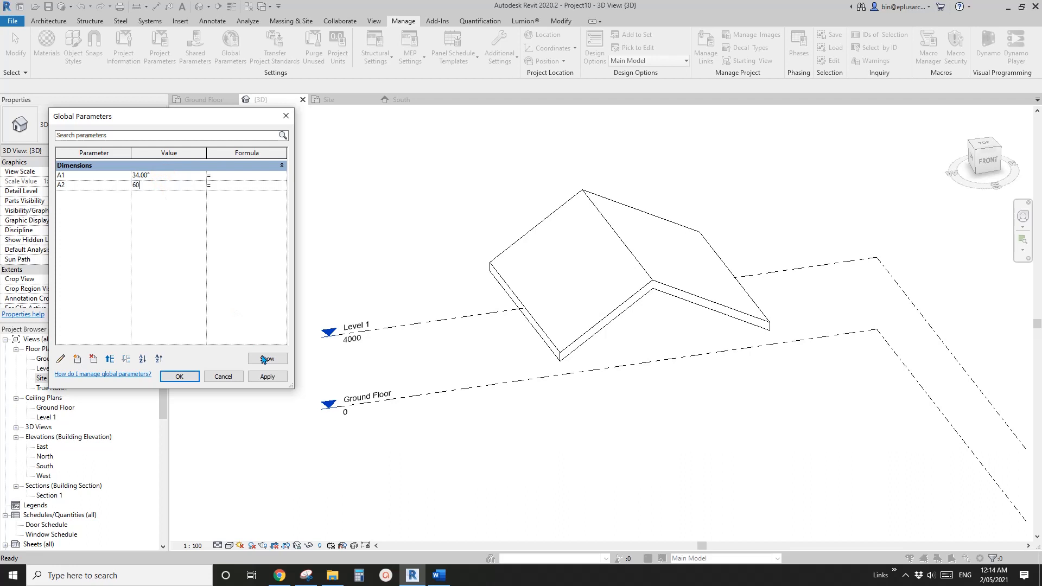
click(267, 376)
text(2)
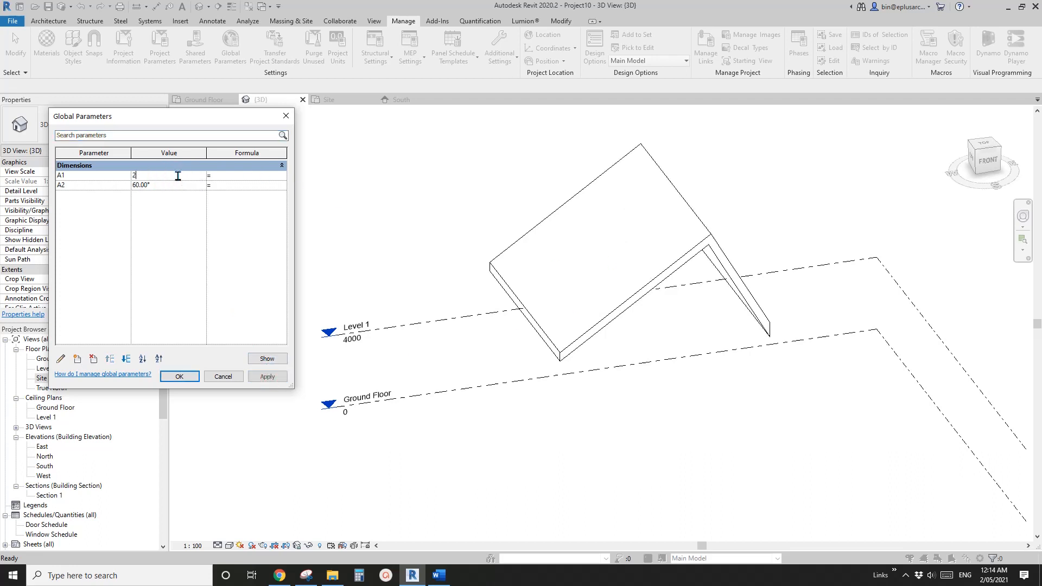
click(266, 377)
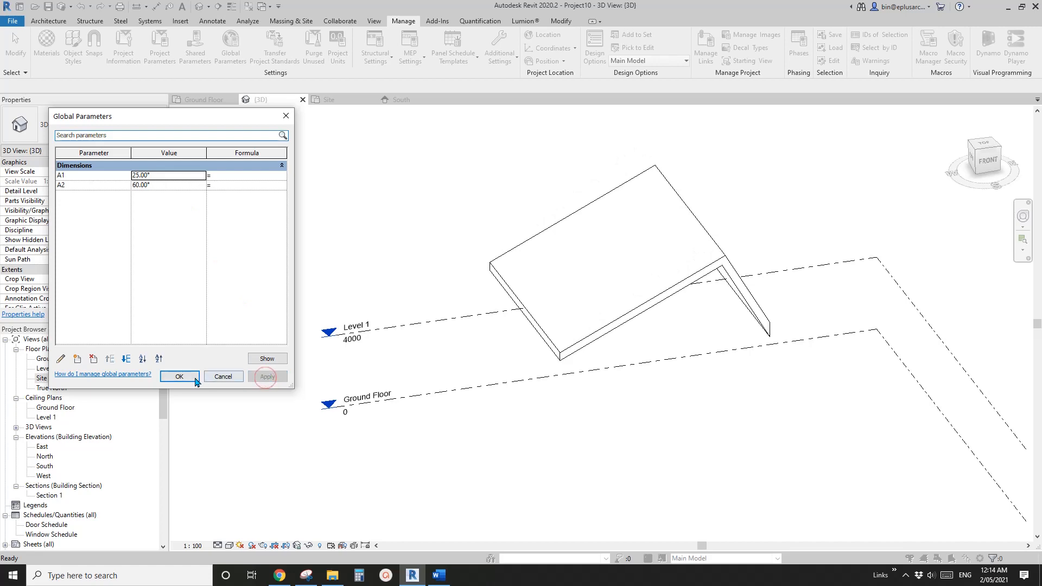
click(178, 377)
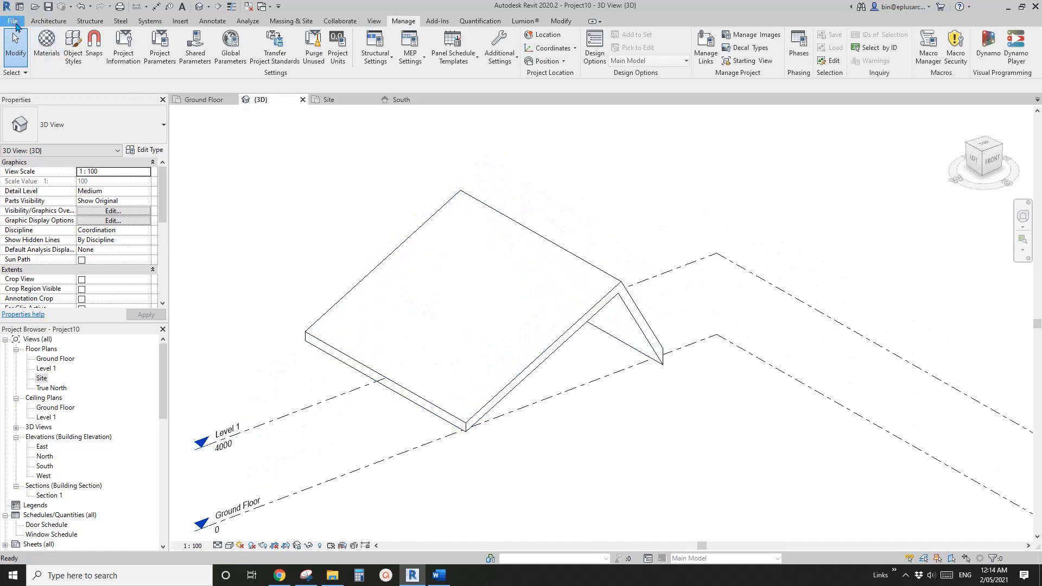
Step: Create a new family from the Metric Structural Trusses.rft template
click(12, 20)
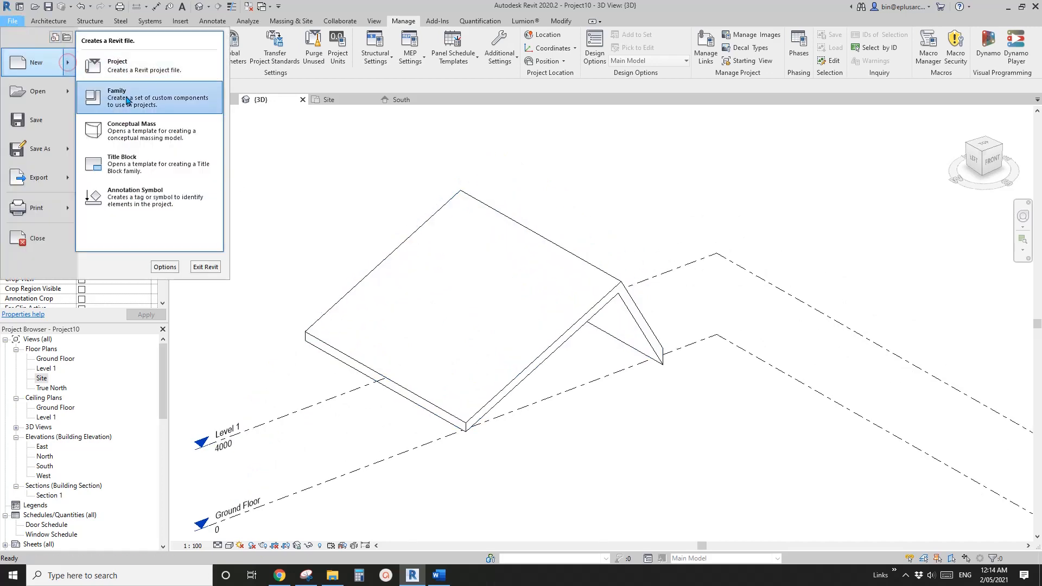
click(118, 98)
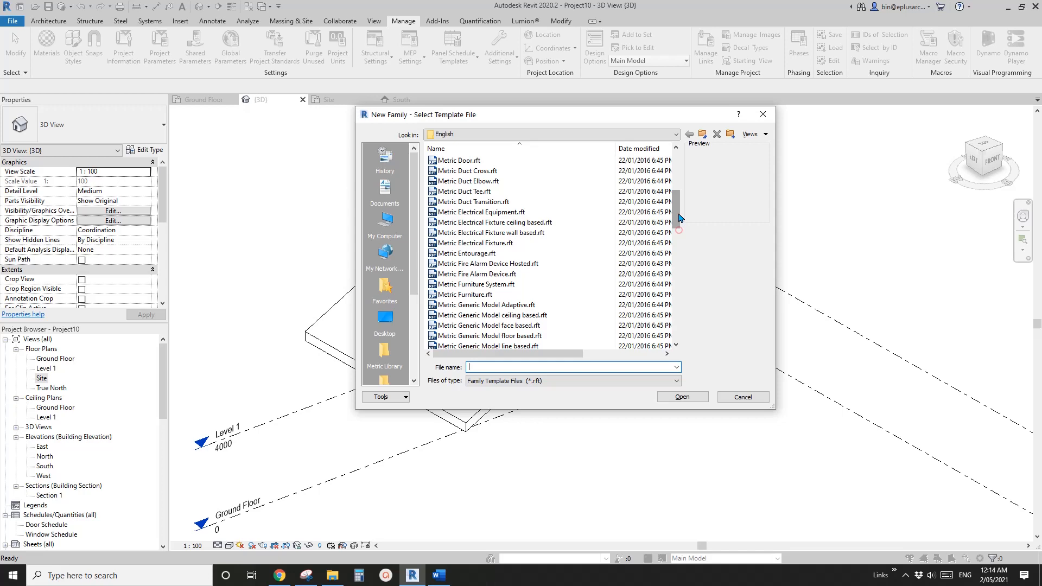
scroll(down, 3)
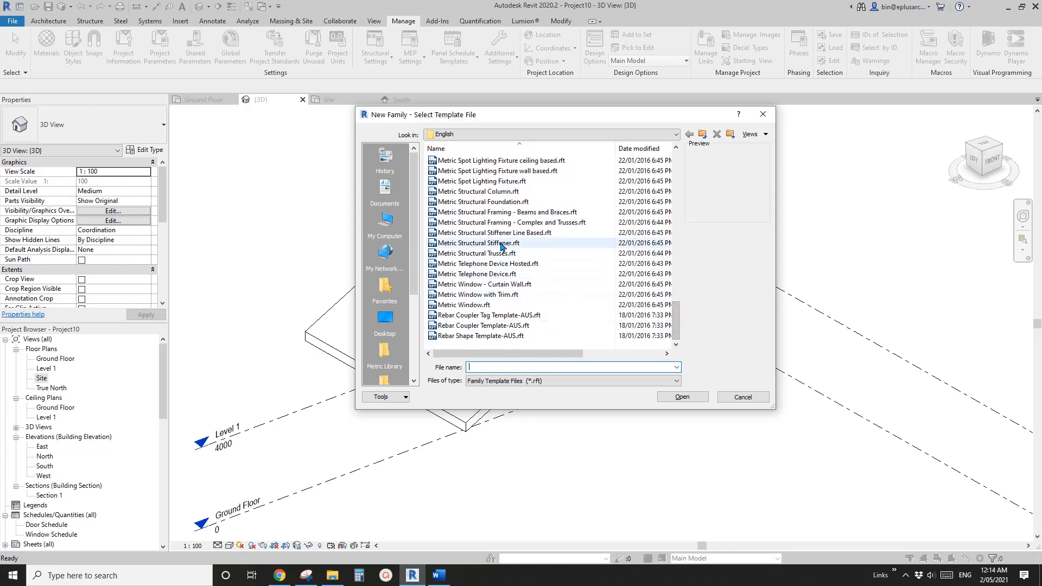
click(477, 254)
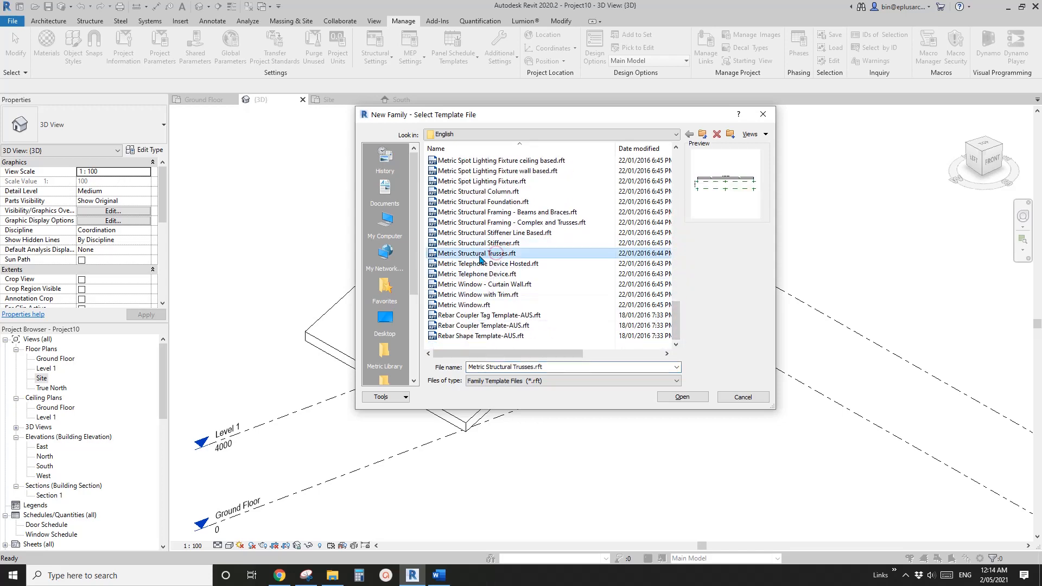
click(681, 397)
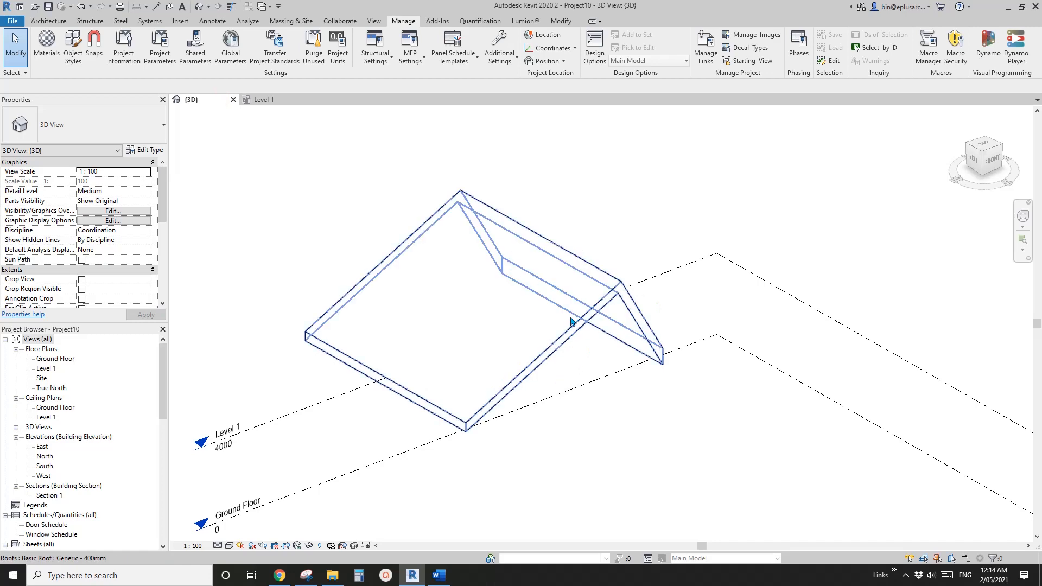
mouse_move(563, 300)
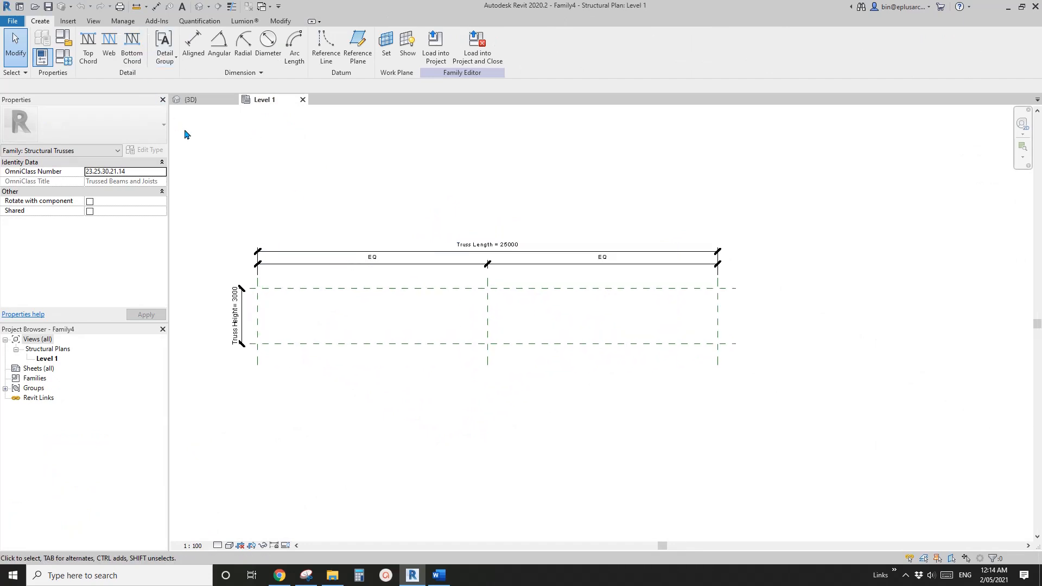
mouse_move(344, 177)
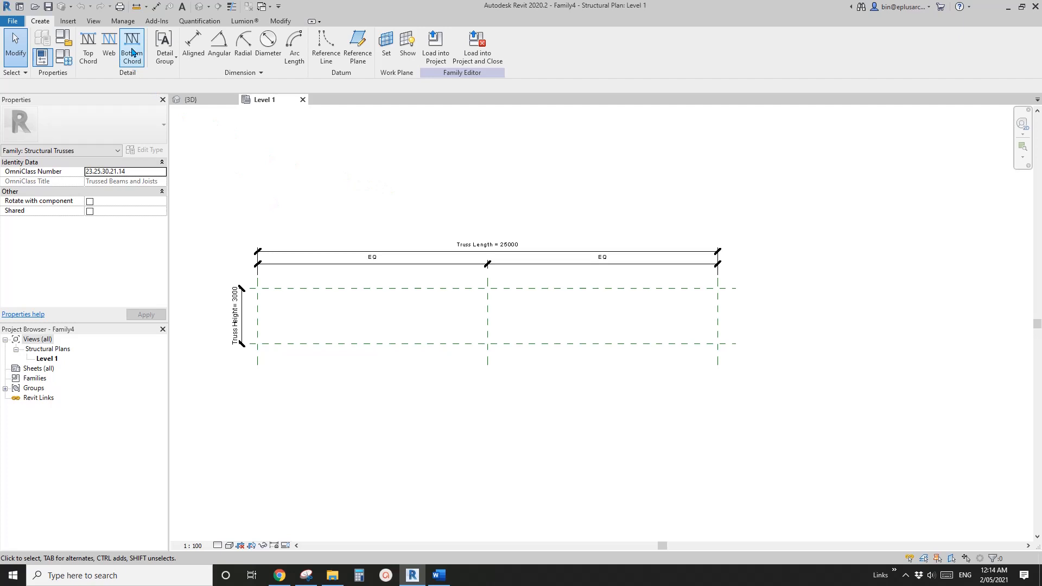
Step: Draw the bottom chord along the lower reference plane between the end planes
click(131, 48)
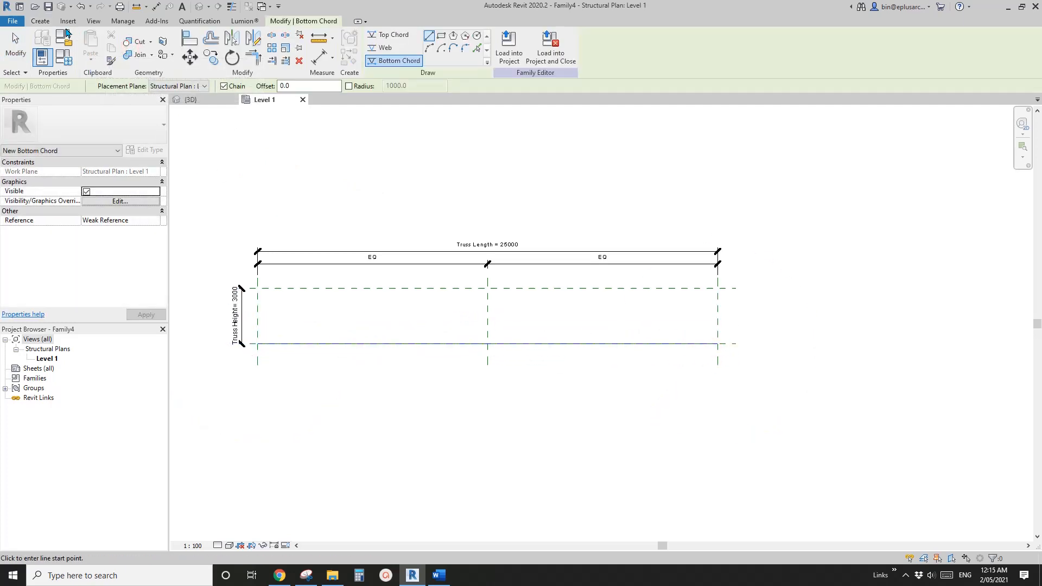
click(389, 34)
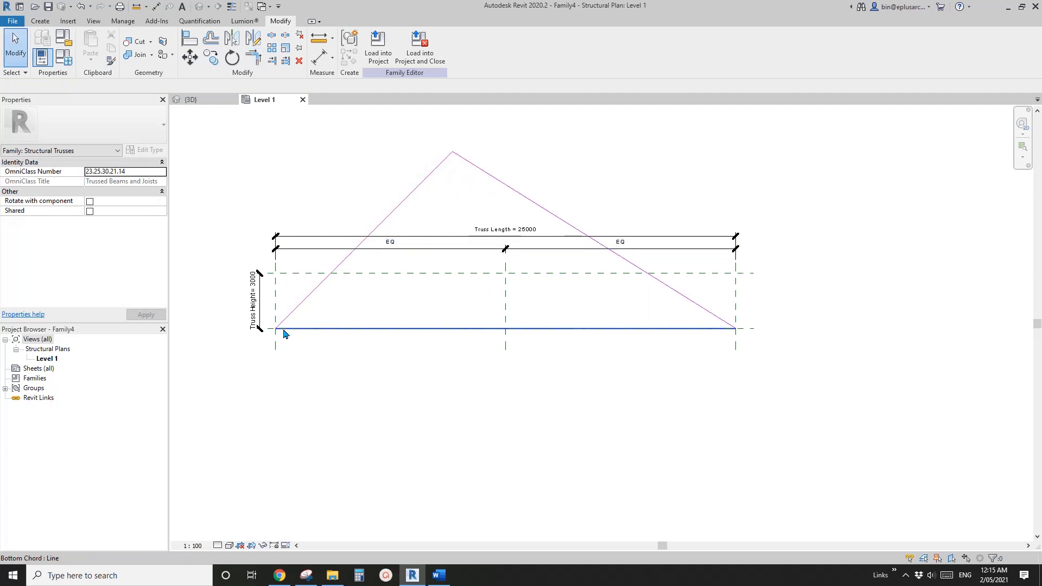
click(256, 302)
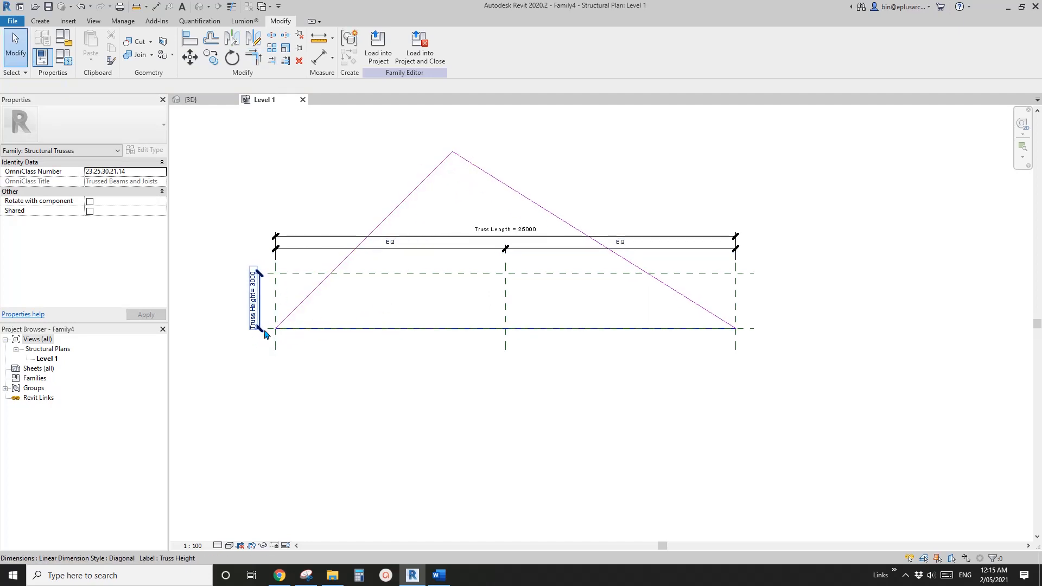
click(677, 360)
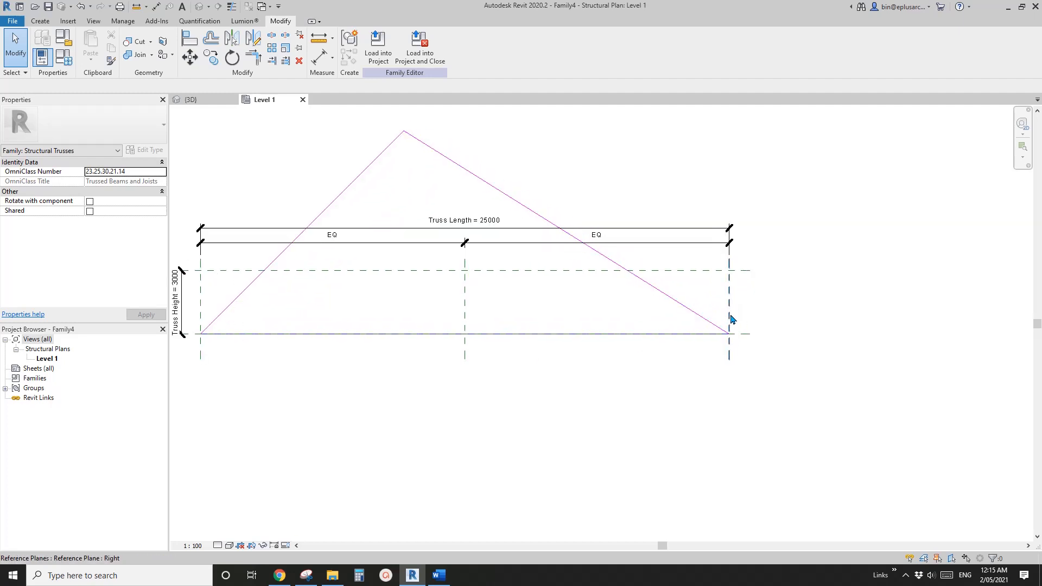
mouse_move(732, 343)
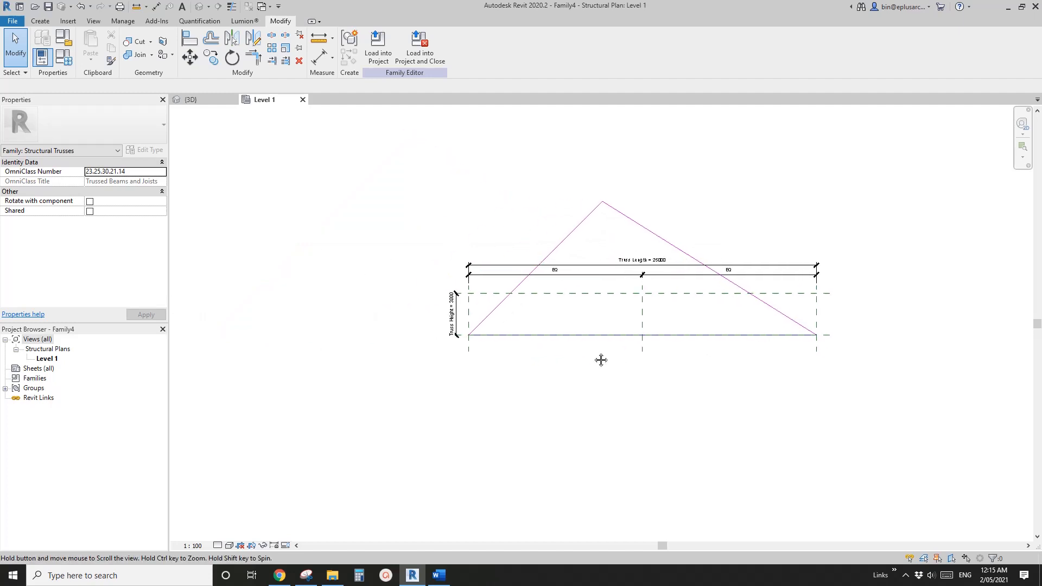
Step: Add an angular dimension and label the 45° angle with instance parameter A1
click(376, 40)
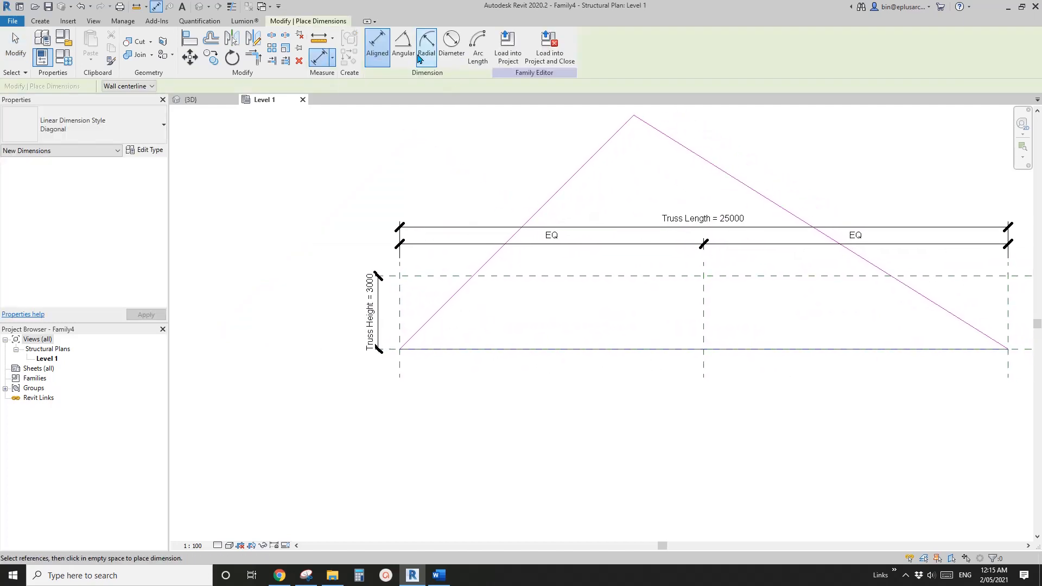
click(403, 46)
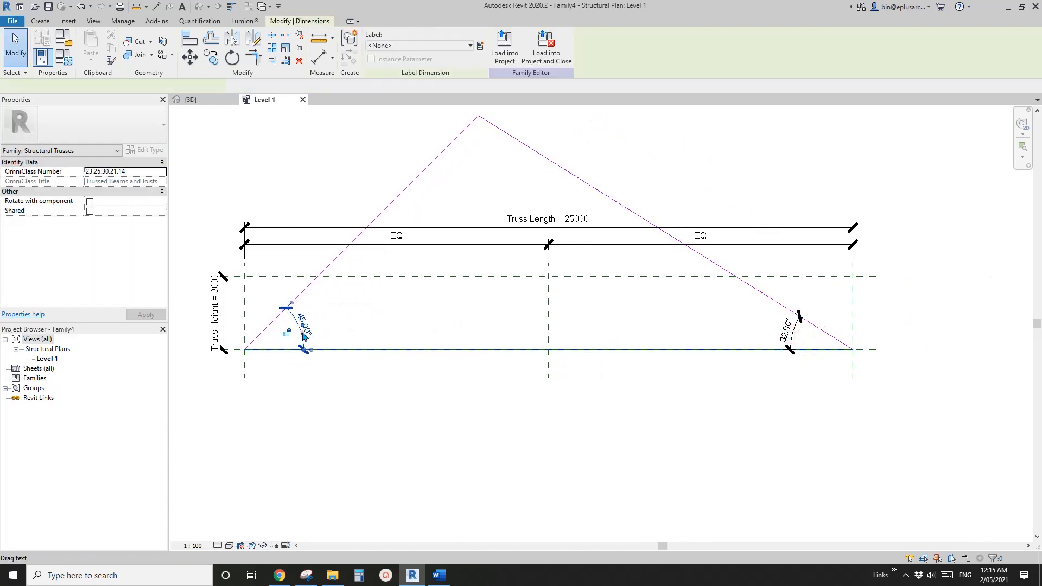
click(480, 47)
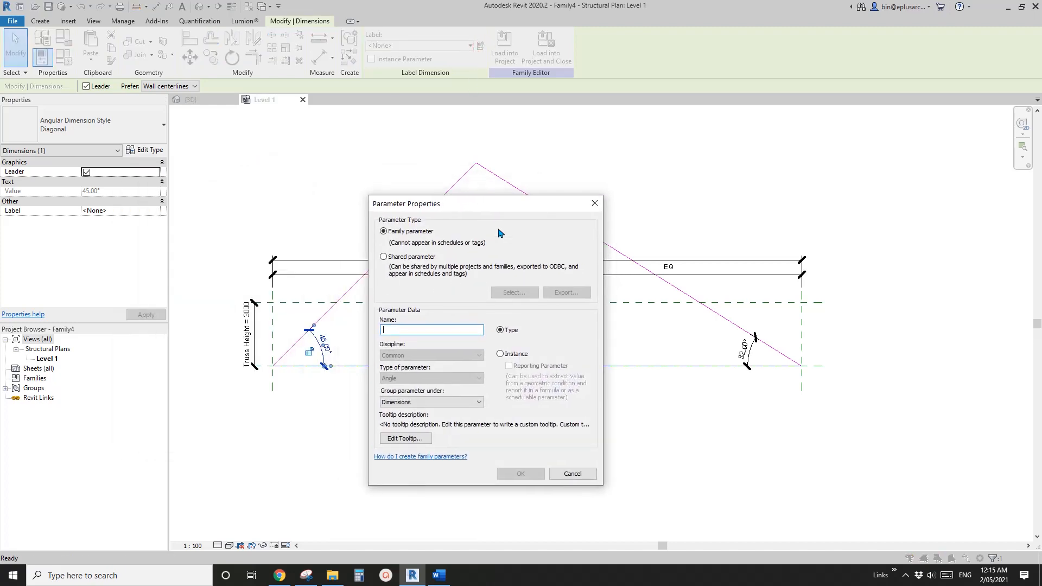
mouse_move(500, 330)
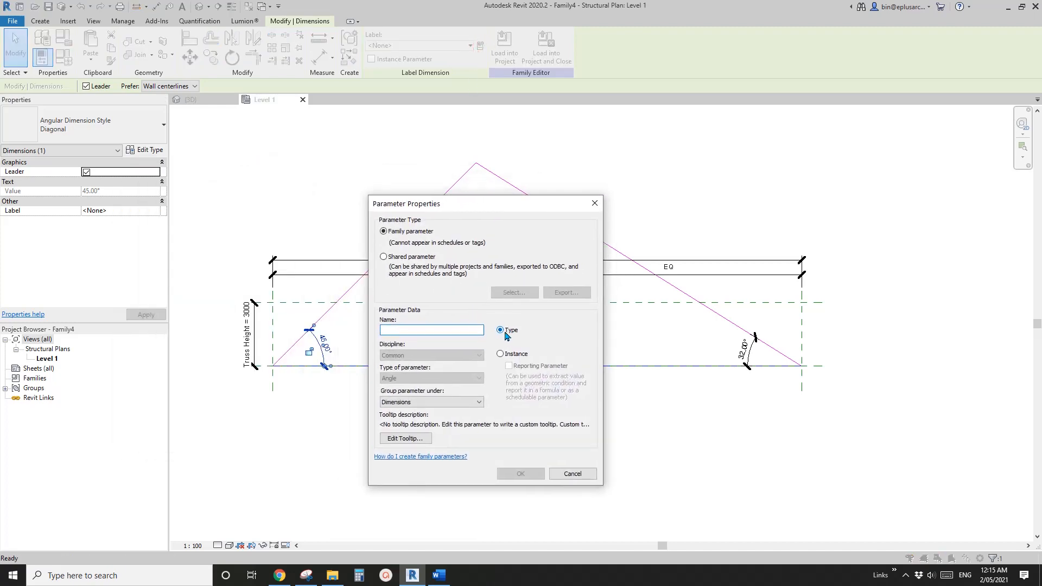
click(500, 353)
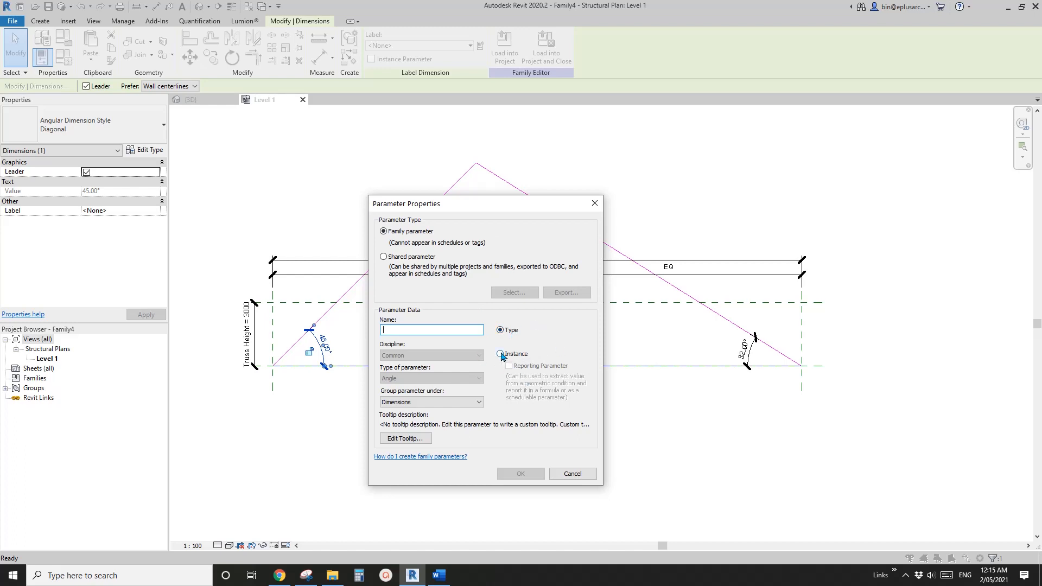
click(500, 353)
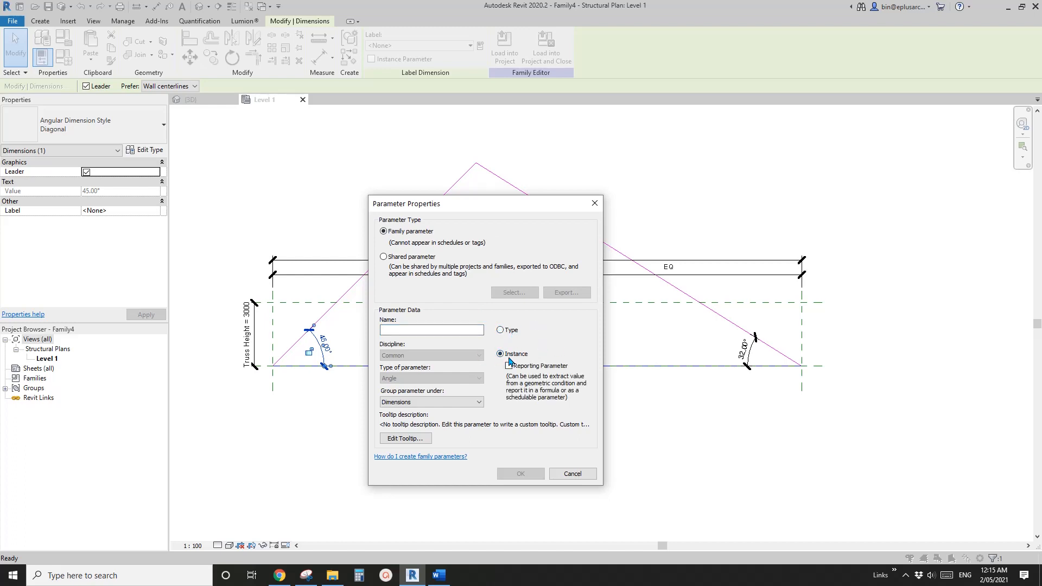
text(A)
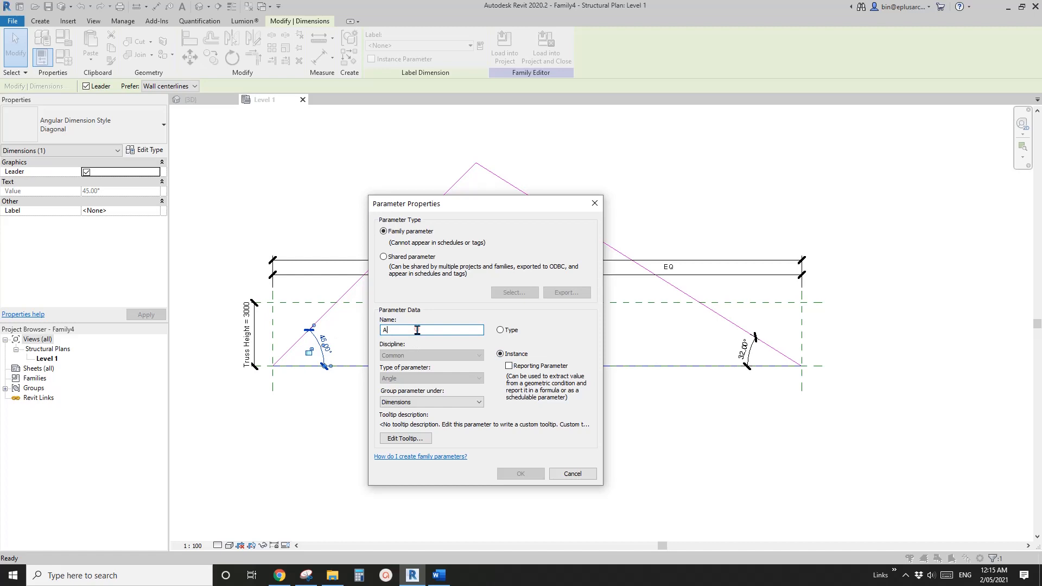
text(1)
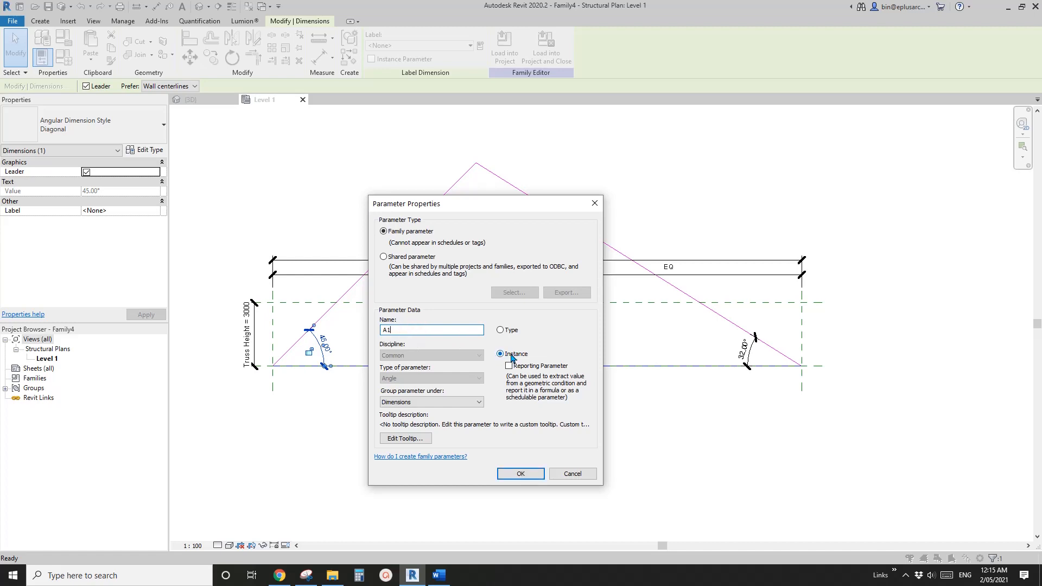
click(520, 473)
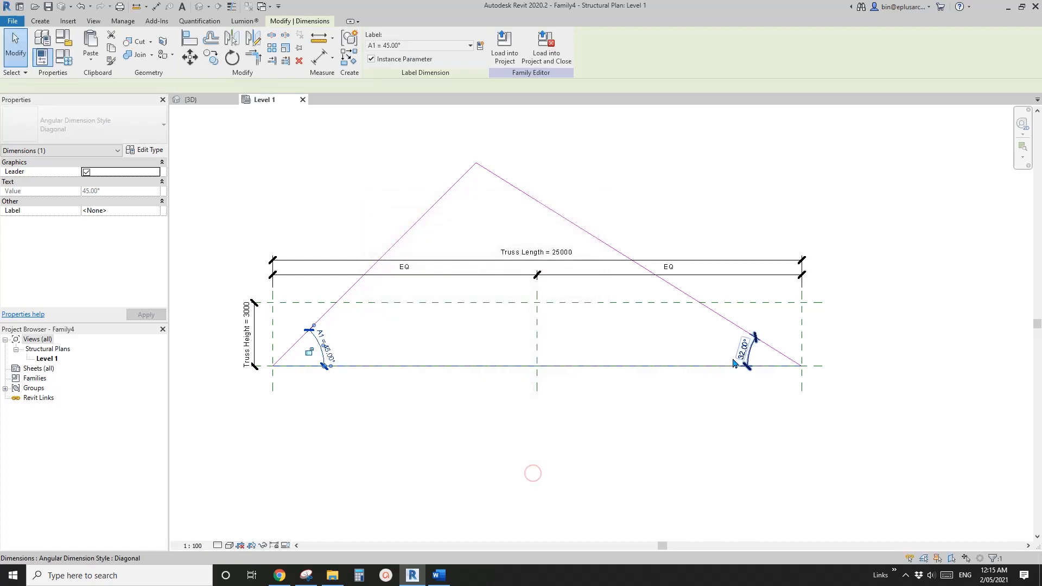
Step: Label the right-hand chord angle dimension with type parameter A2
click(744, 353)
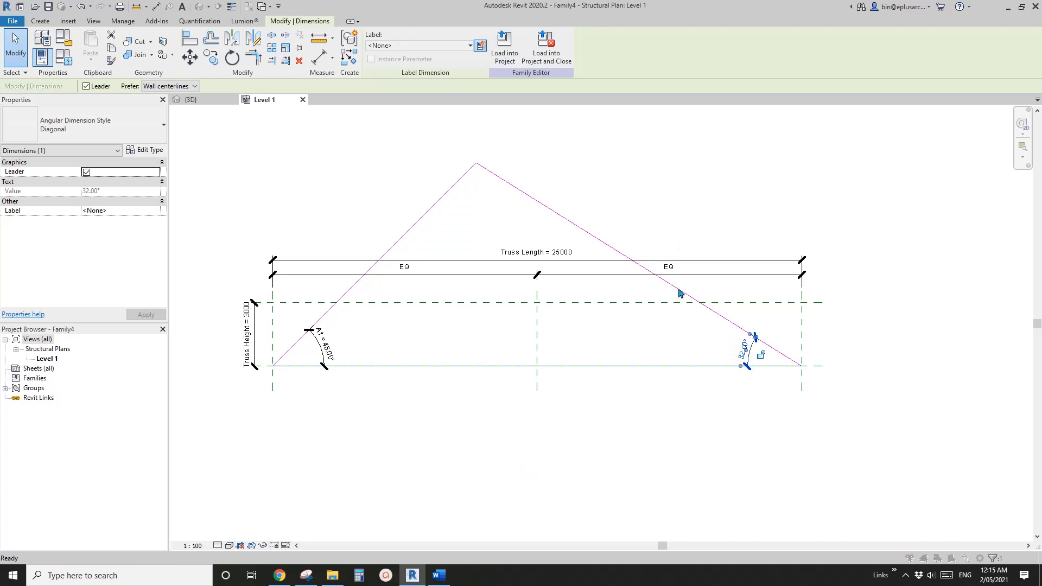
click(480, 45)
text(A2)
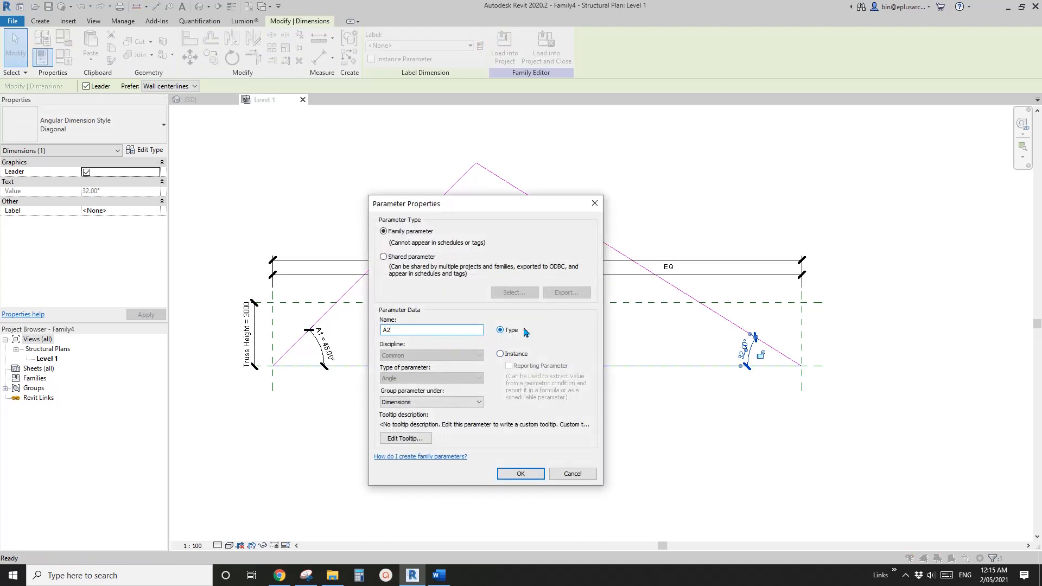
click(520, 473)
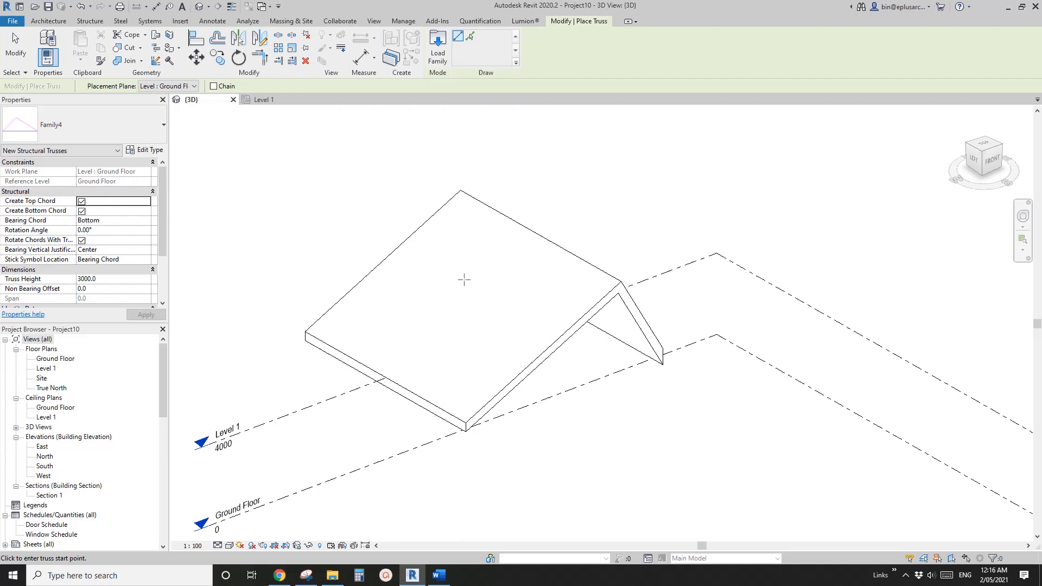
Step: Place a Family4 truss at Level 1 beneath the gable roof from the Site plan
double_click(42, 379)
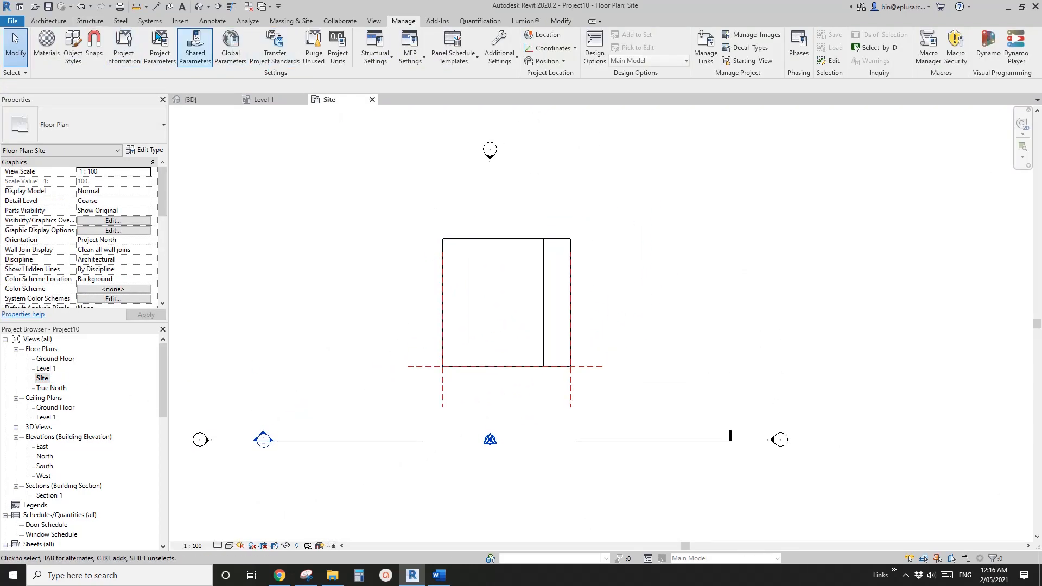
click(90, 21)
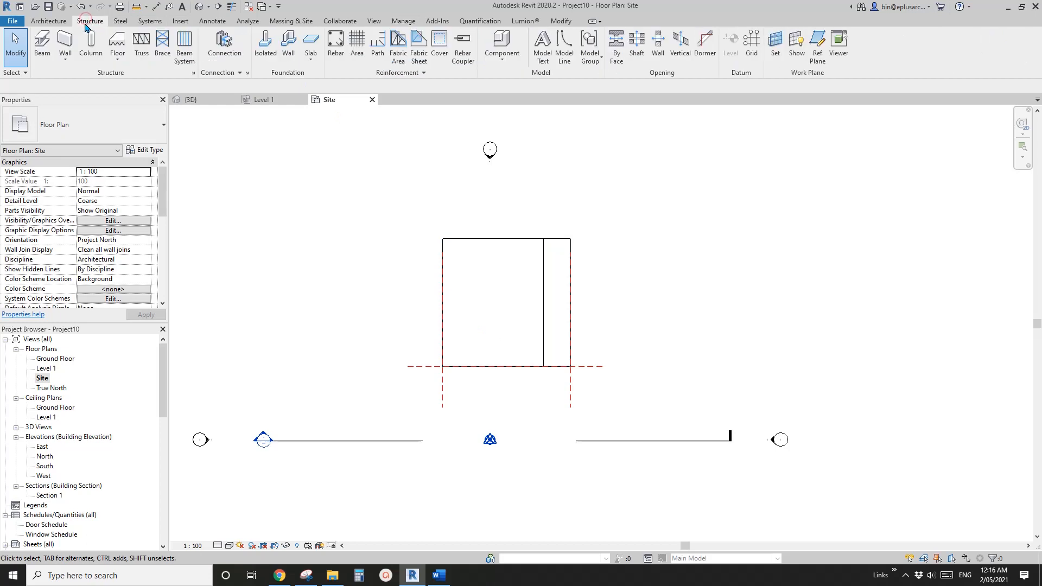
click(141, 46)
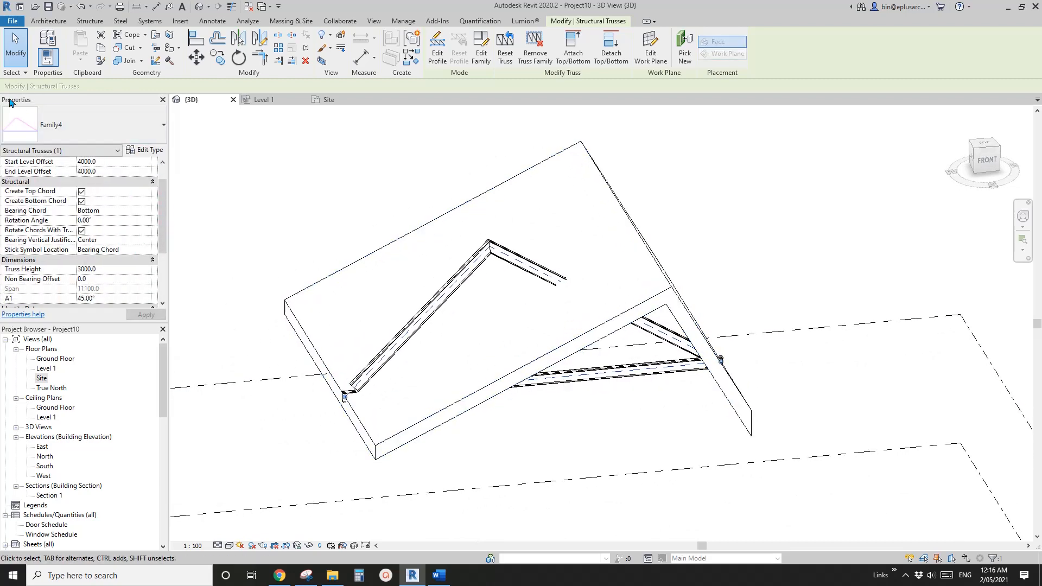
scroll(down, 3)
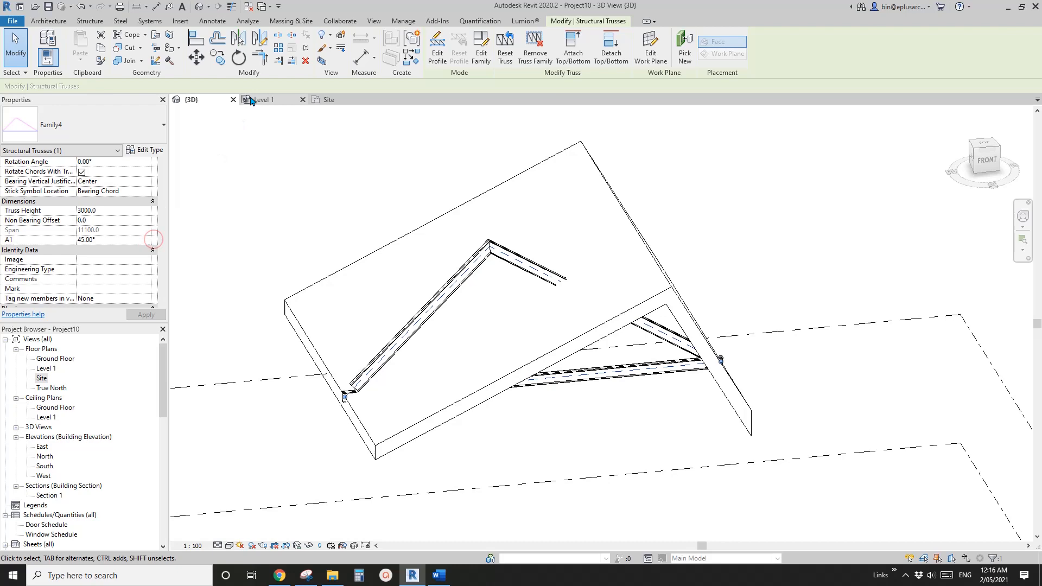
Step: Associate the Family4 type's A2 angle with global parameter A2, giving 60°
click(145, 150)
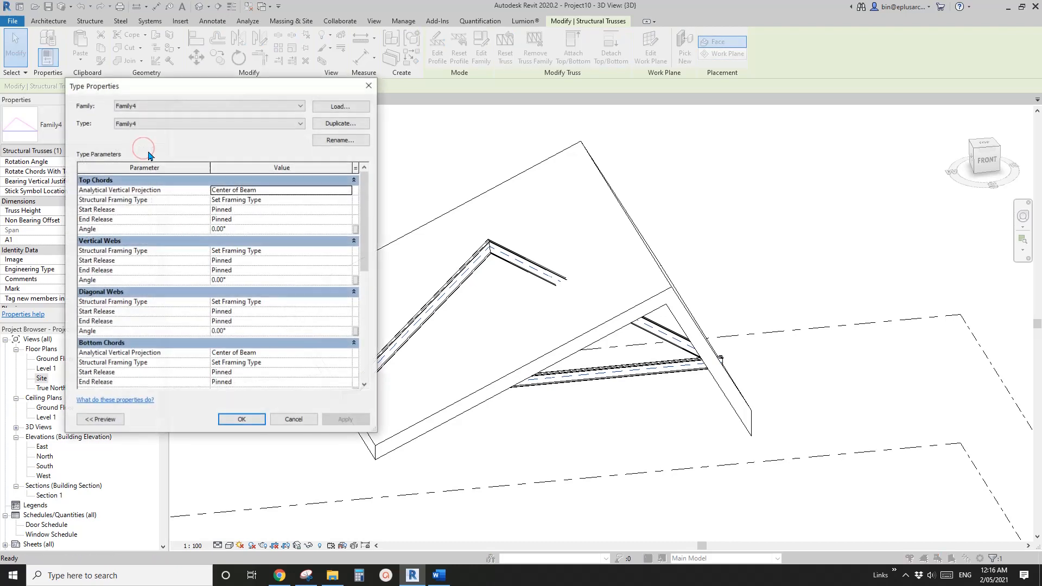
scroll(down, 3)
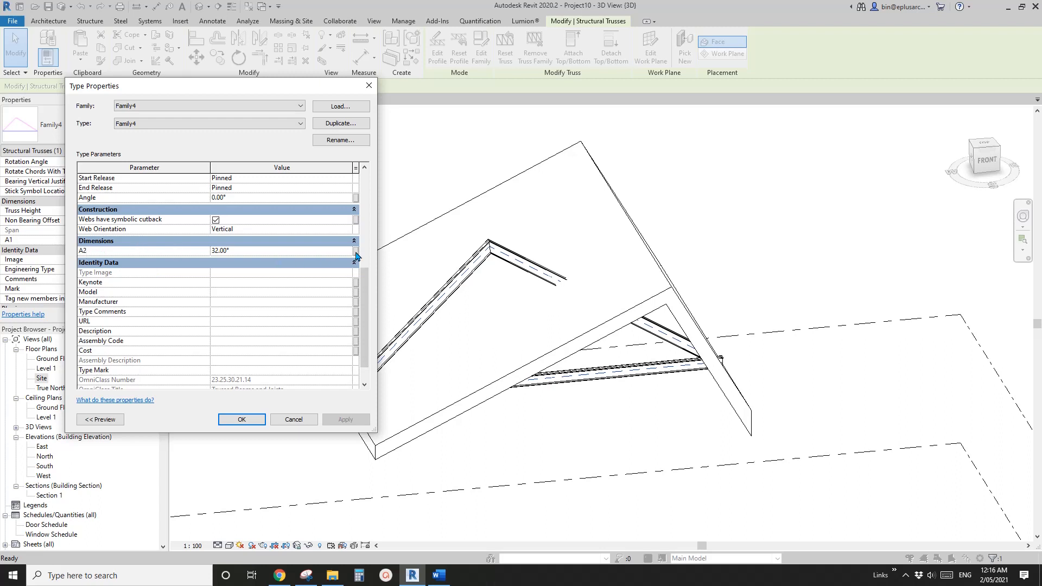
click(356, 255)
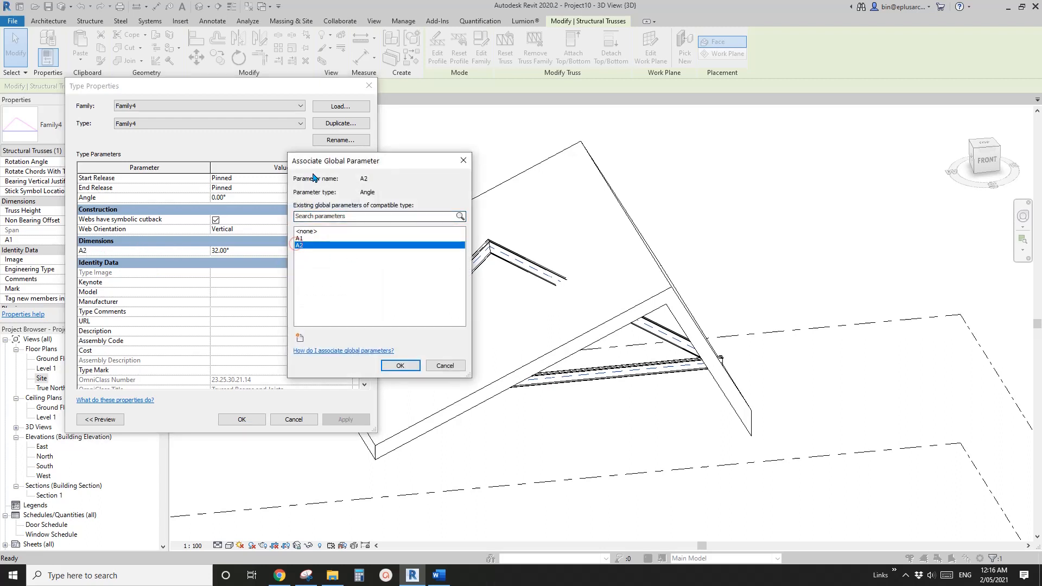
click(400, 365)
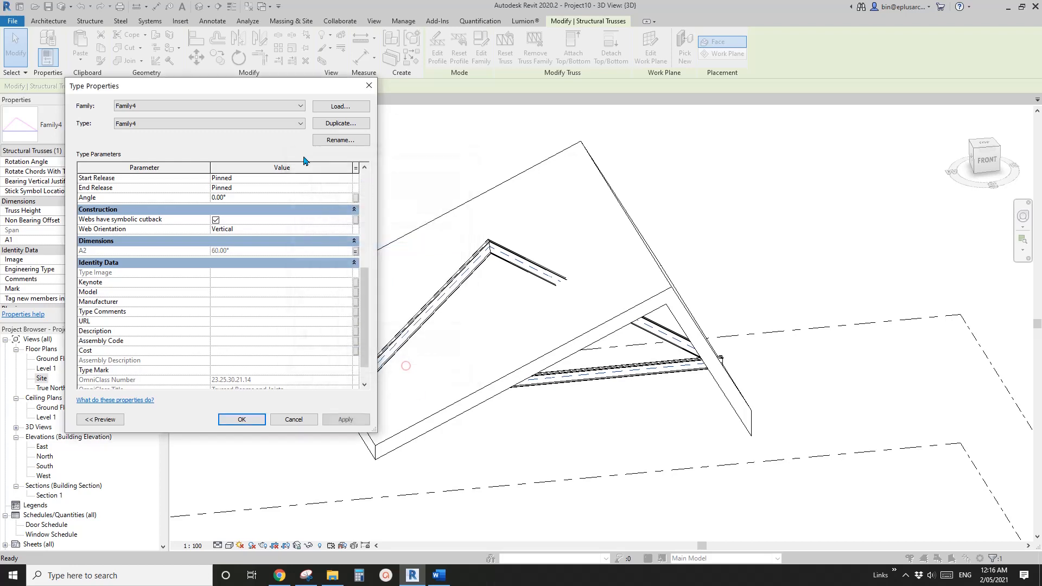
click(240, 420)
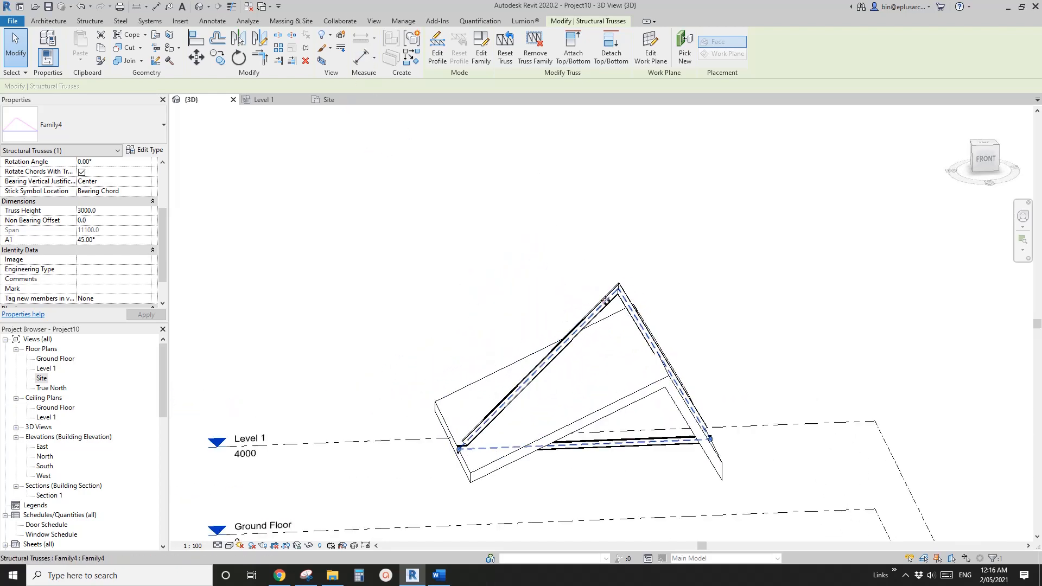
Step: Edit the Family4 truss family and reload it, overwriting the existing version
click(480, 48)
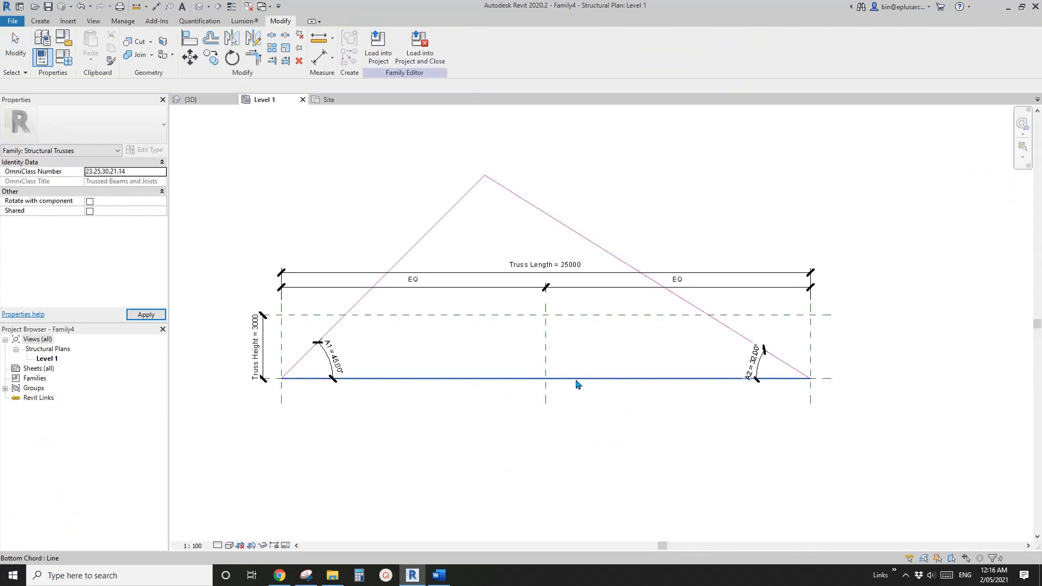
click(577, 385)
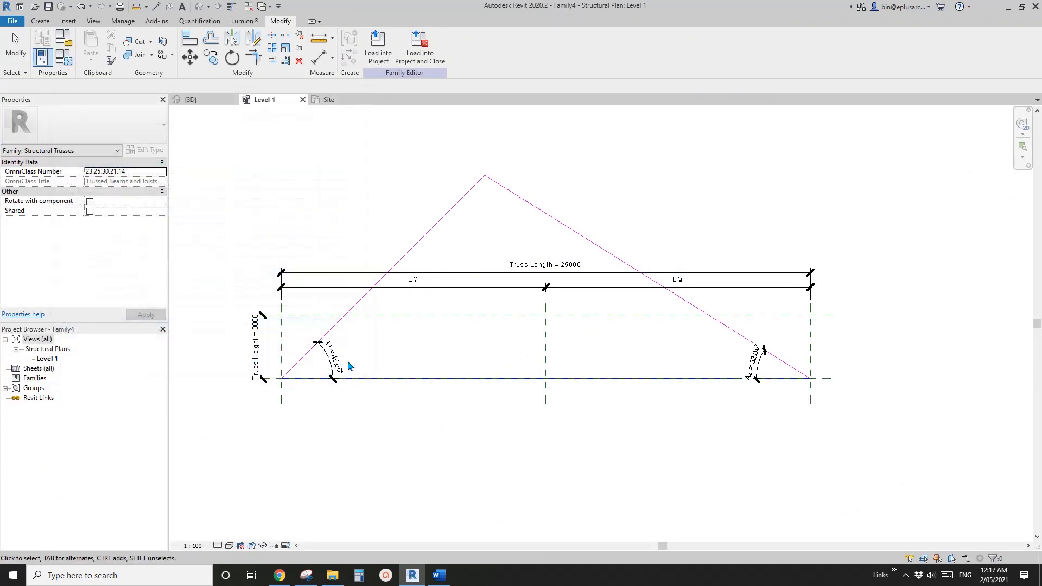
click(329, 356)
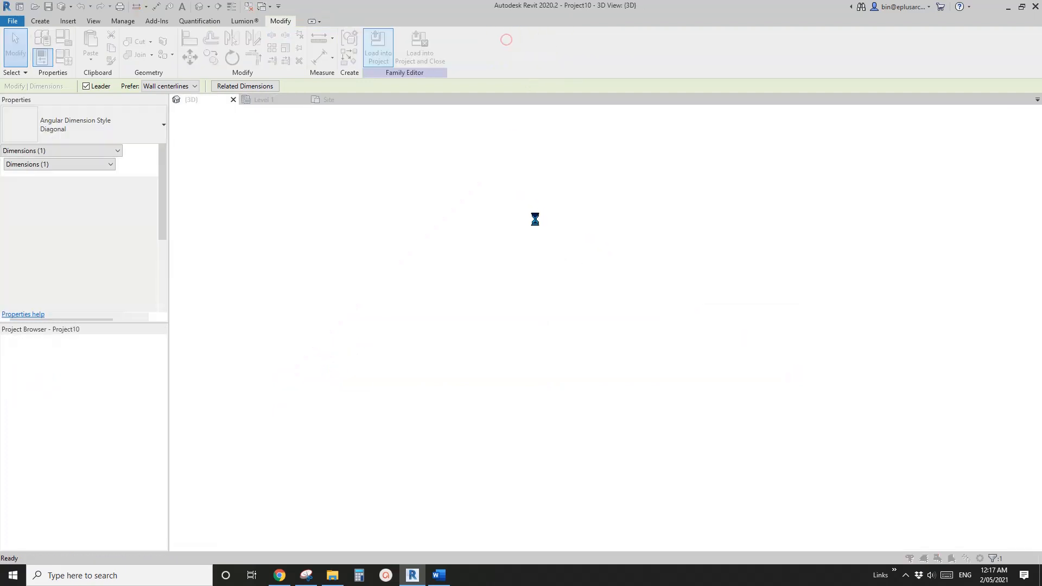
click(377, 47)
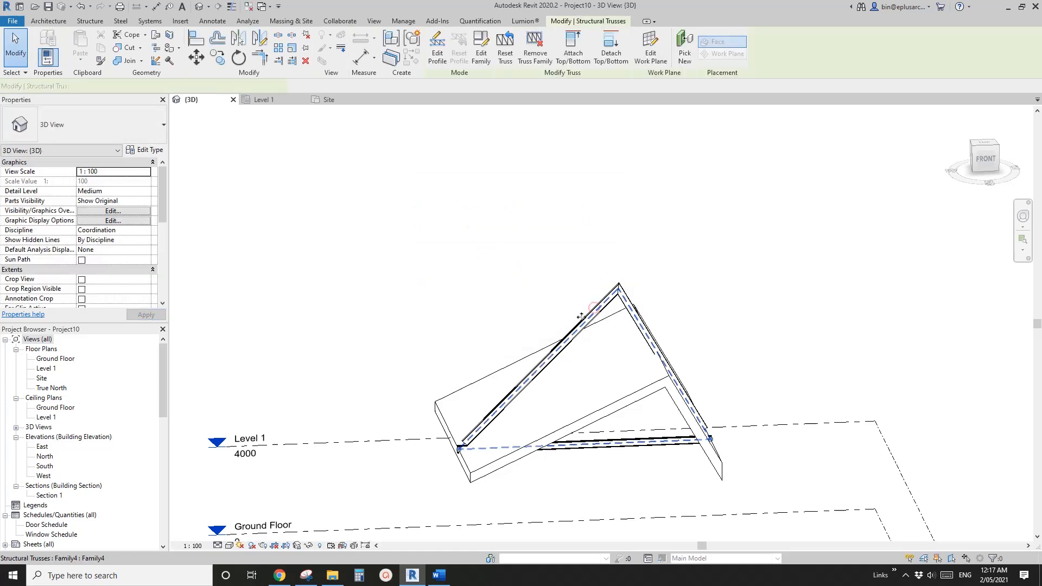
click(145, 150)
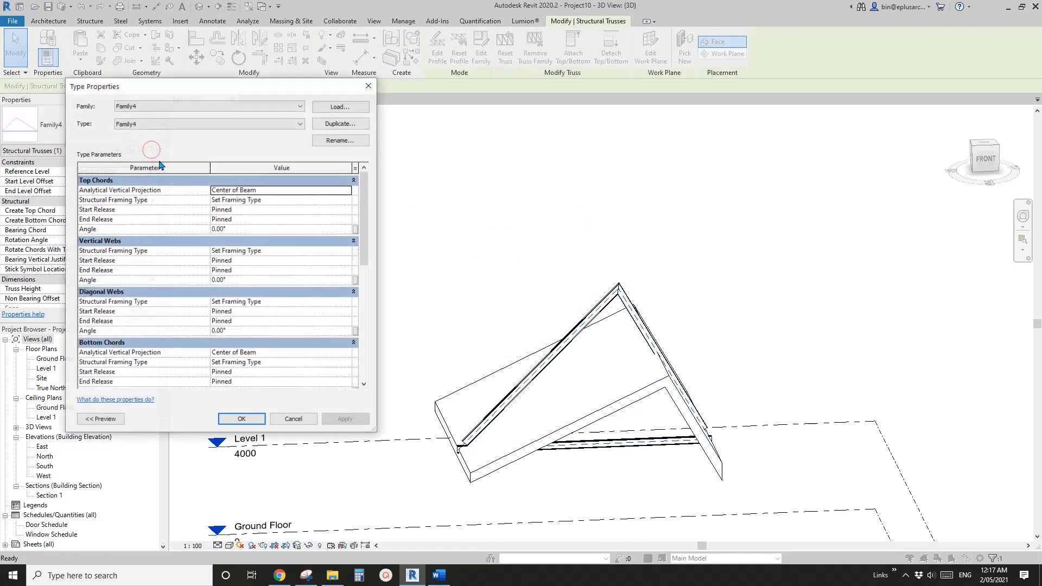
Step: Associate the Family4 type's A1 angle with global parameter A1
scroll(down, 3)
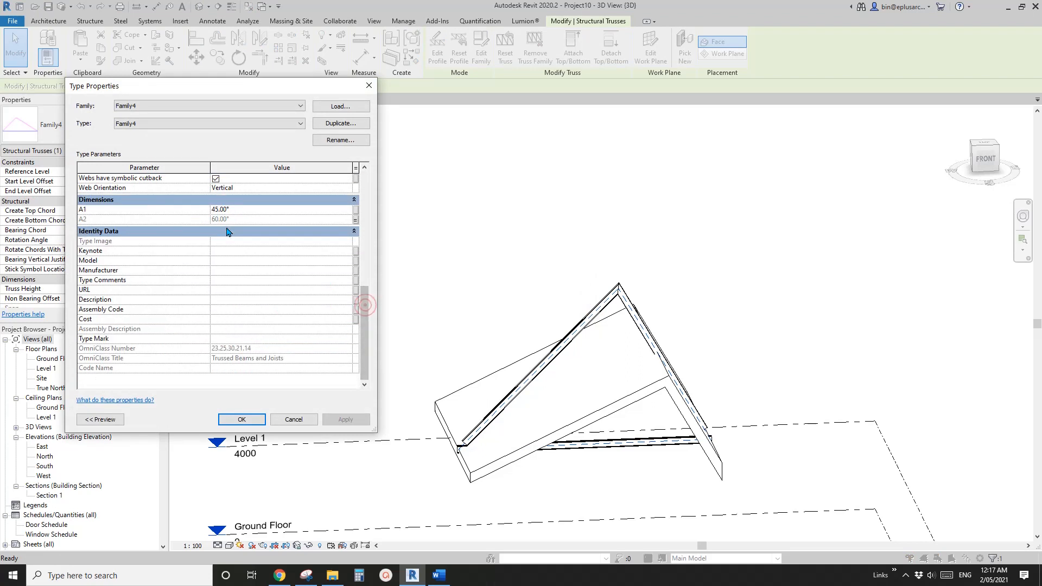
click(356, 209)
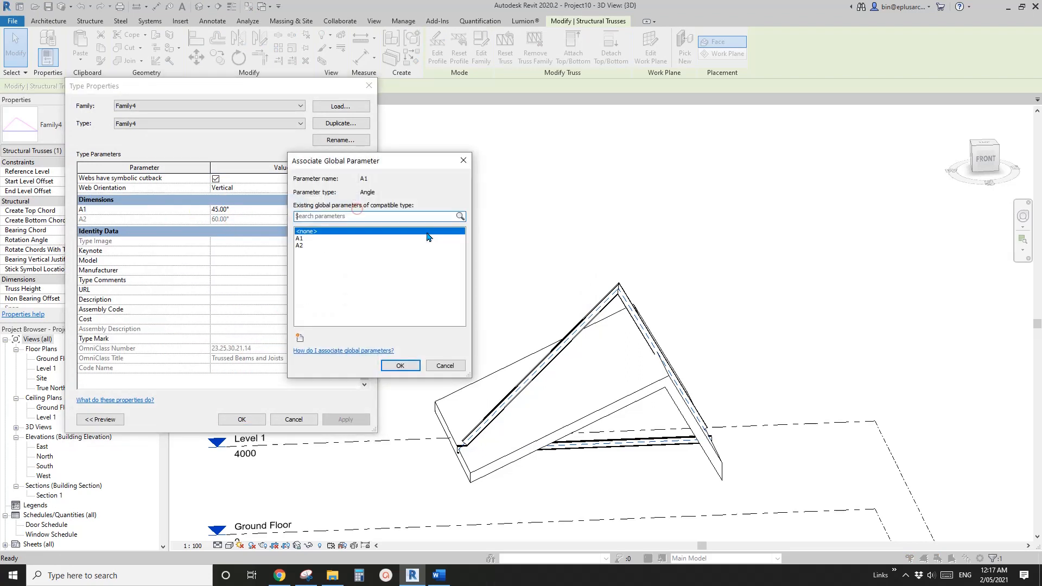
click(306, 237)
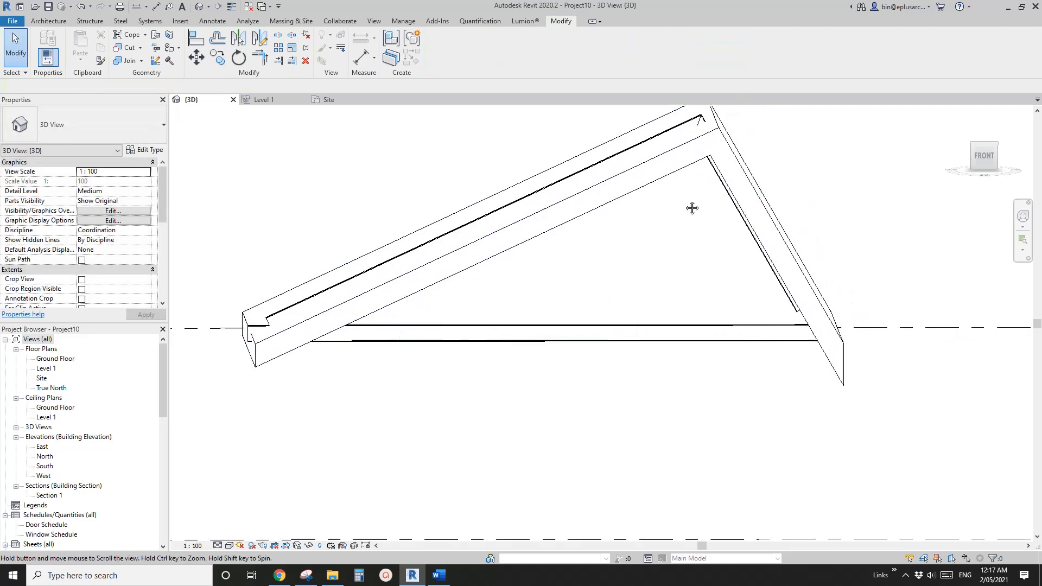
click(743, 328)
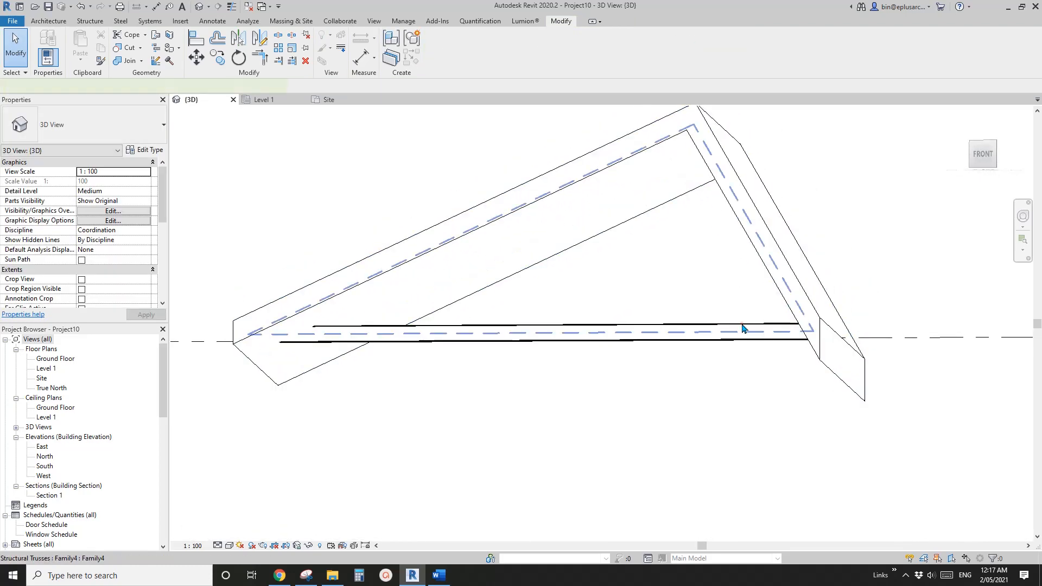
click(743, 329)
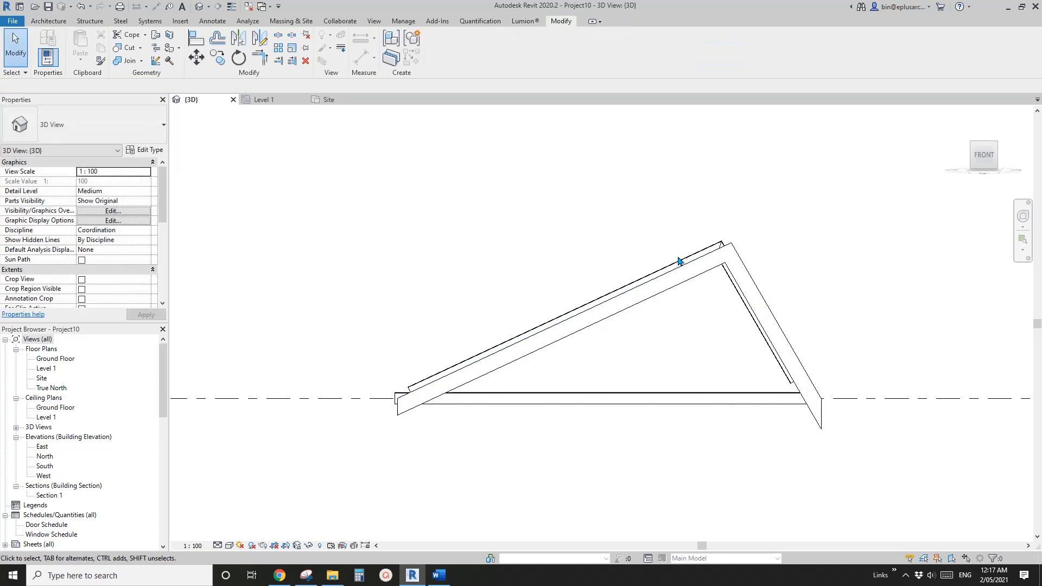
click(678, 259)
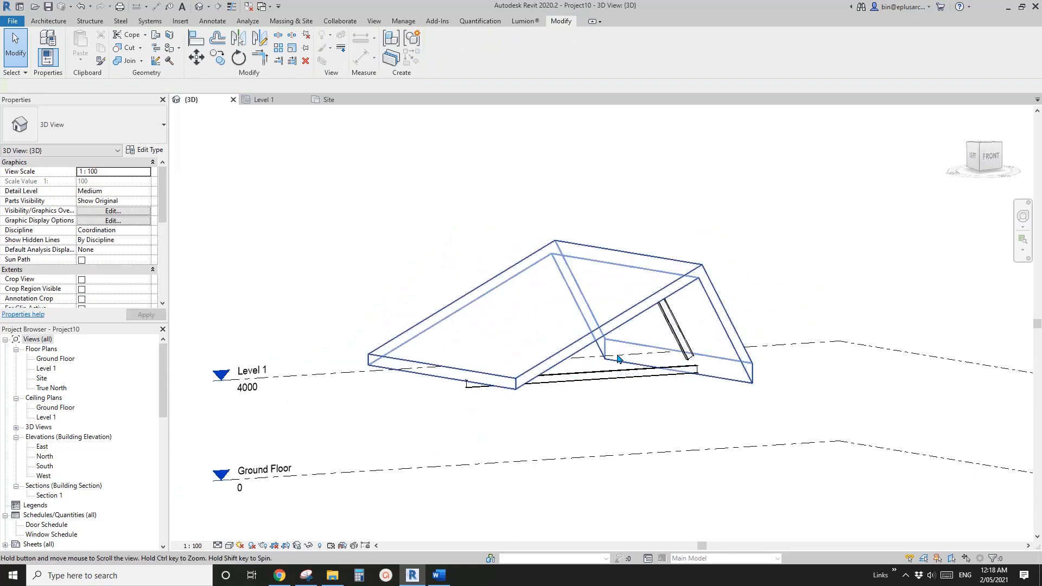
click(403, 21)
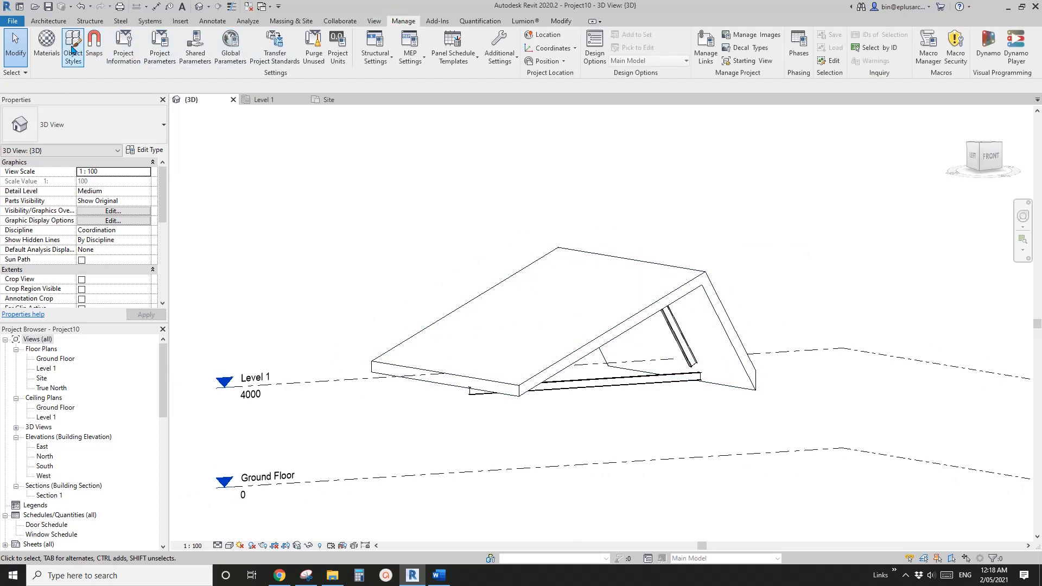
Step: In Global Parameters, set A2 to 60° while keeping A1 at 45°
click(230, 47)
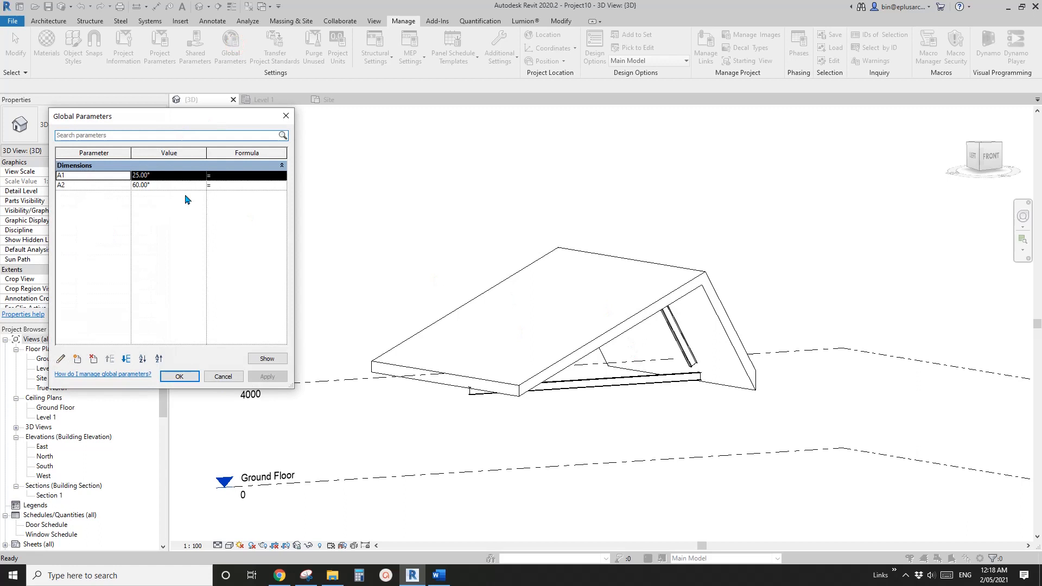
double_click(140, 175)
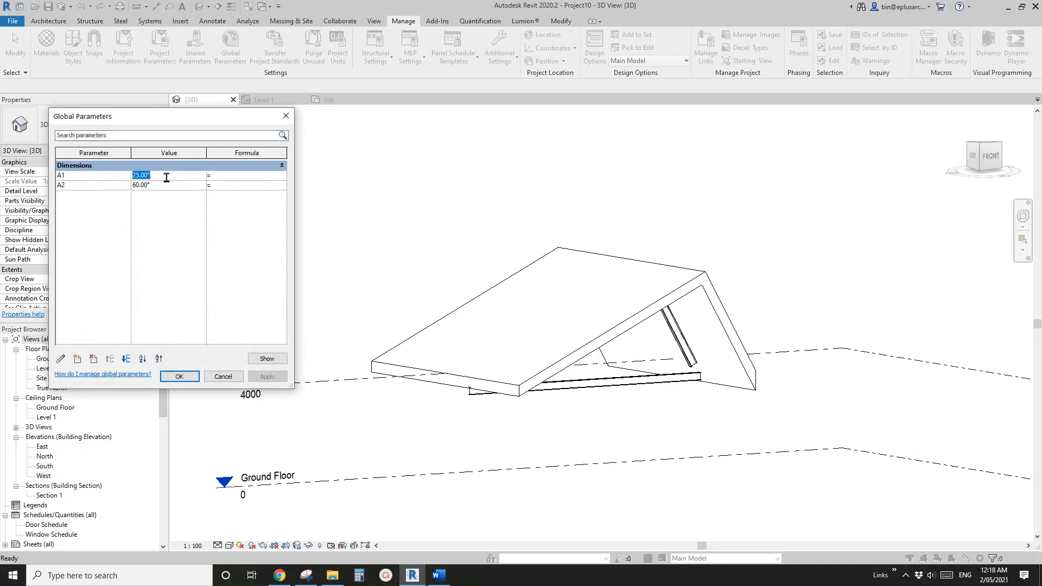
text(4)
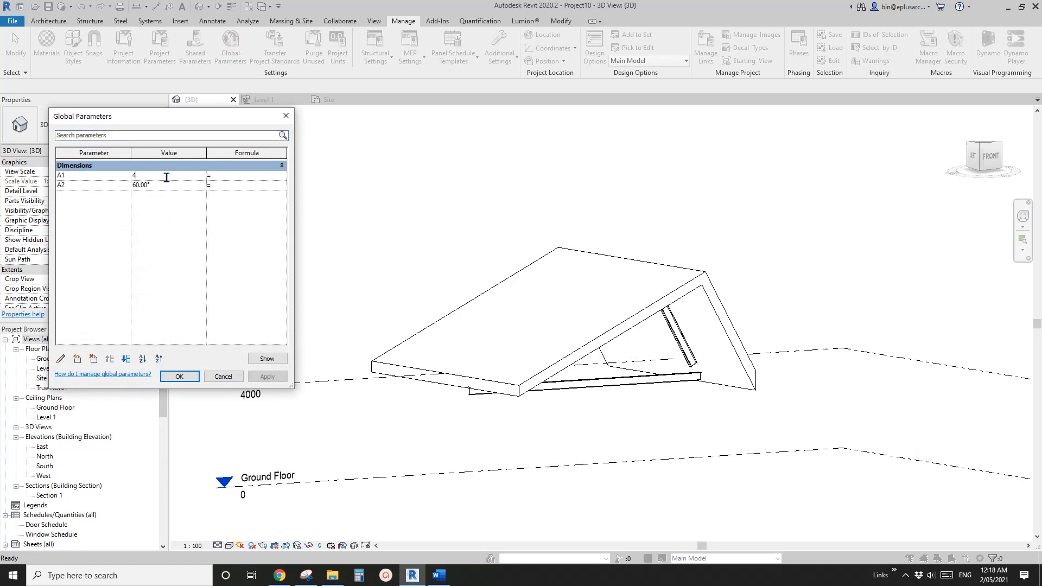
click(267, 376)
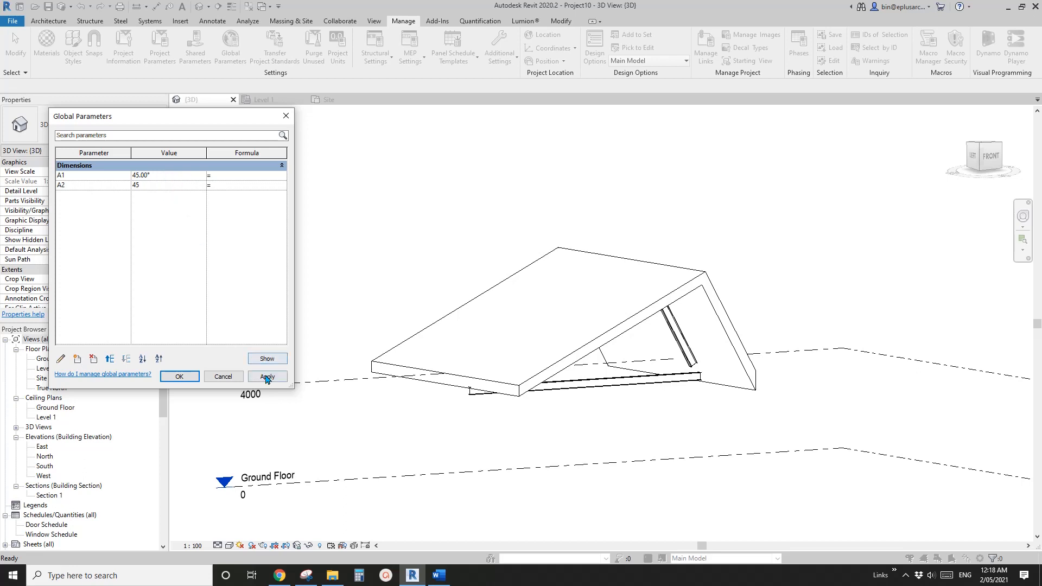
click(266, 376)
text(60)
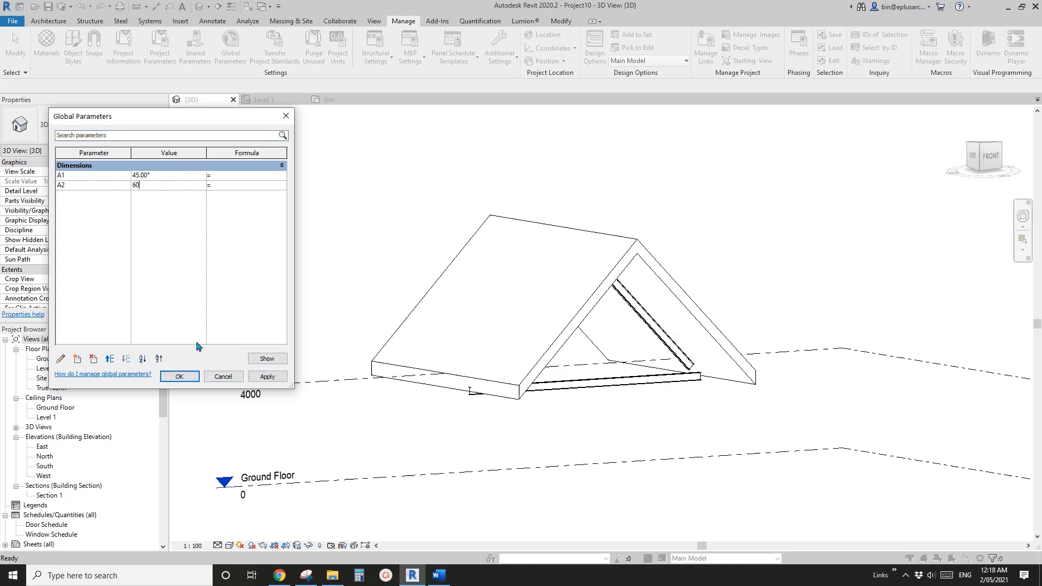
click(179, 376)
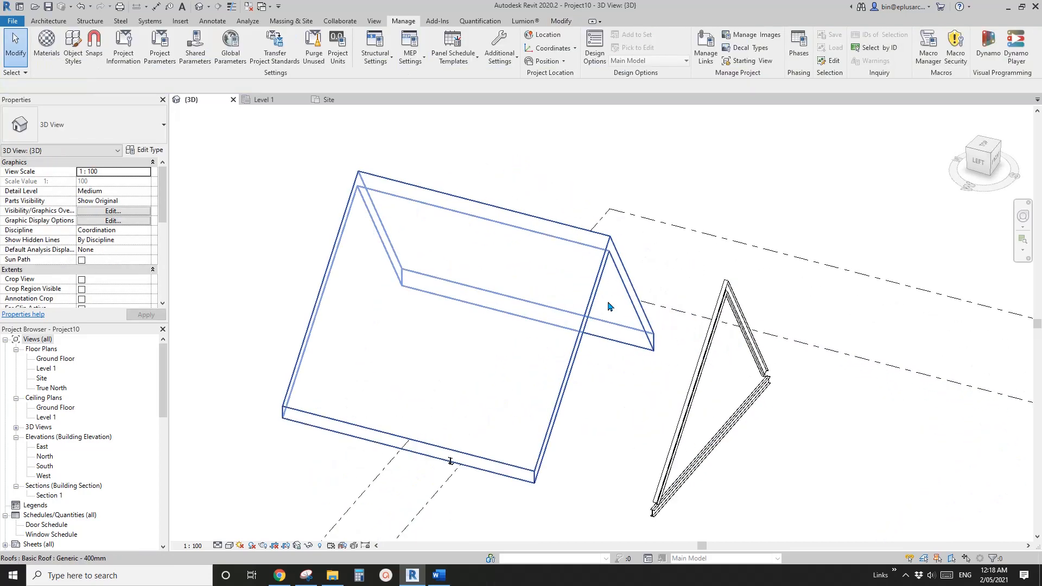
Step: Copy the selected truss to a second position beside the gable roof
click(624, 313)
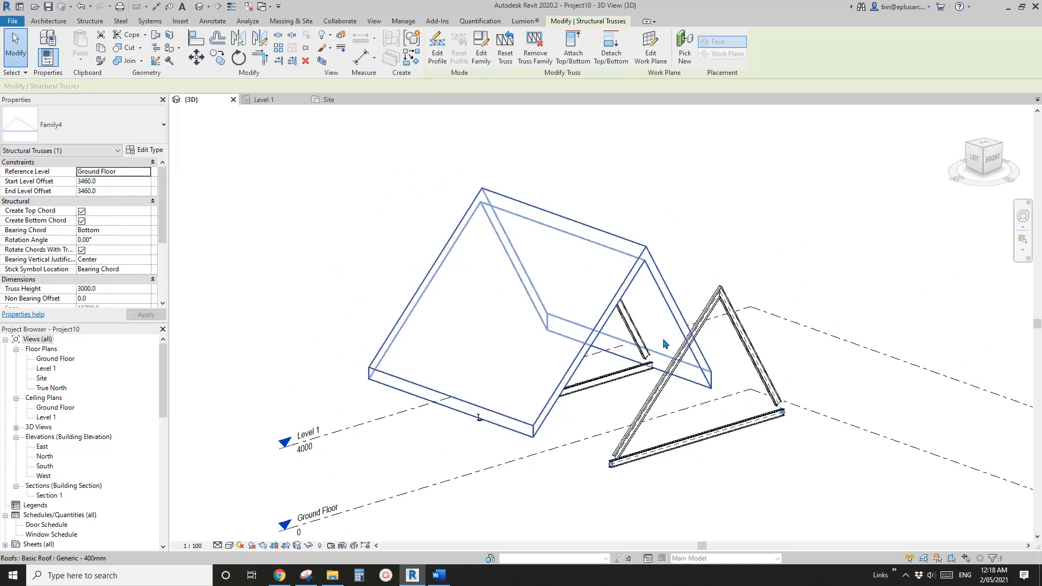
mouse_move(554, 294)
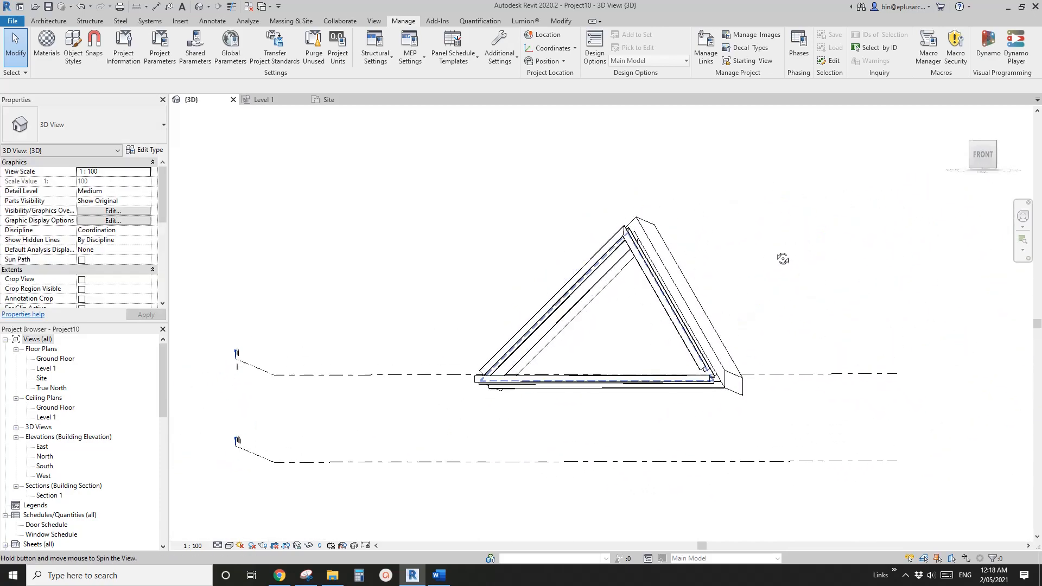
click(984, 156)
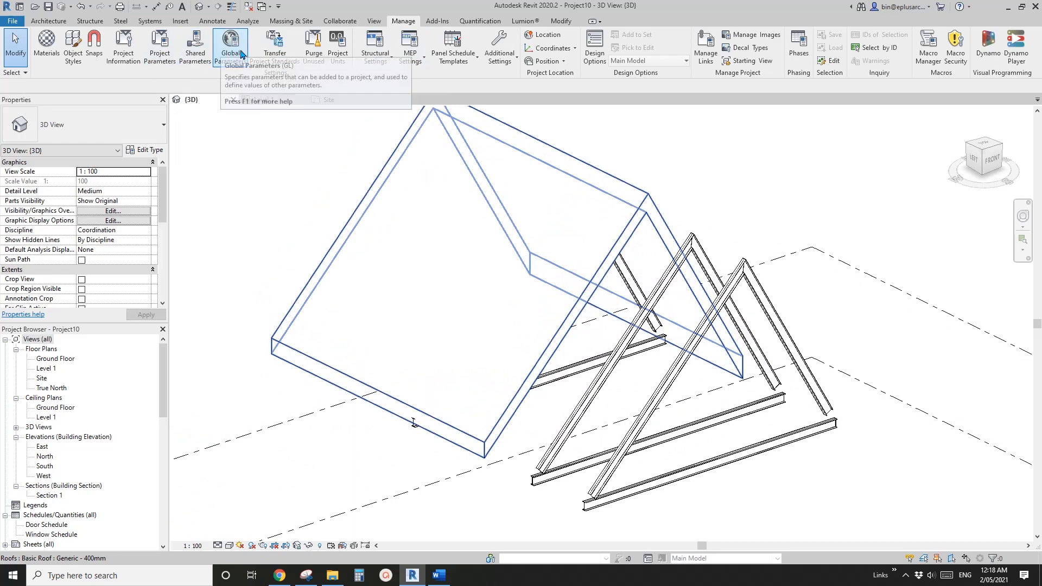
Step: Open and close the Global Parameters list, then select the roof
click(230, 46)
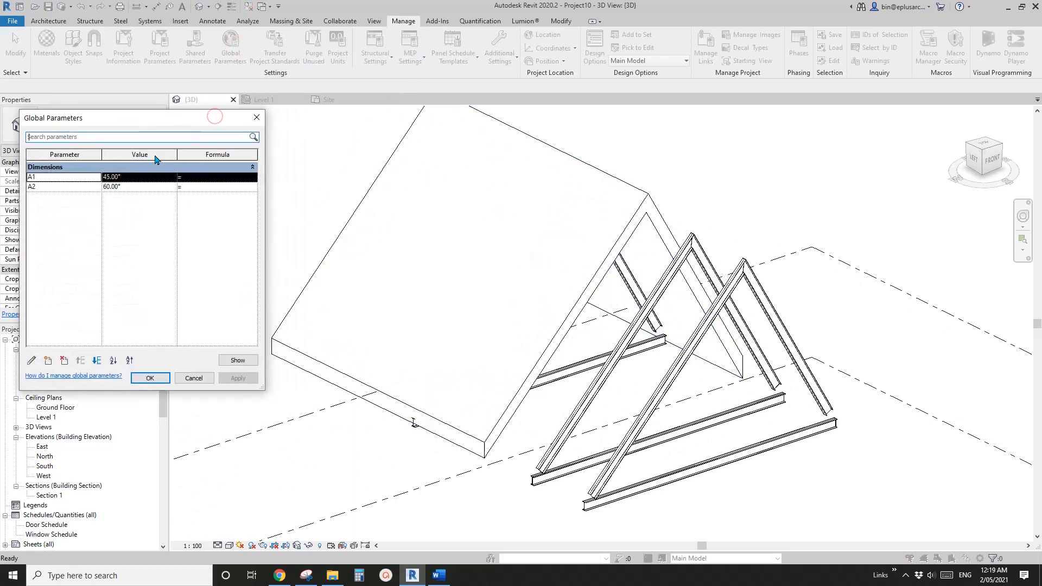
click(150, 378)
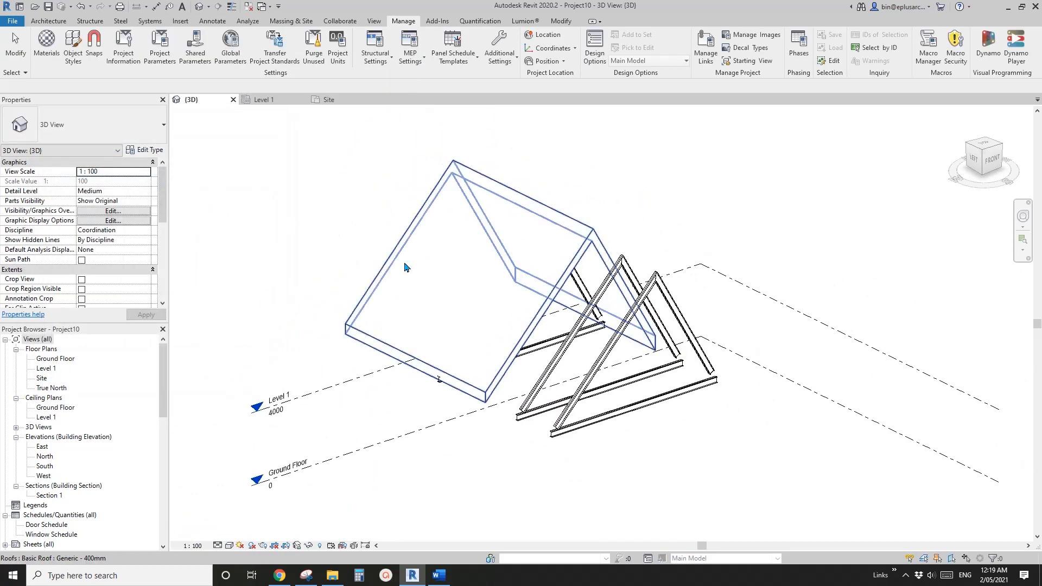
click(230, 47)
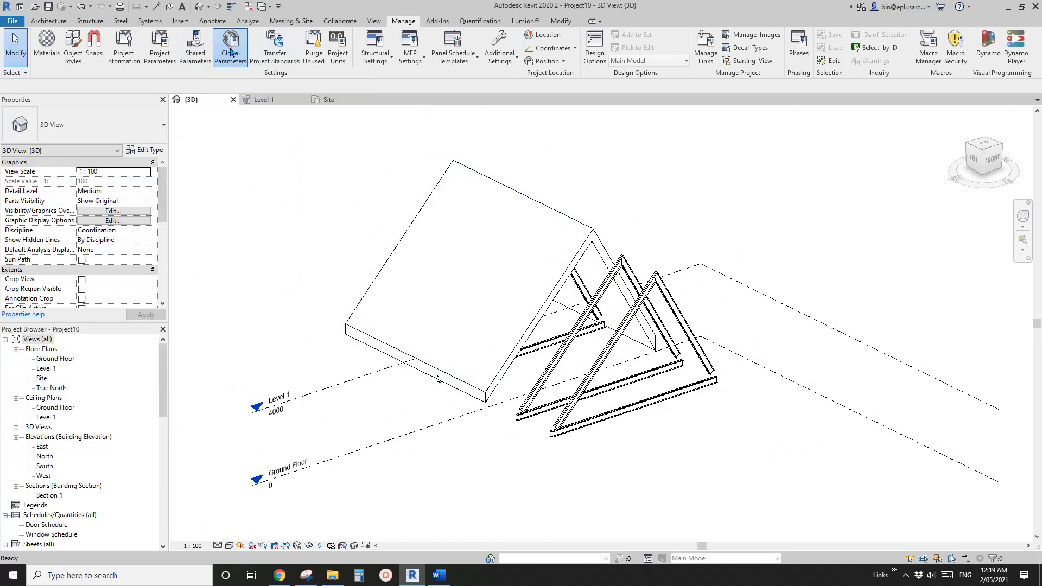
click(229, 47)
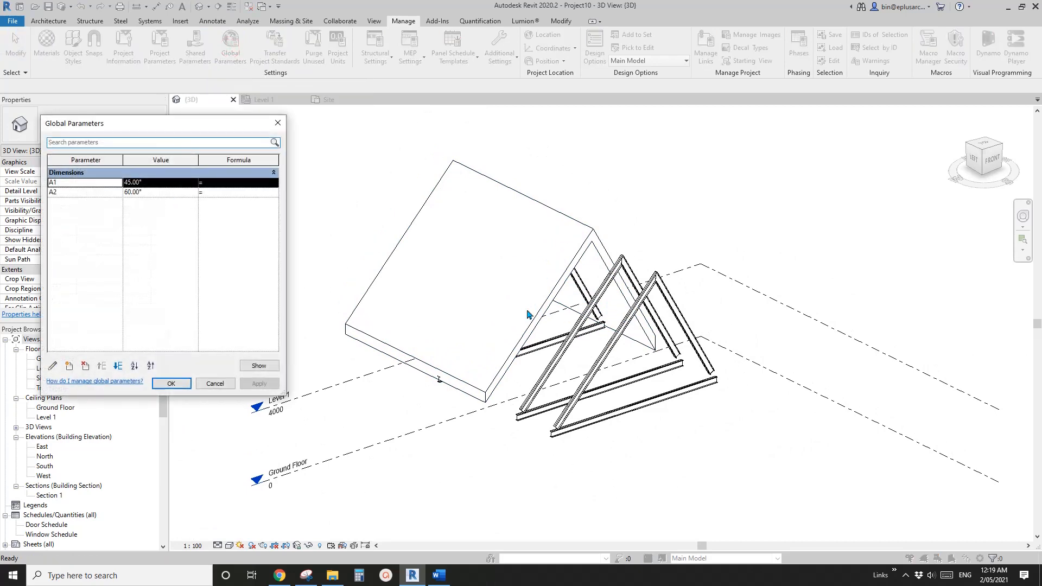
click(171, 384)
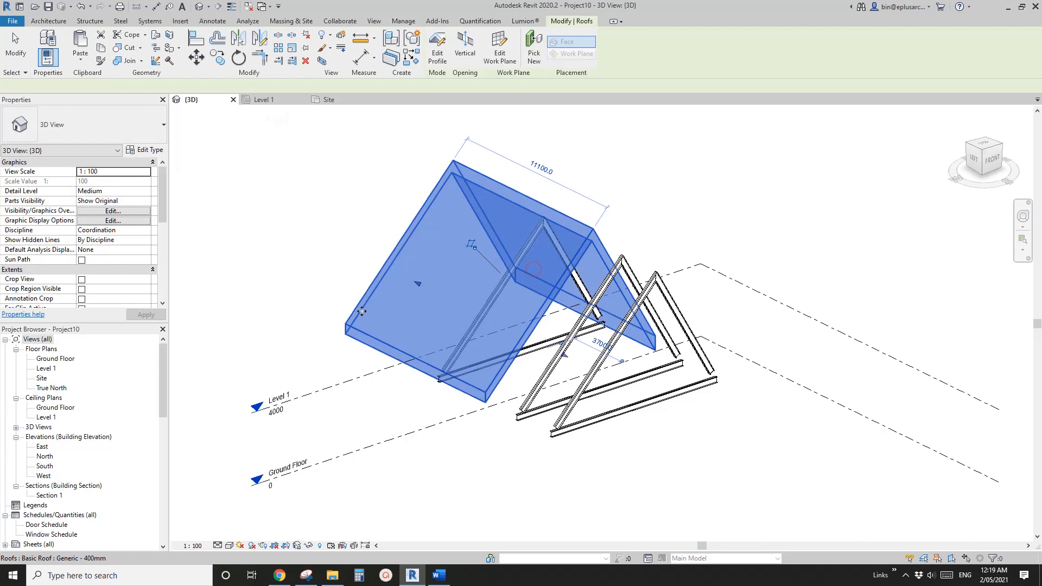
Step: Select a truss, clear the selection, and reopen Global Parameters showing A1 45°, A2 60°
click(606, 372)
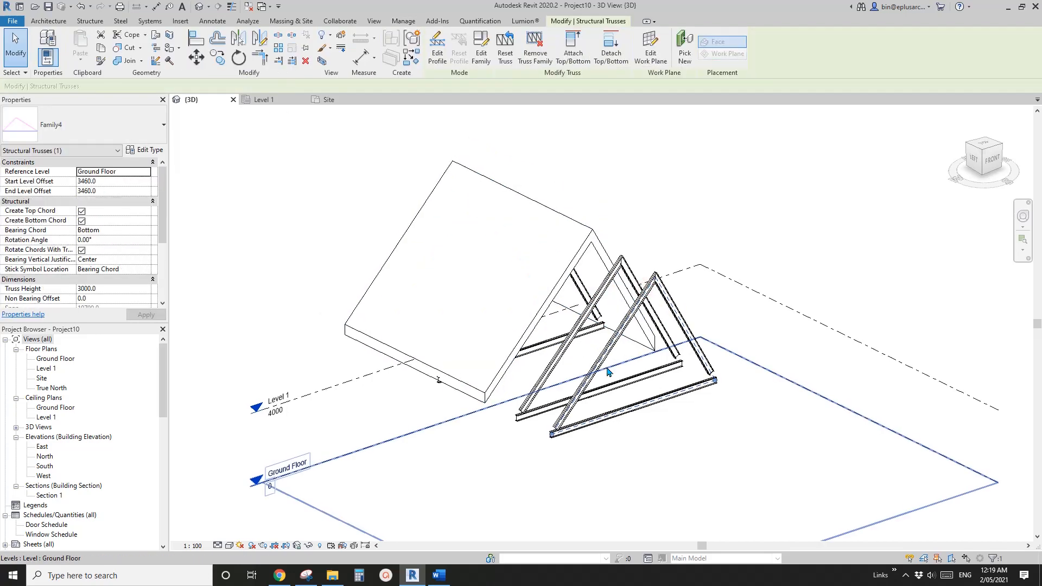
click(459, 331)
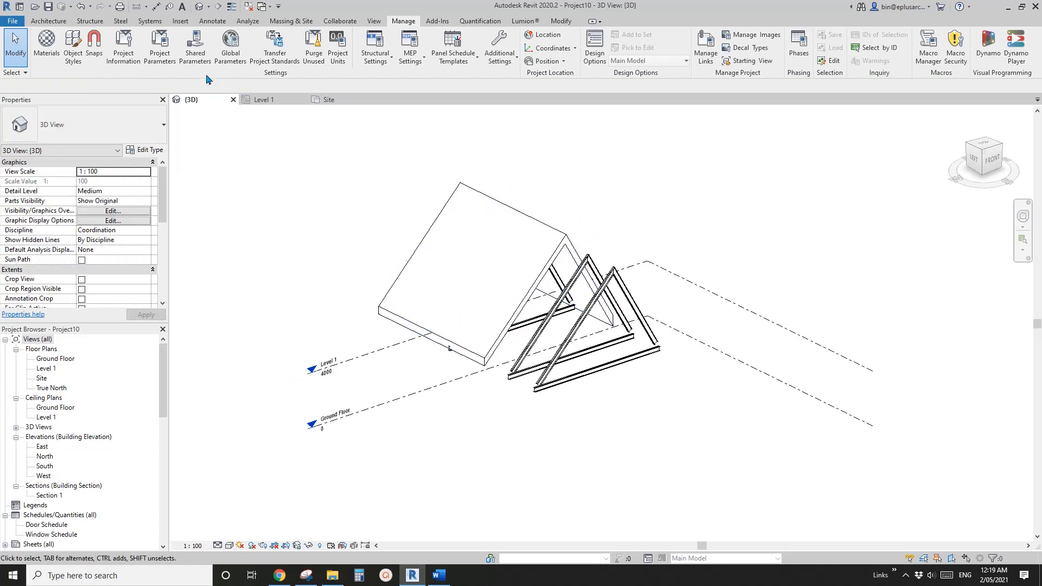
click(423, 300)
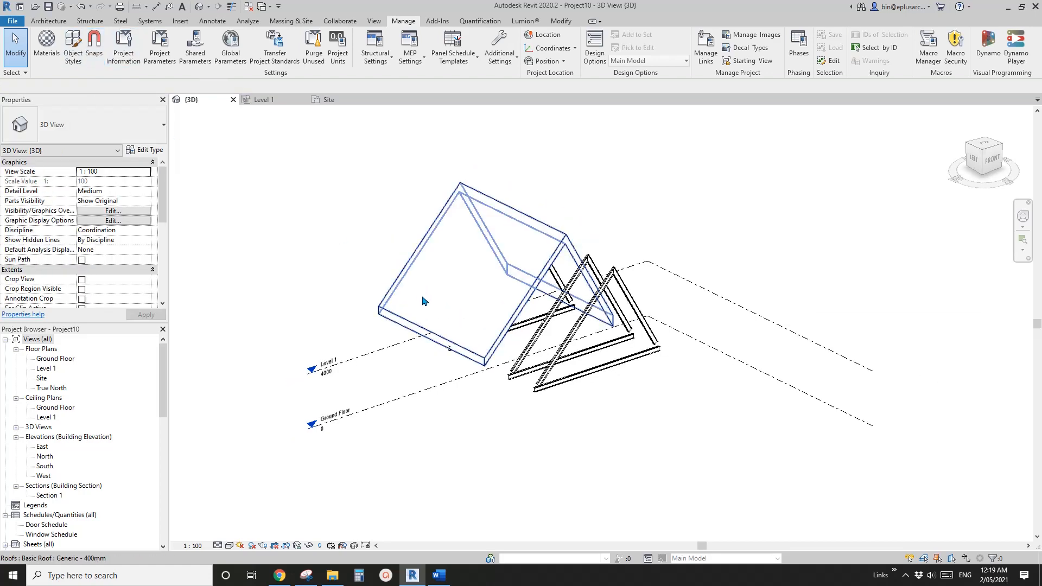
mouse_move(439, 324)
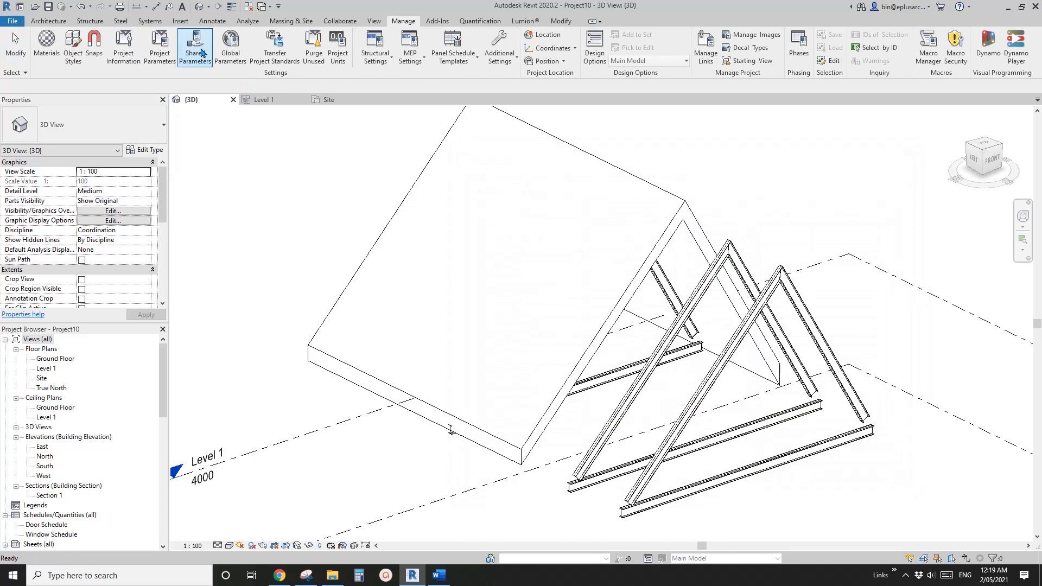
click(230, 47)
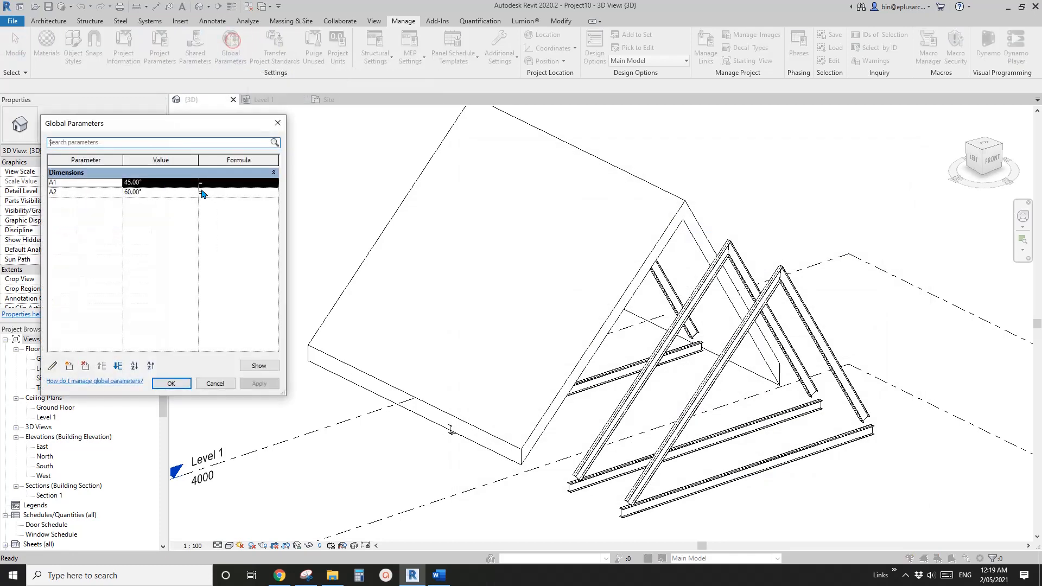
mouse_move(278, 124)
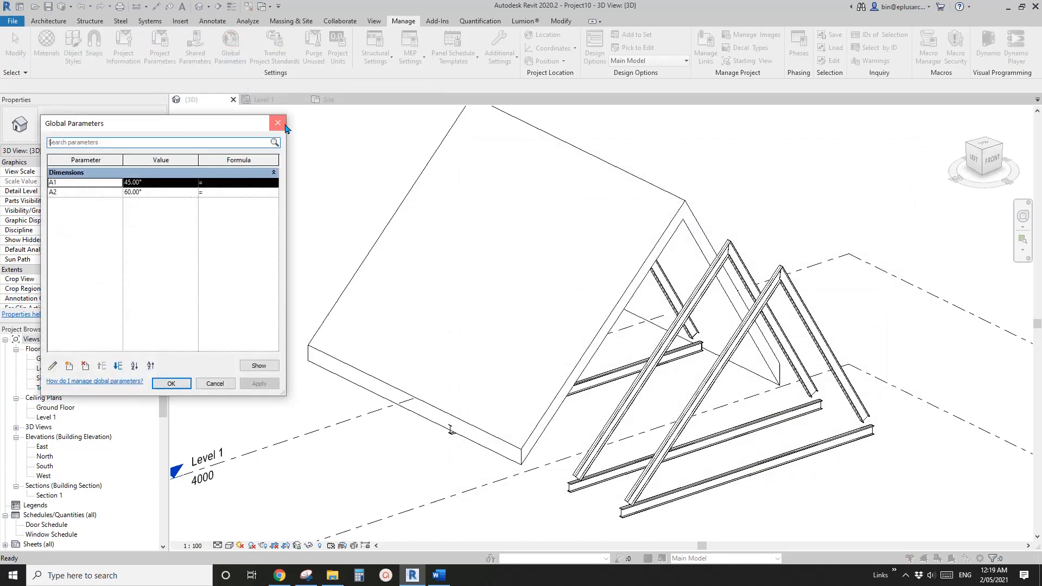
click(277, 124)
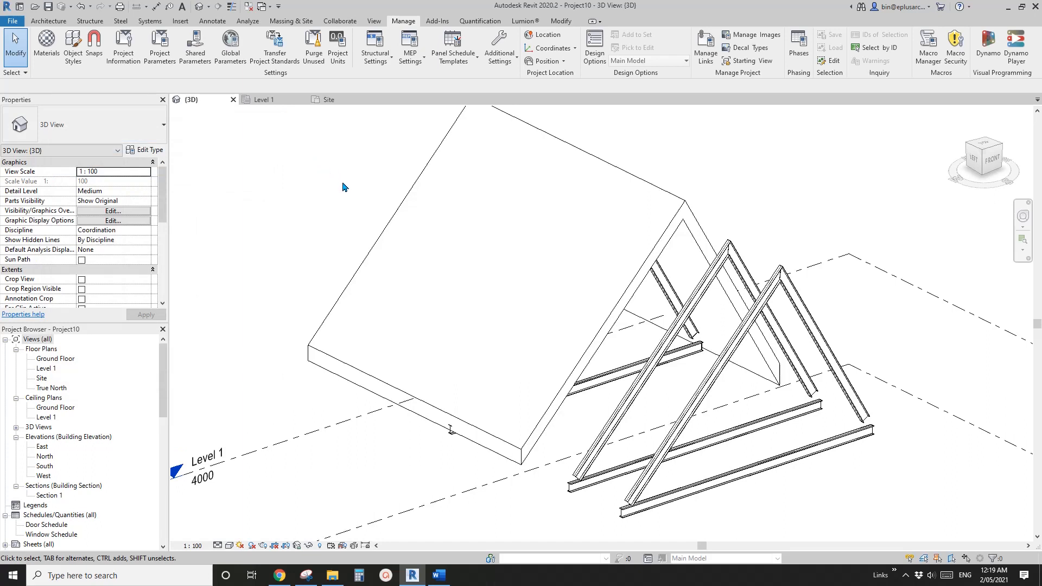
mouse_move(255, 80)
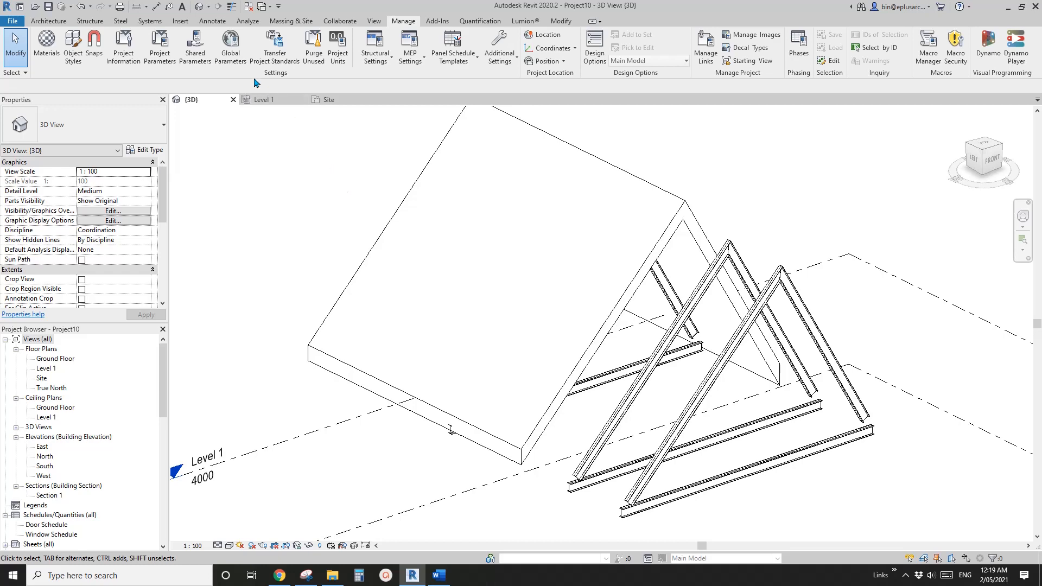
click(230, 44)
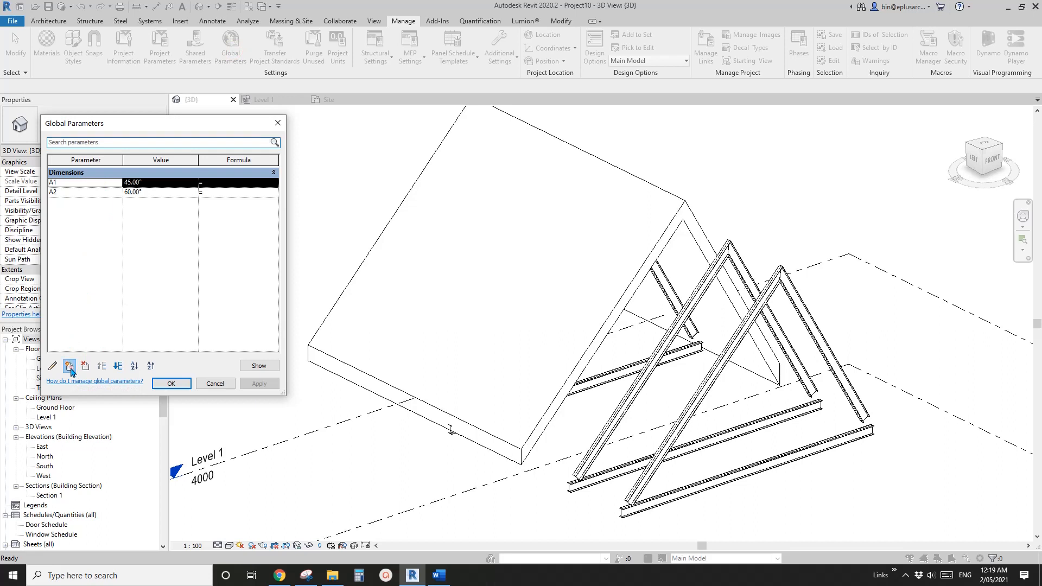
Step: Add a Material-type global parameter named 'Furniture' (By Category) and accept the list
click(69, 366)
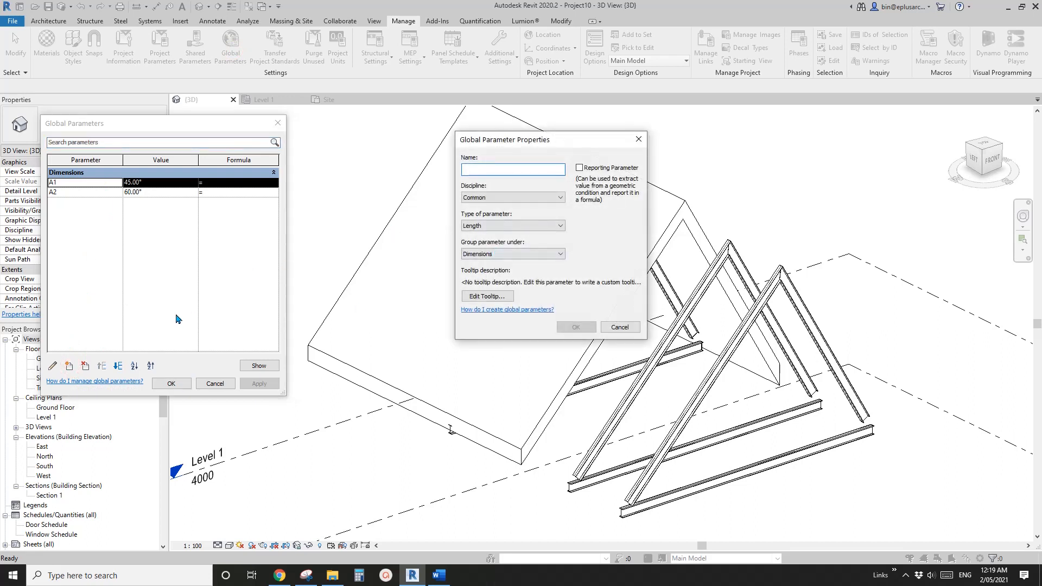
click(560, 225)
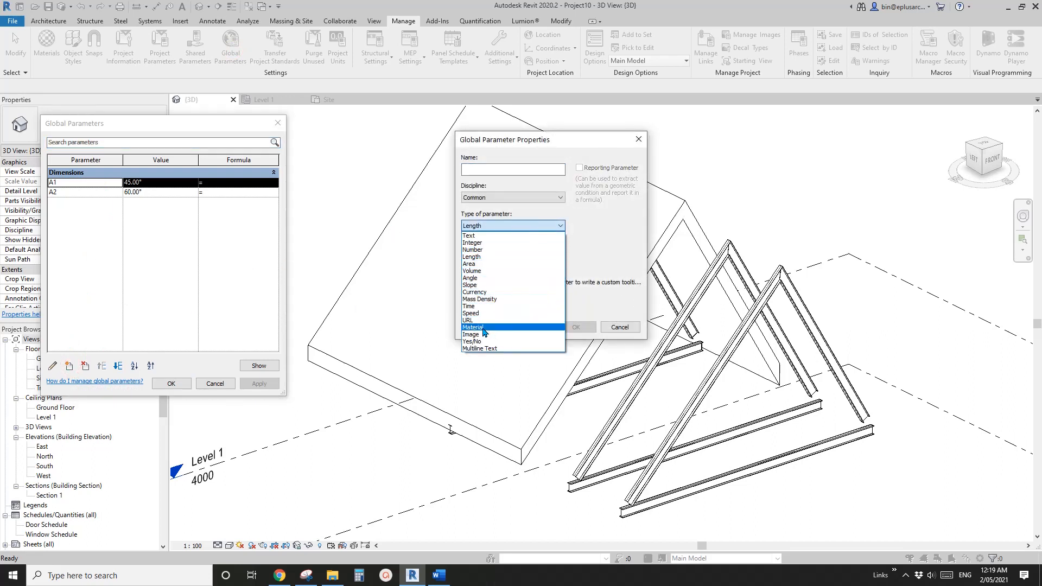
click(474, 327)
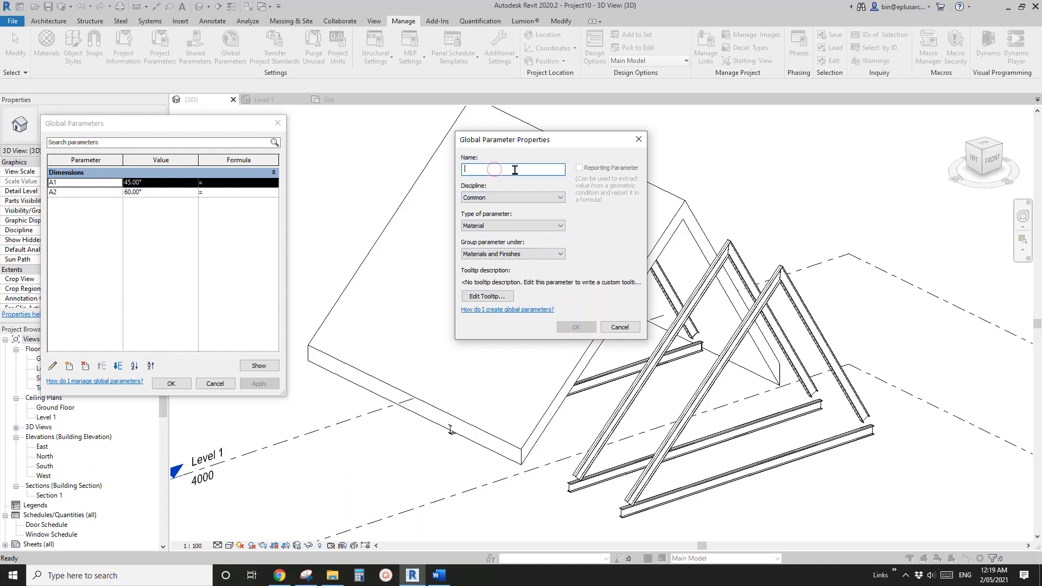
text(D)
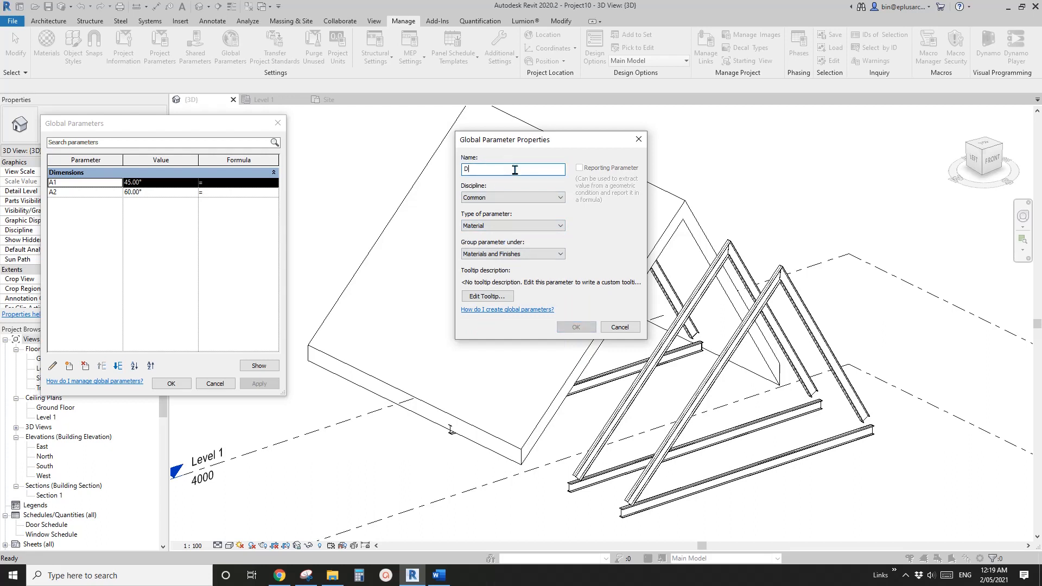
text(Furniture)
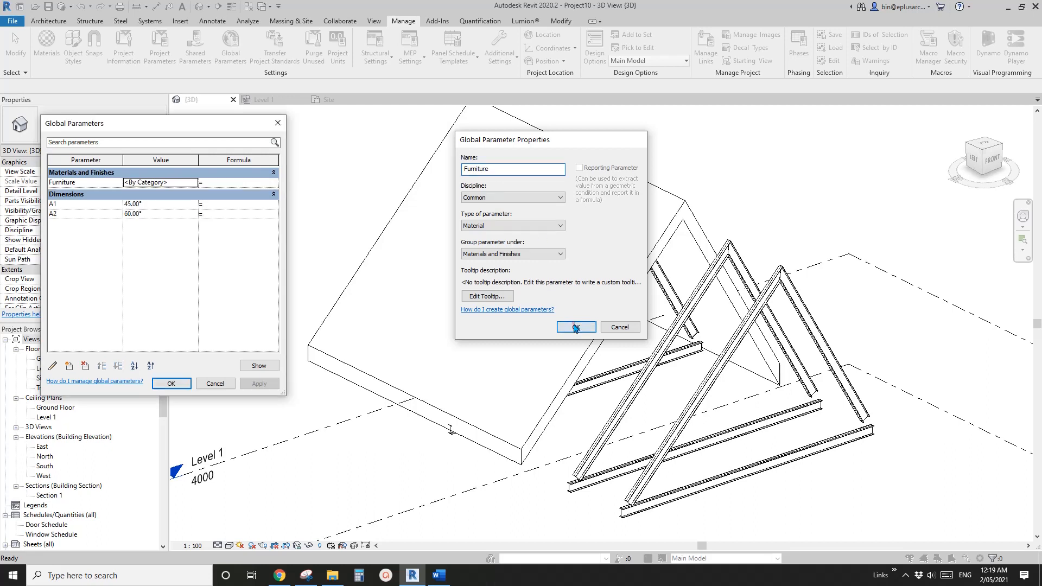
click(574, 326)
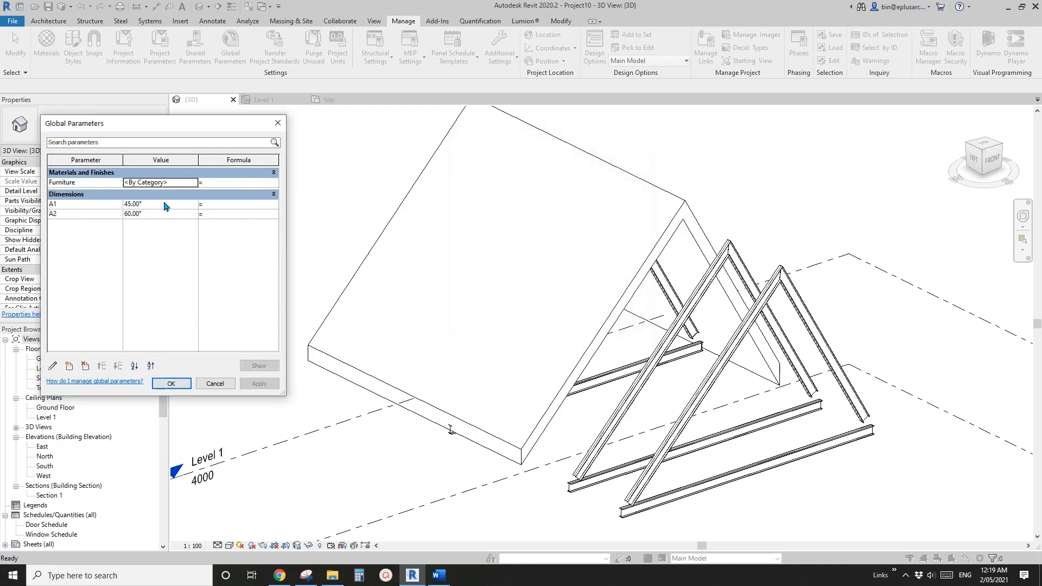
mouse_move(559, 347)
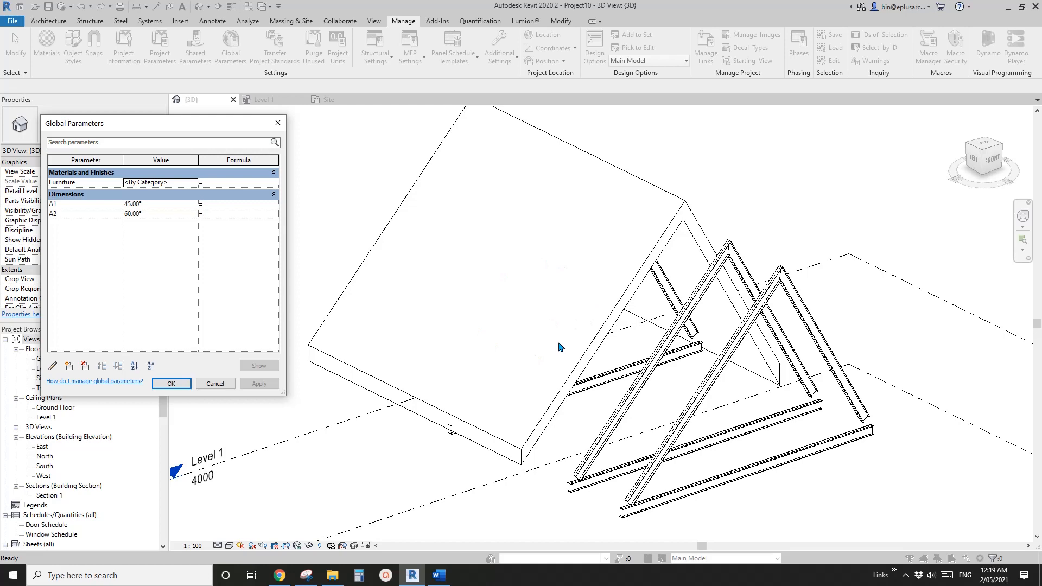
click(171, 383)
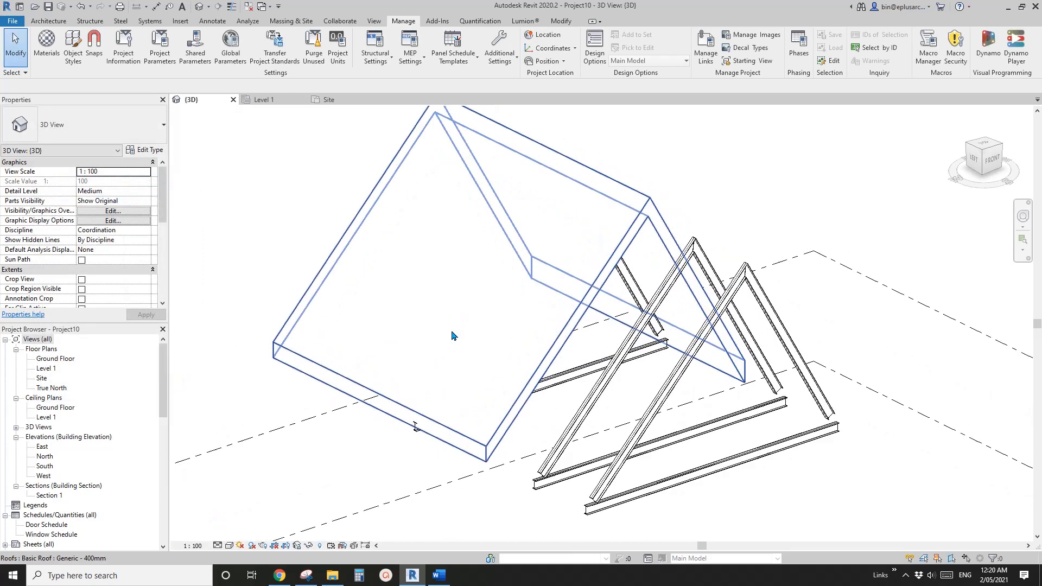
mouse_move(510, 331)
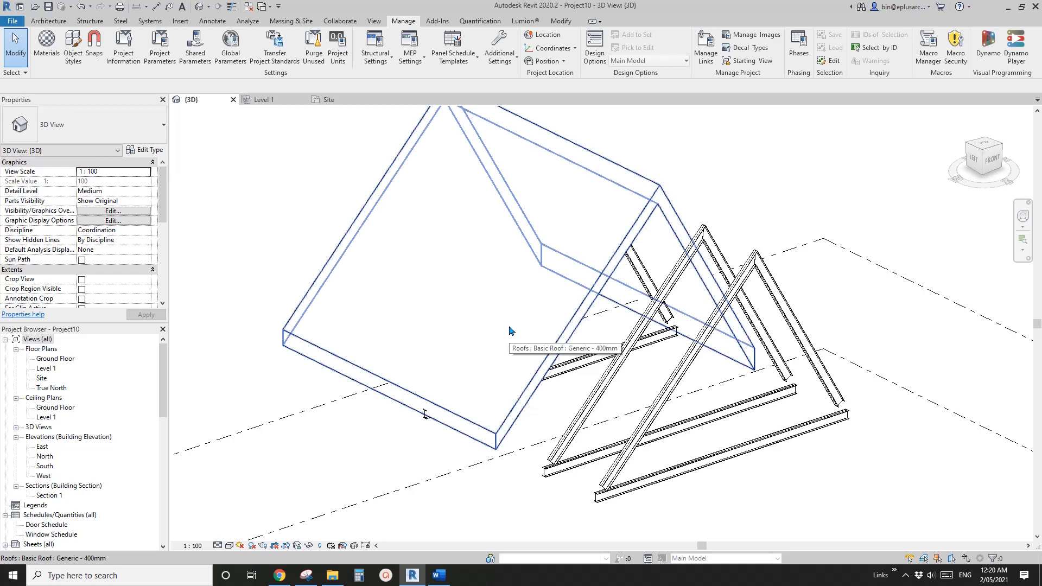
mouse_move(521, 330)
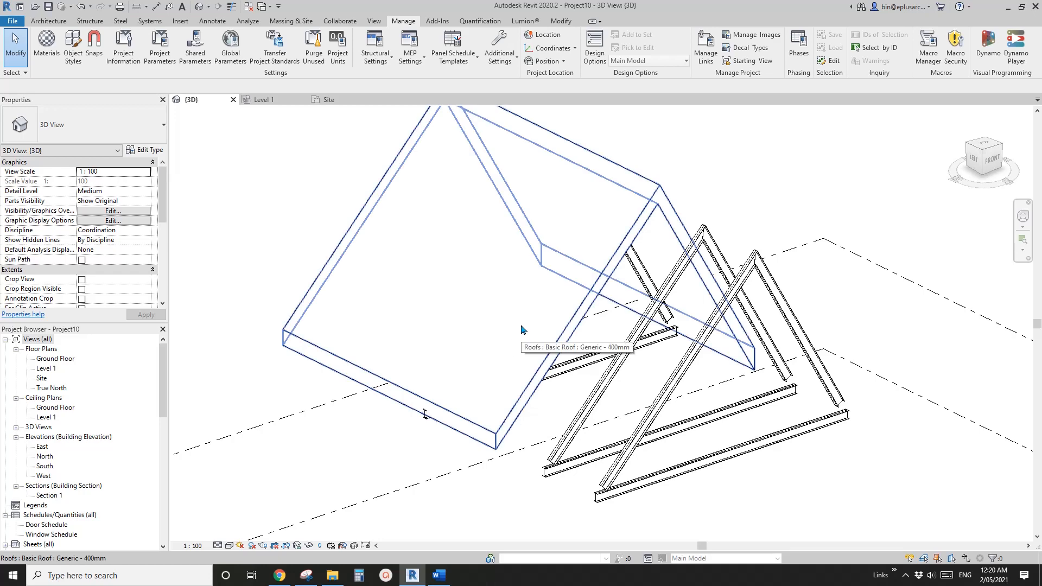